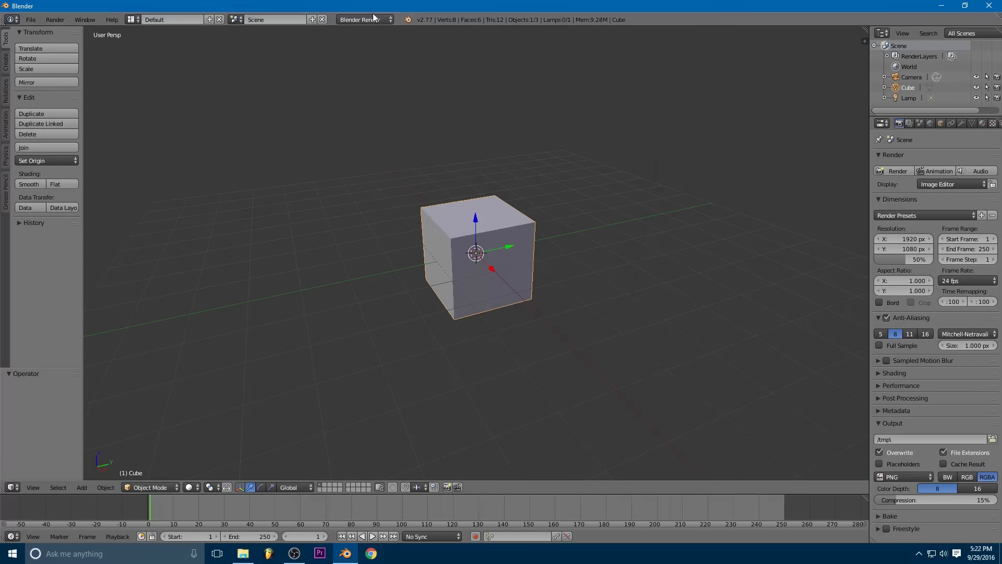
Step: Set the render engine to Blender Game and delete the default cube
click(361, 20)
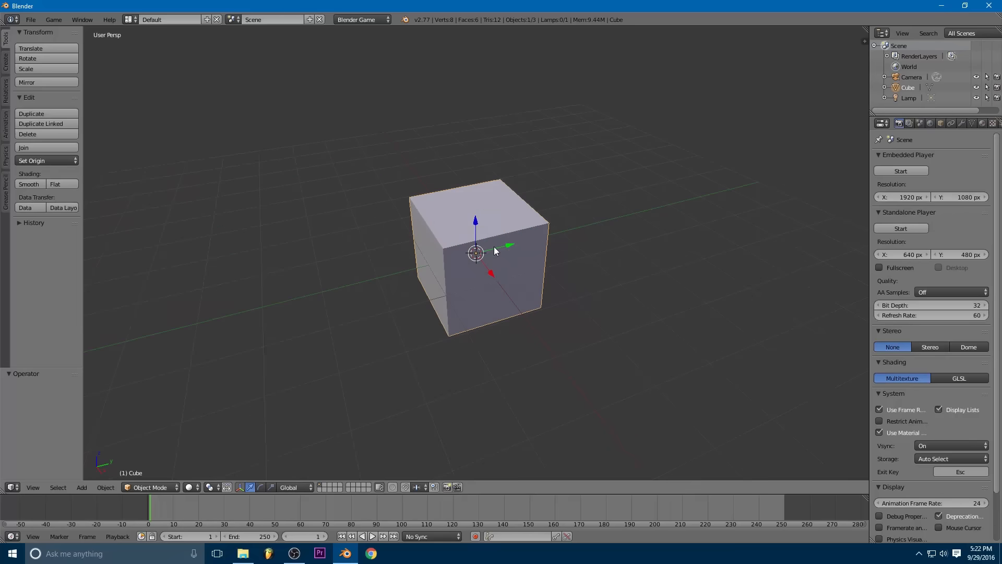
key(x)
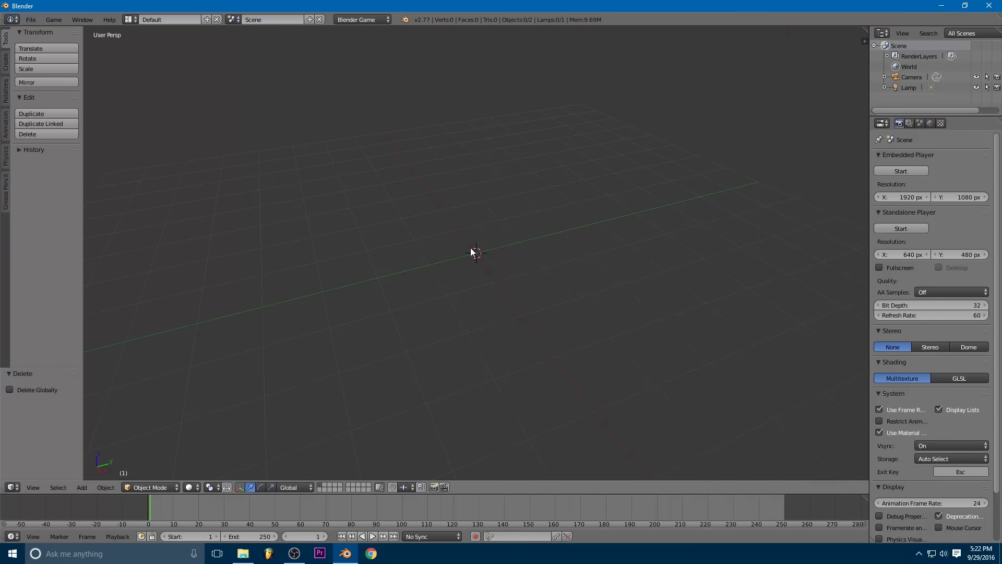
mouse_move(492, 181)
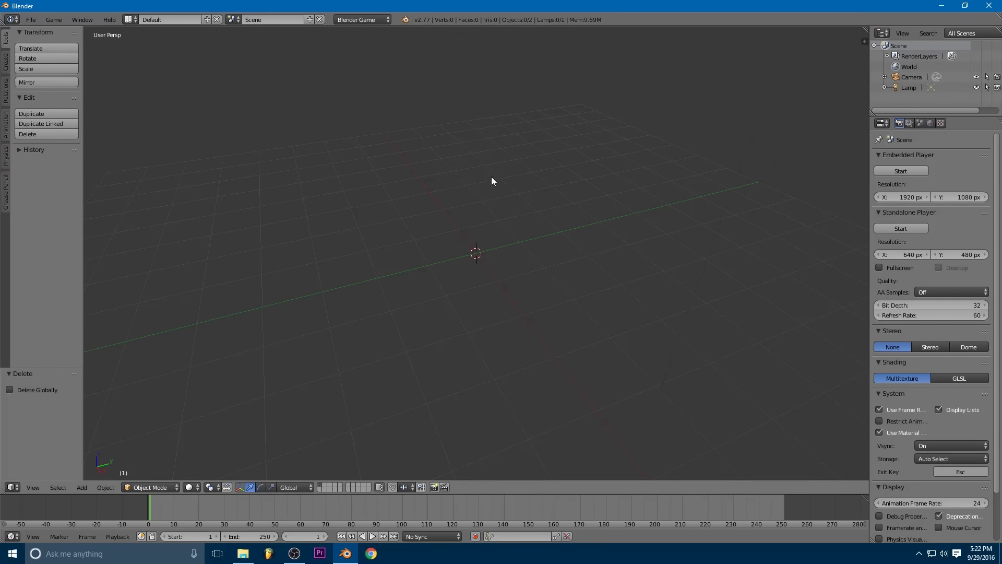
mouse_move(465, 269)
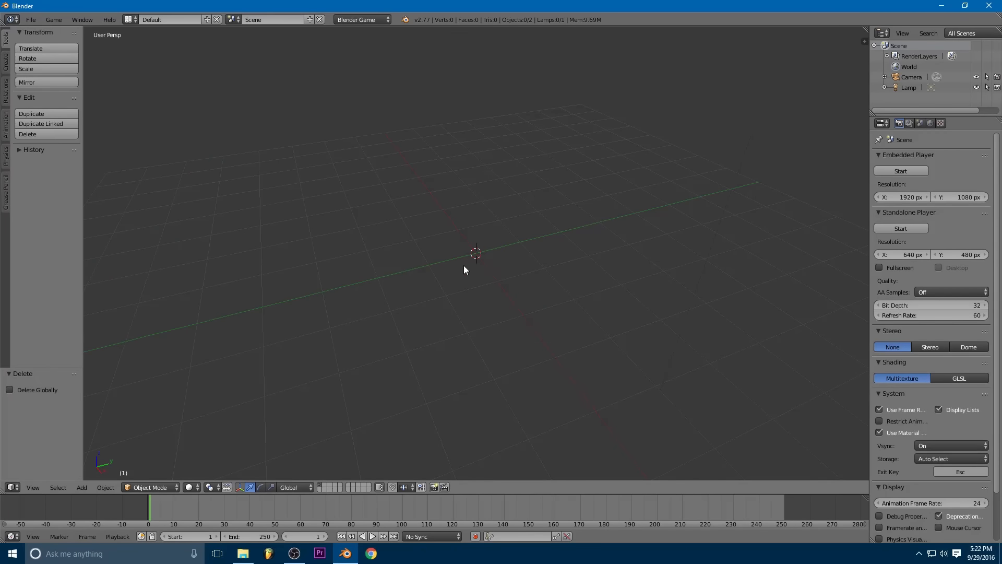
mouse_move(492, 275)
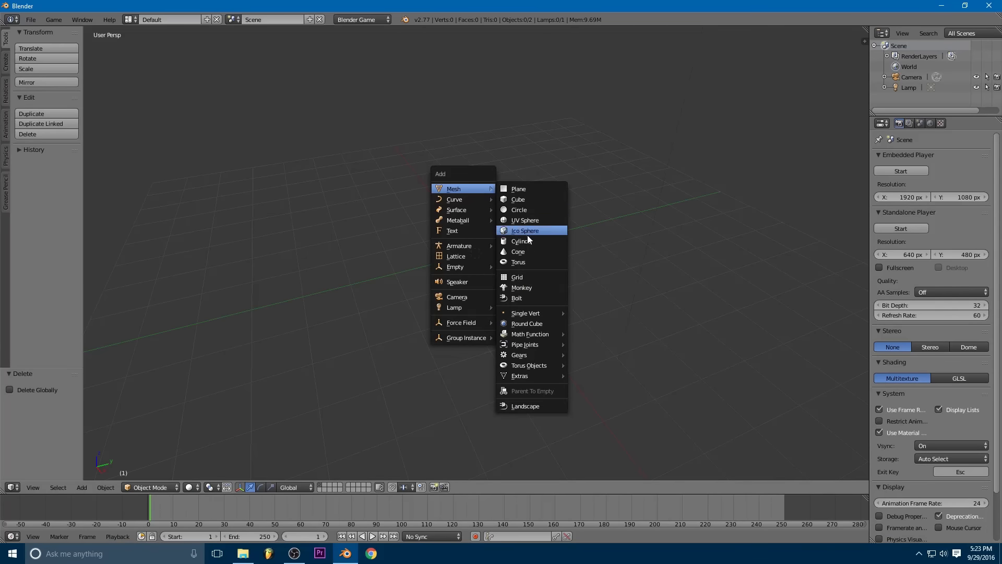
mouse_move(524, 209)
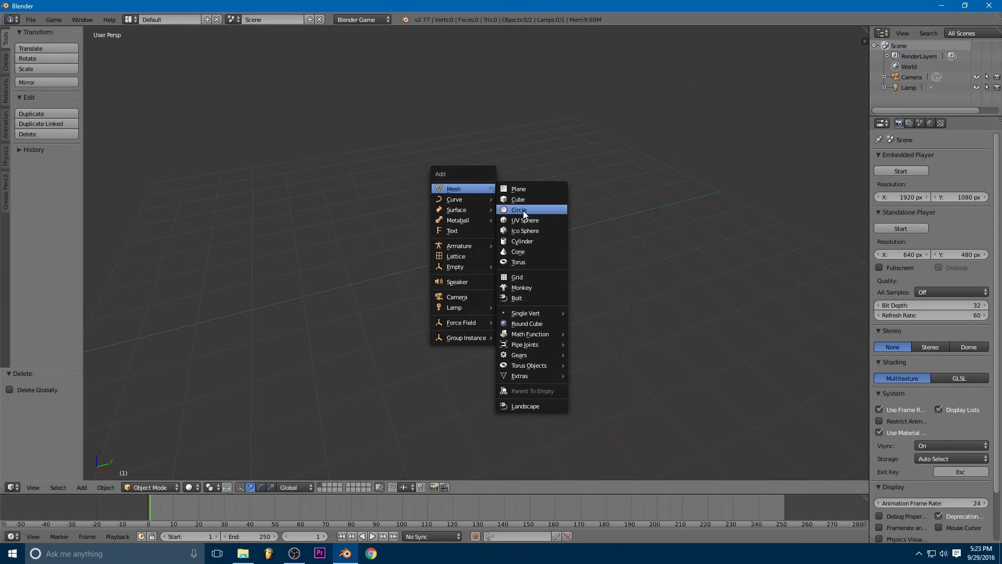
Step: Add an enlarged circle and extrude it into a thick twelve-sided ring band
click(518, 210)
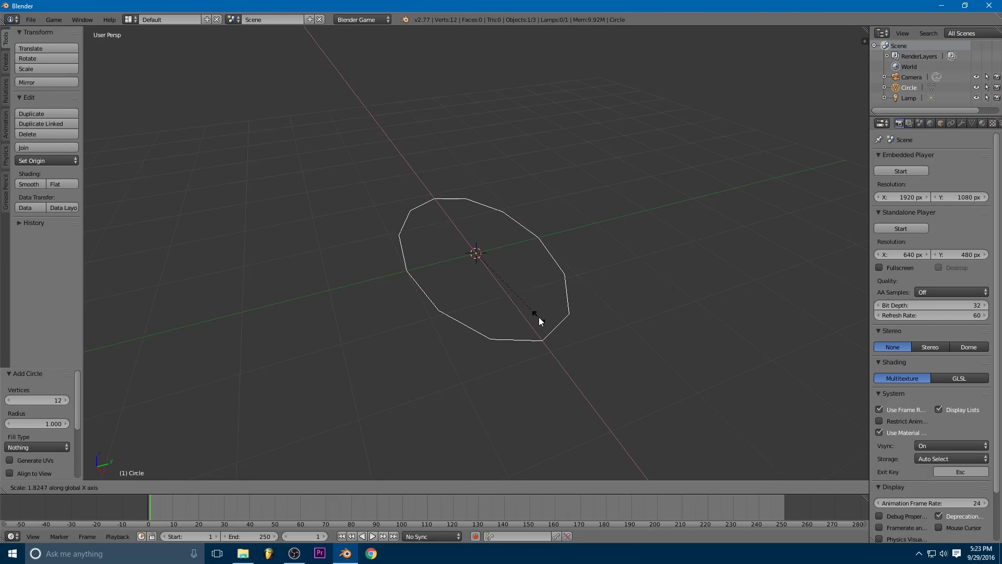
click(539, 321)
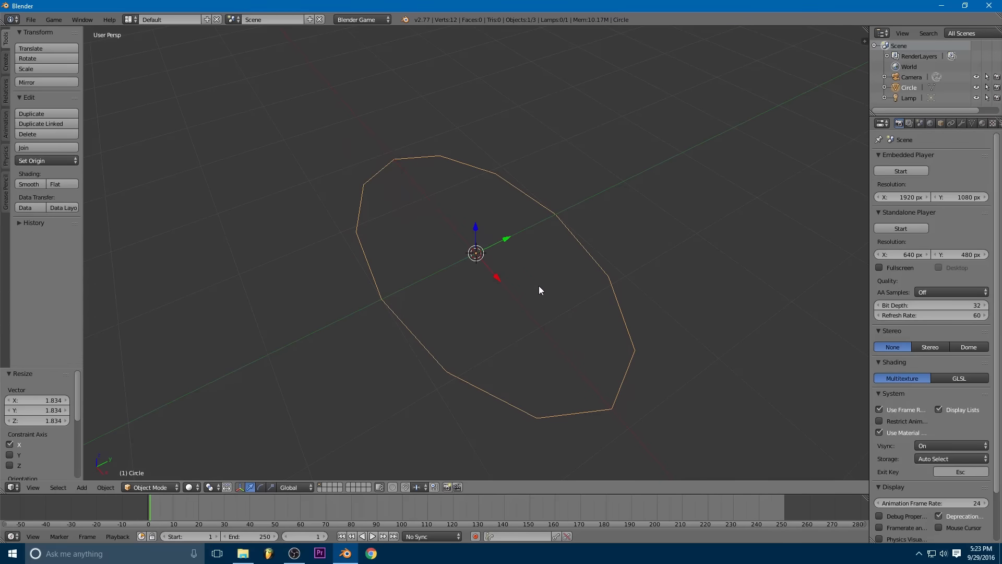
key(Tab)
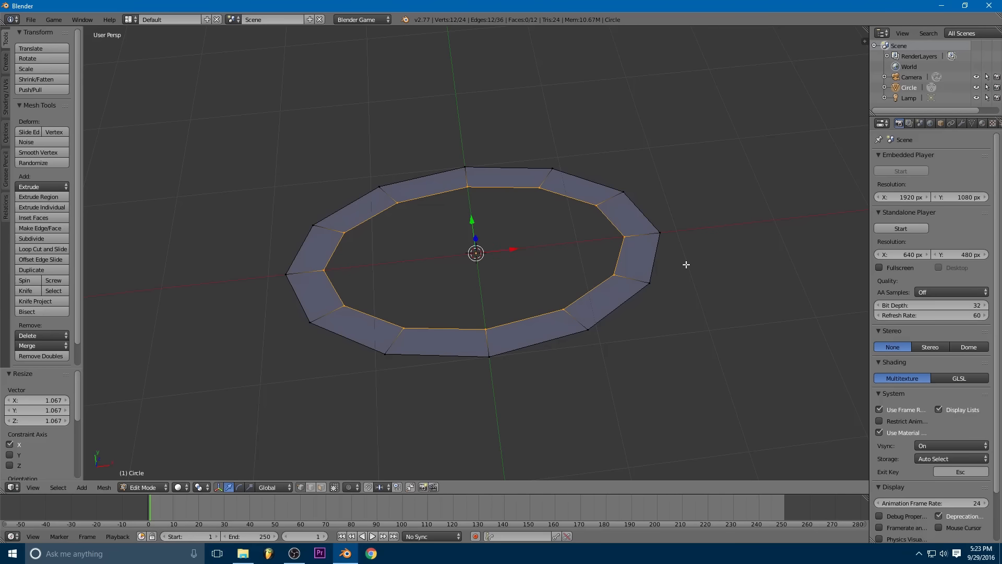
key(a)
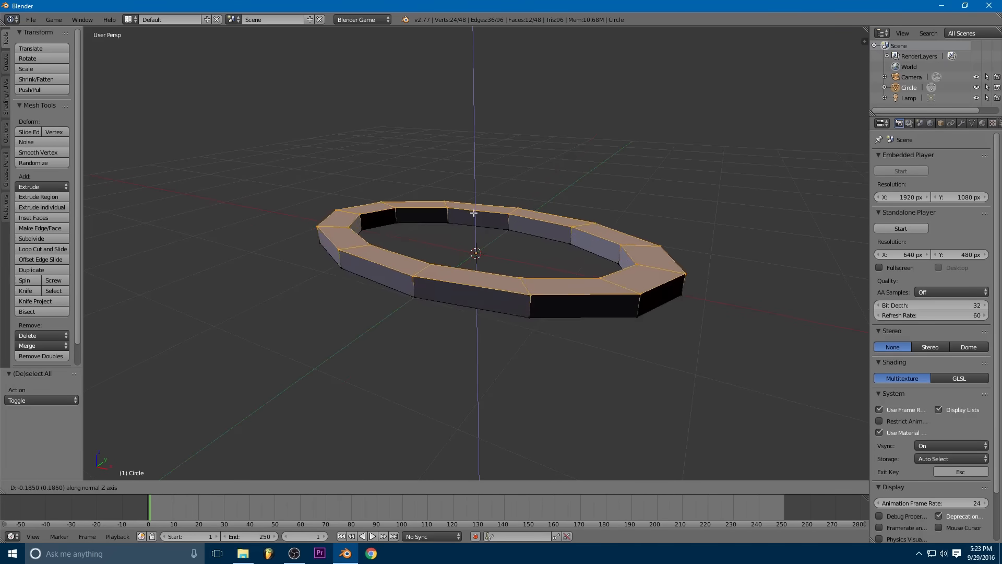
mouse_move(481, 257)
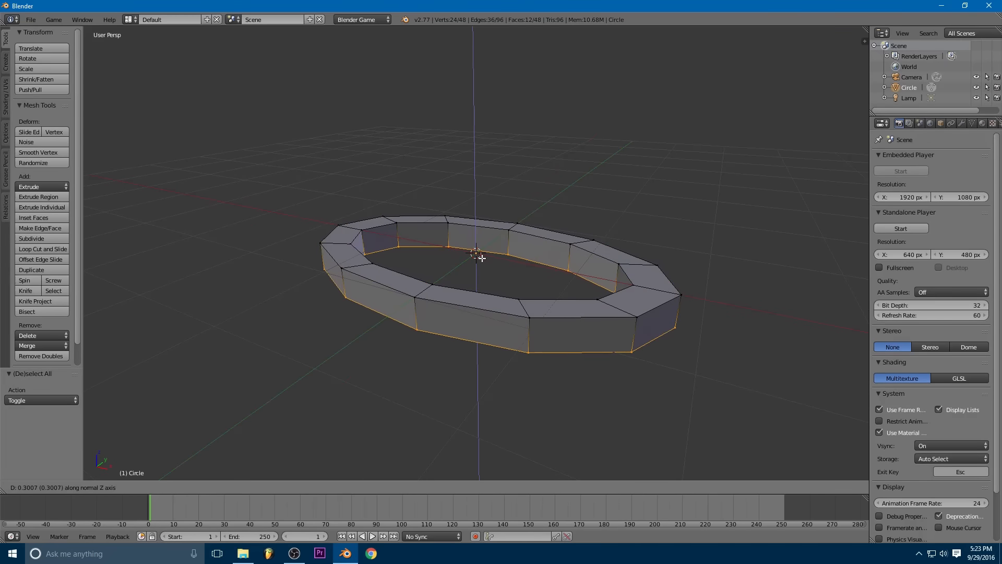
key(Tab)
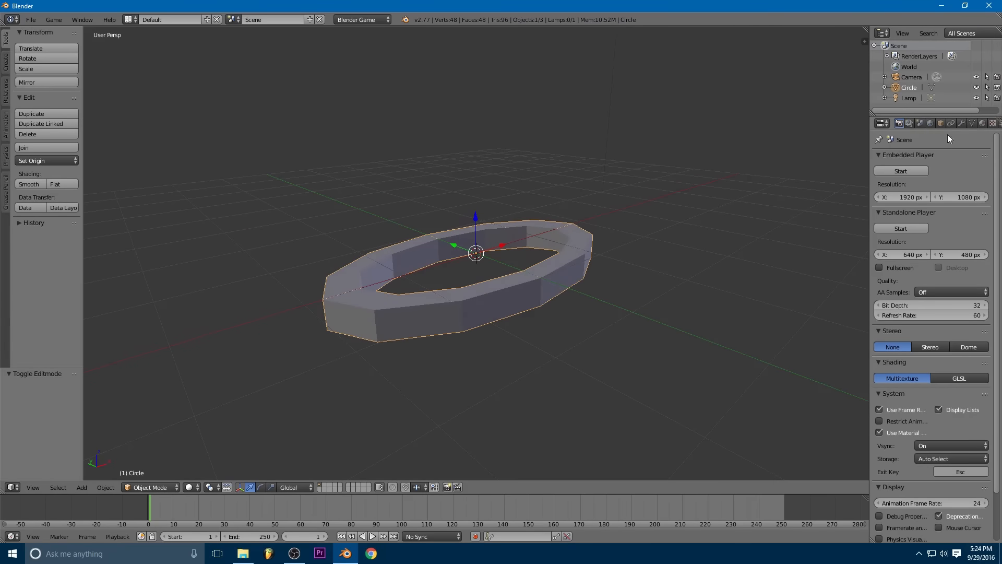
Step: Add a Subdivision Surface modifier to the ring and apply it
click(961, 123)
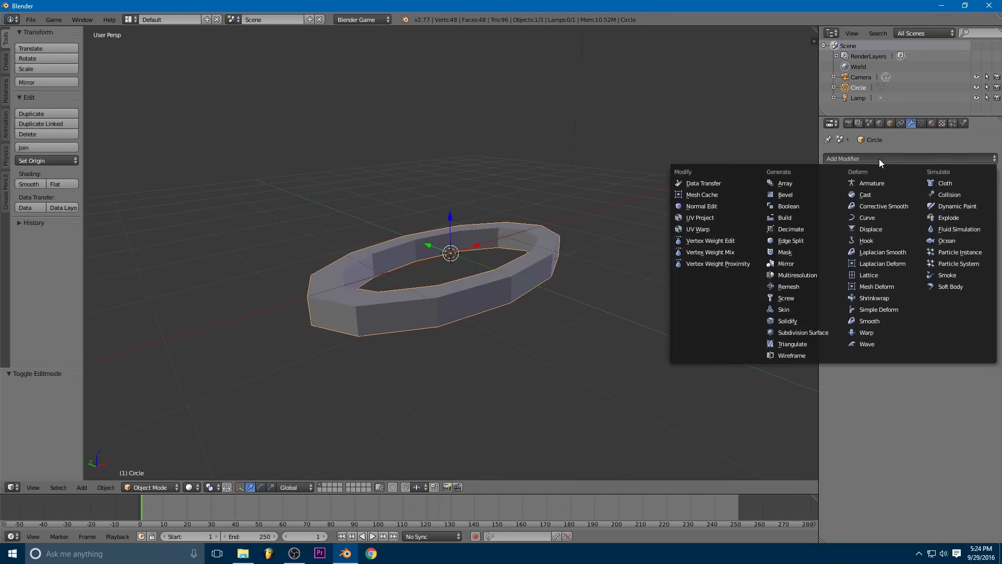
click(803, 332)
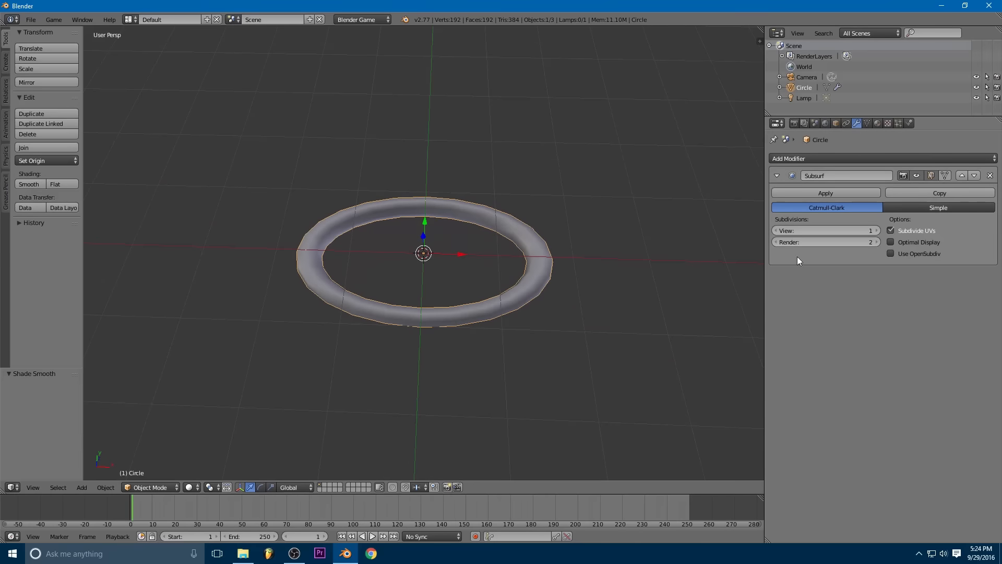
click(825, 192)
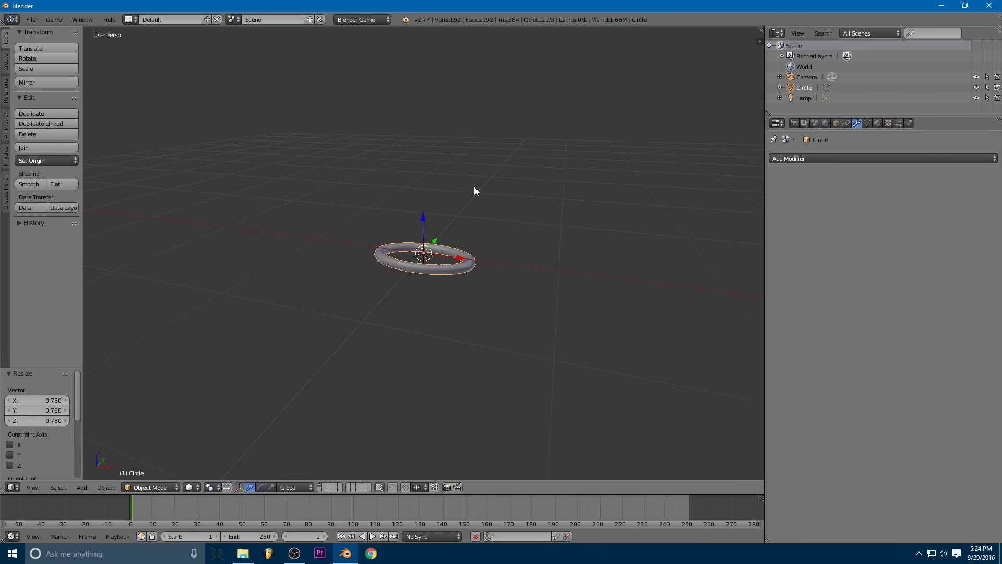
mouse_move(212, 239)
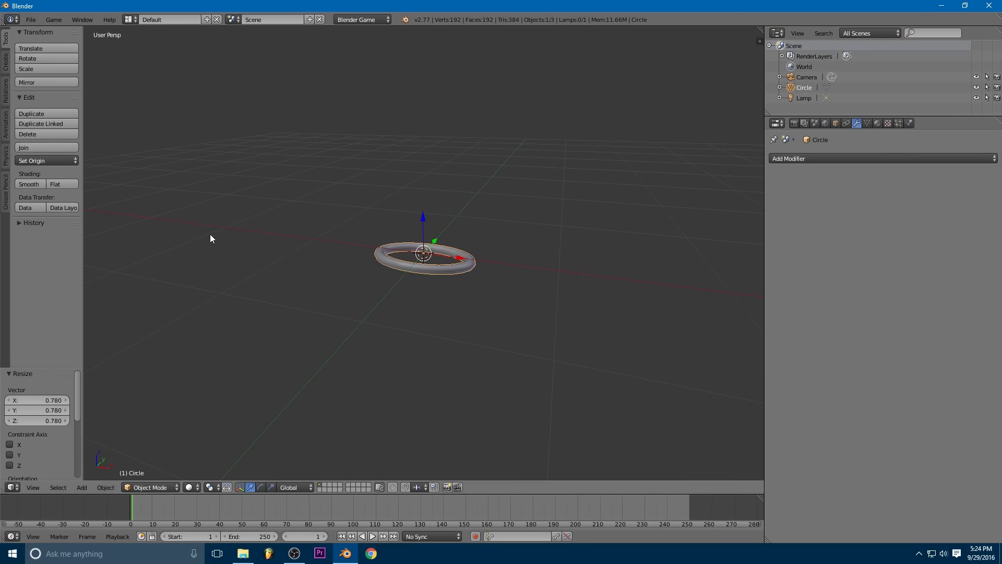
Step: Set the ring's origin to its geometry centre
click(31, 160)
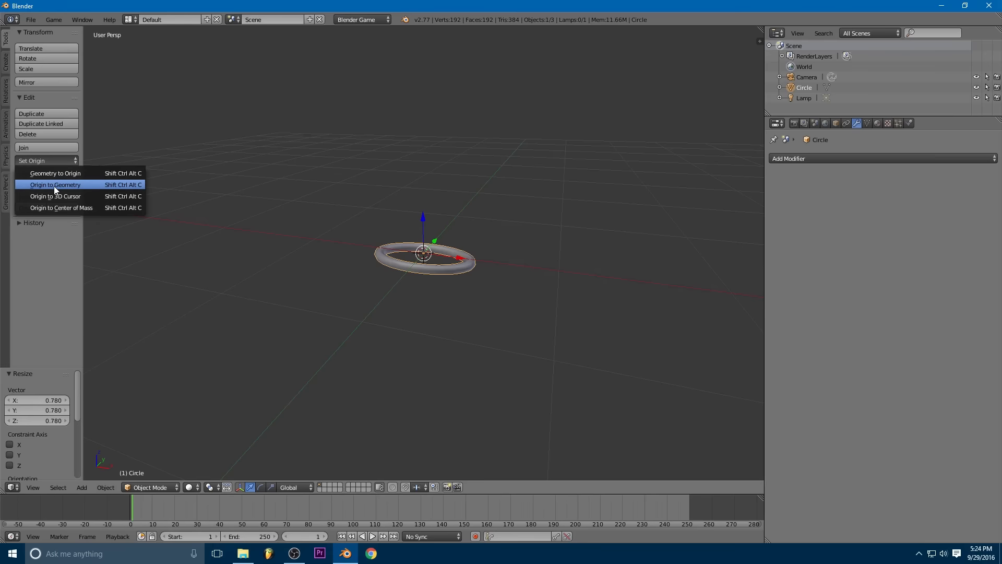
click(55, 185)
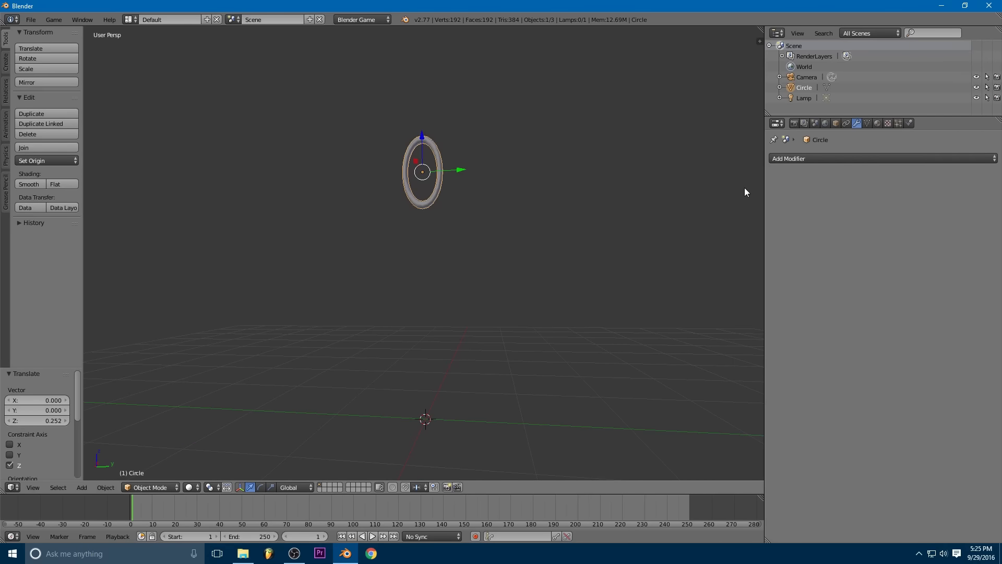
mouse_move(426, 251)
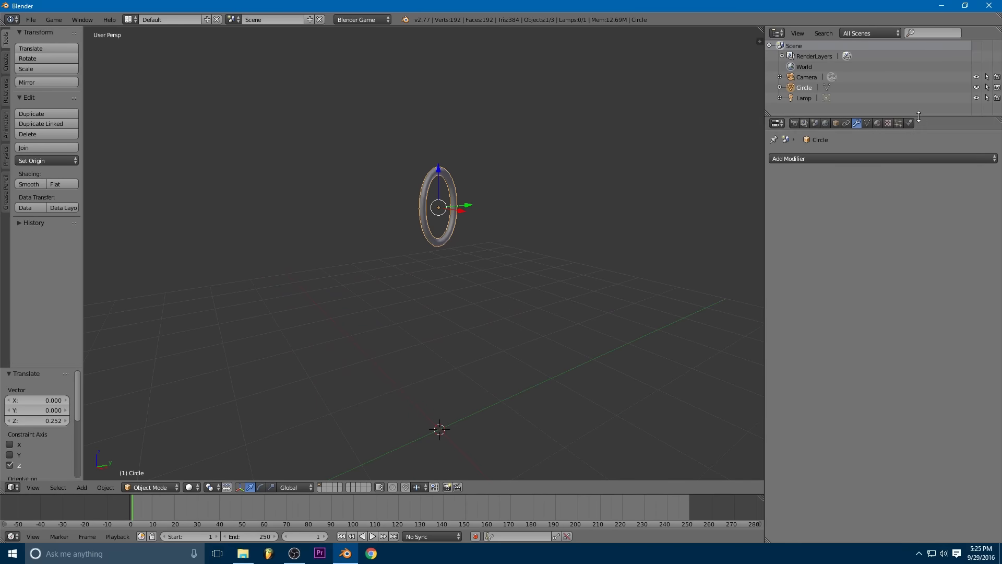
Step: Make the ring a Rigid Body physics object with Cylinder collision bounds
click(908, 122)
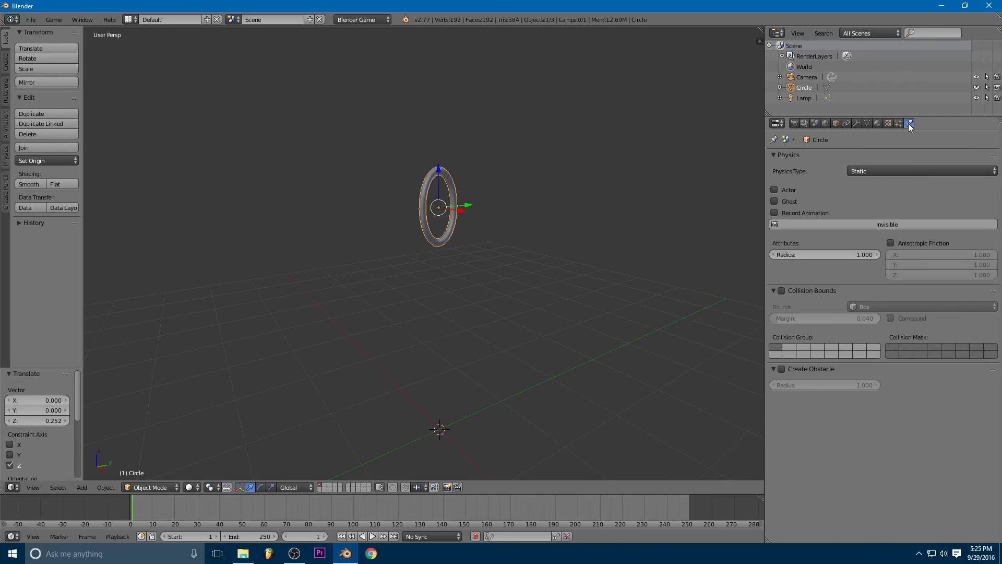
mouse_move(879, 171)
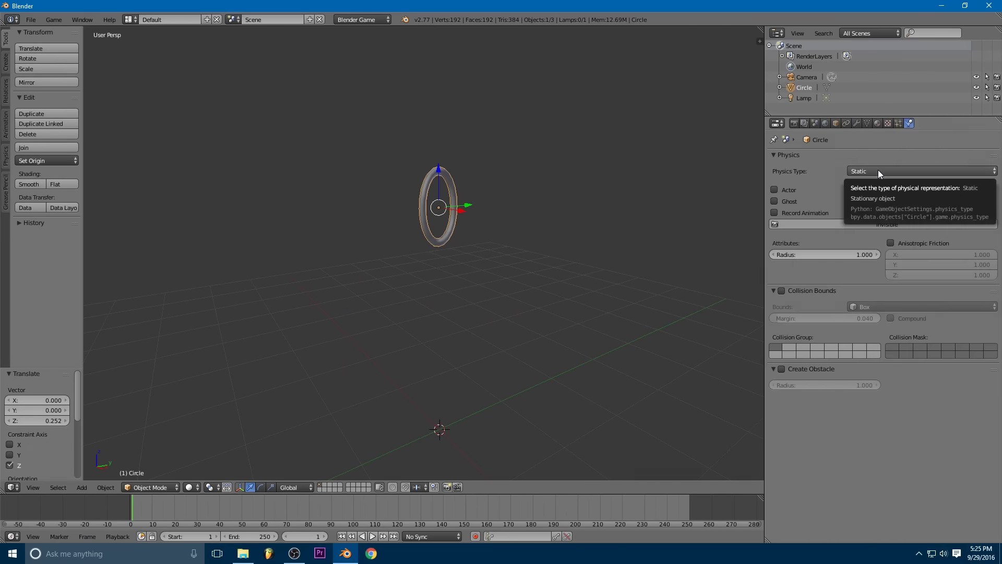
click(920, 171)
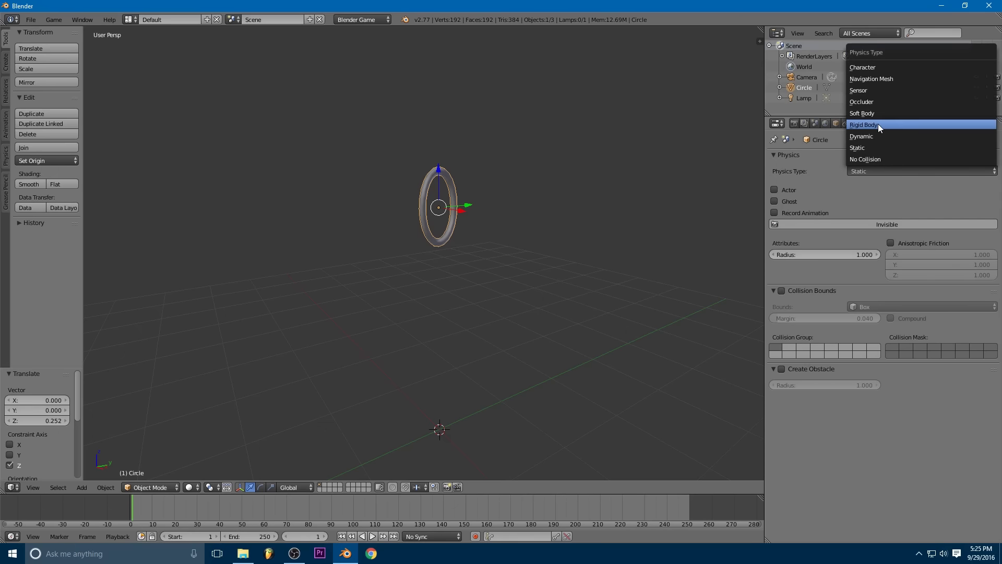
click(864, 125)
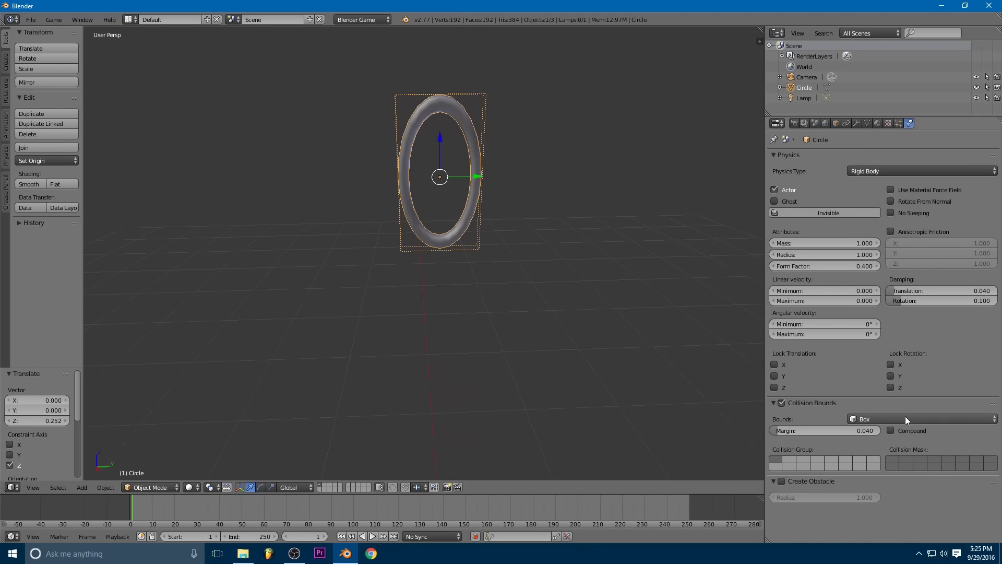
click(920, 418)
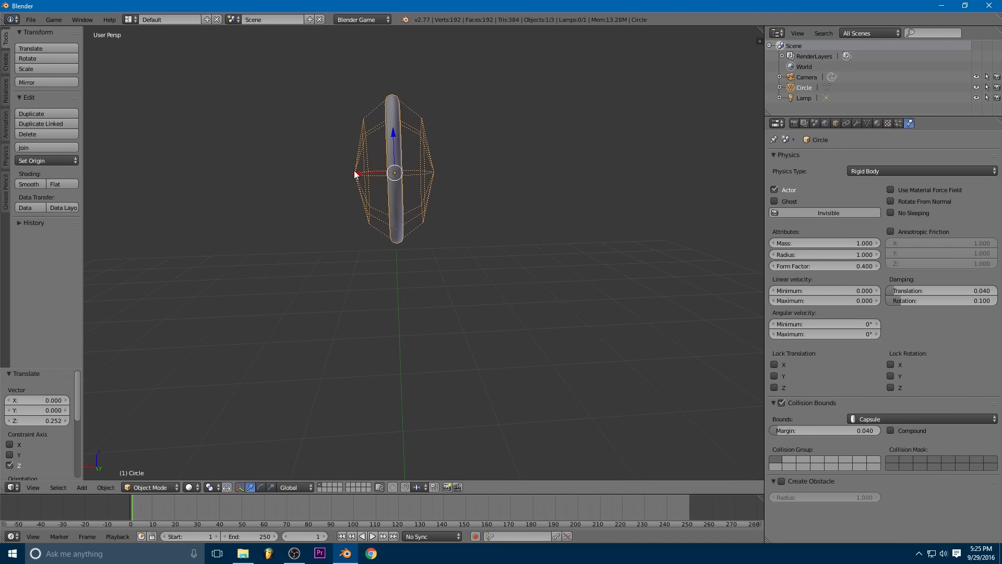
mouse_move(856, 395)
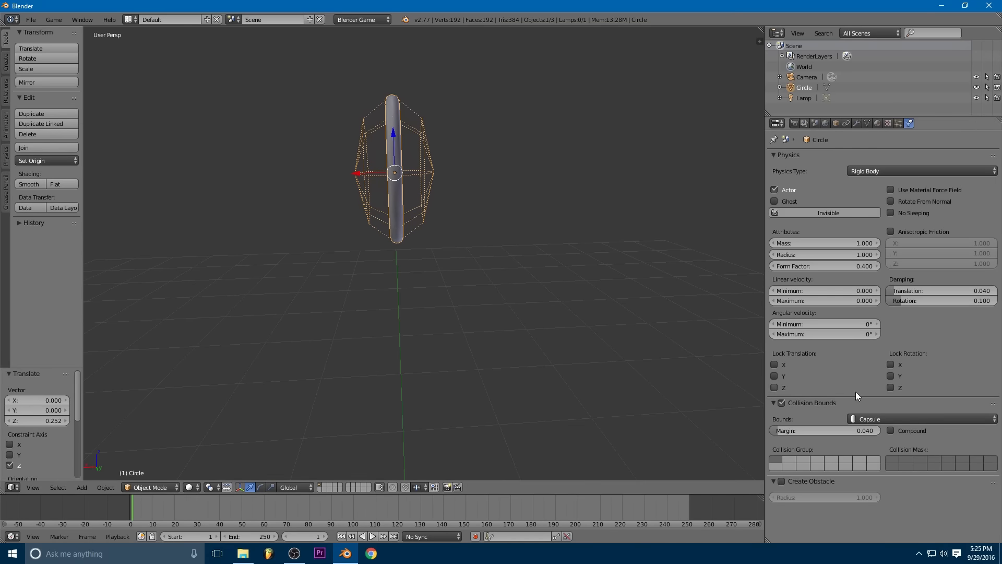
click(920, 418)
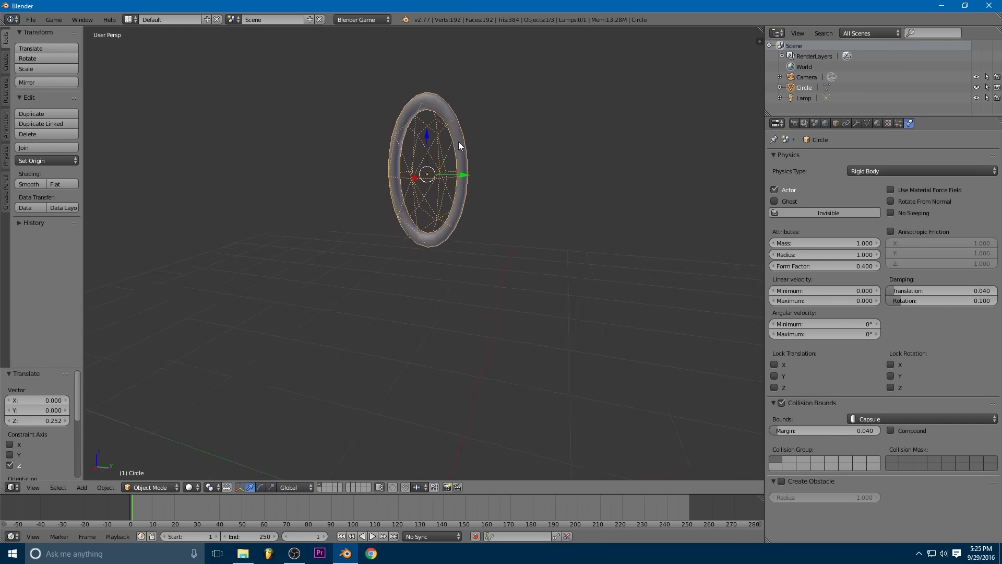
click(920, 418)
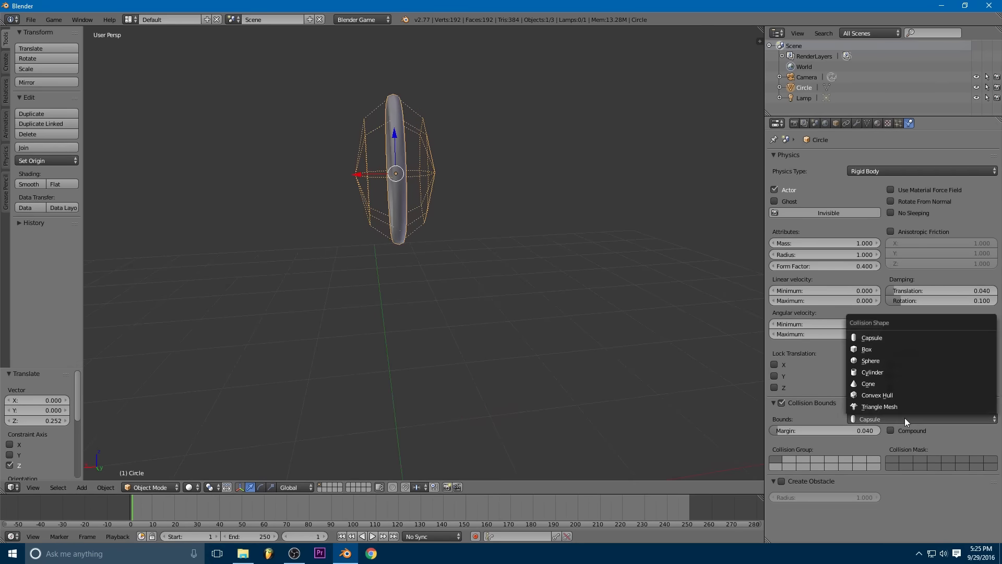
mouse_move(884, 372)
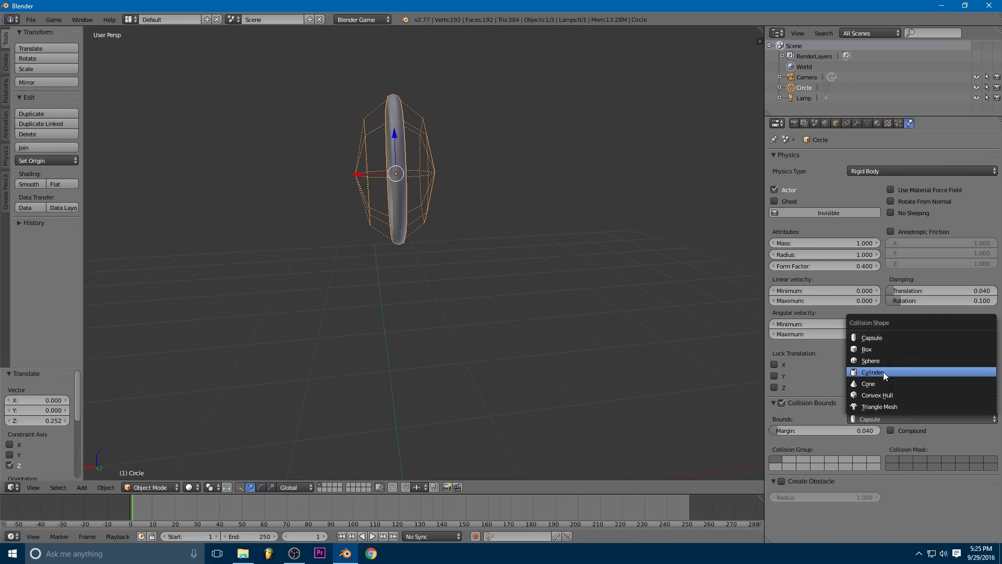
click(871, 372)
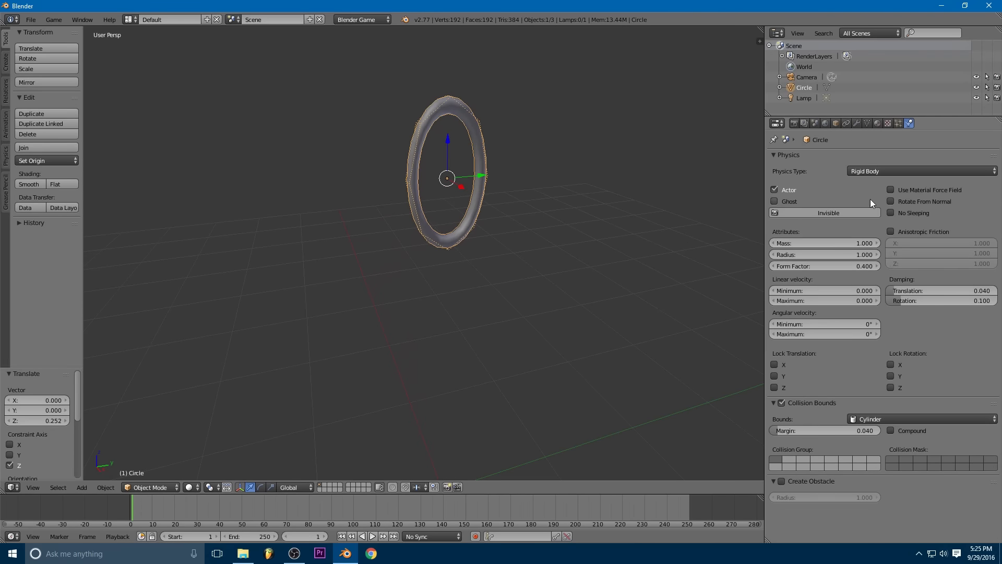
mouse_move(840, 249)
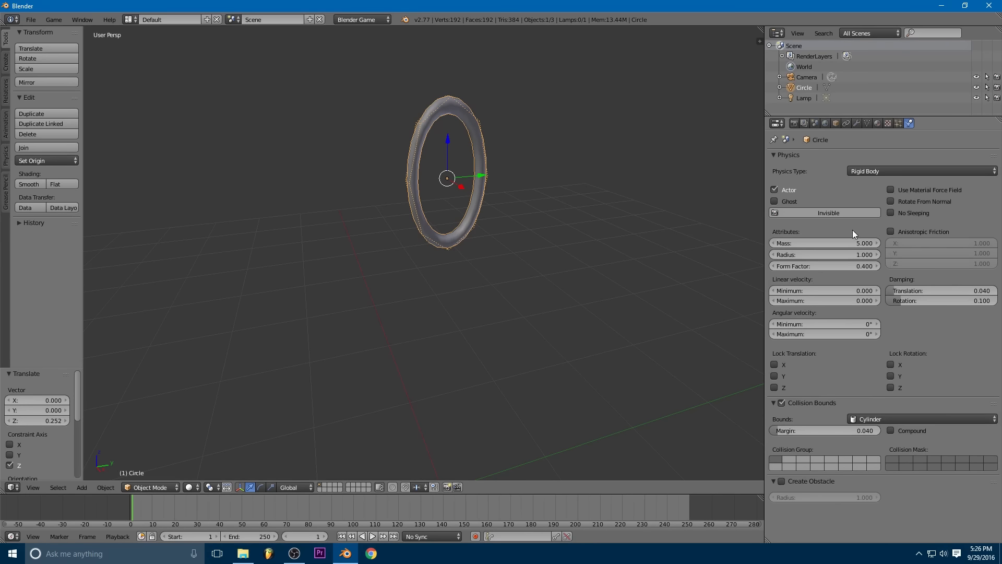
mouse_move(458, 323)
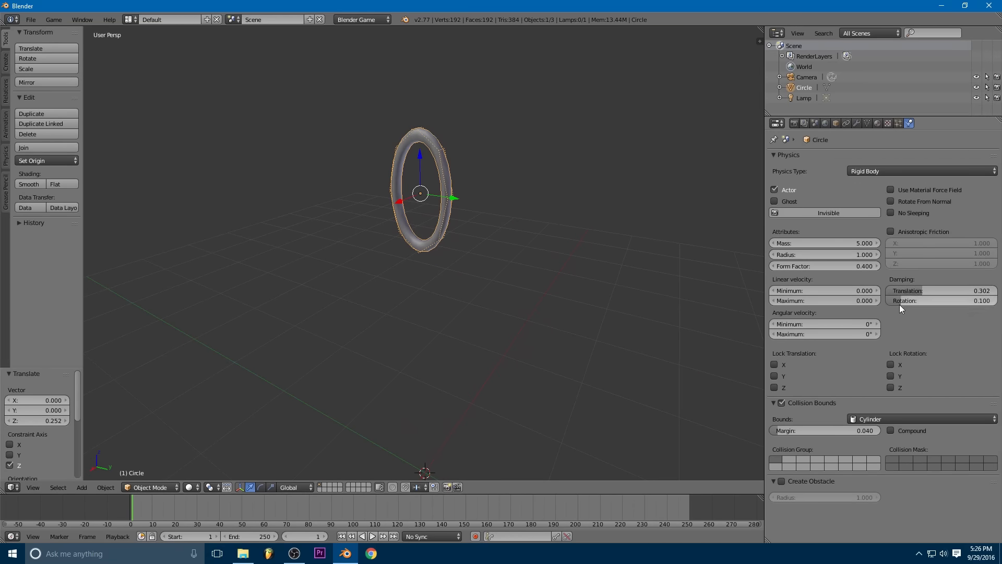
Step: Create a new material for the ring, named Chain
click(877, 123)
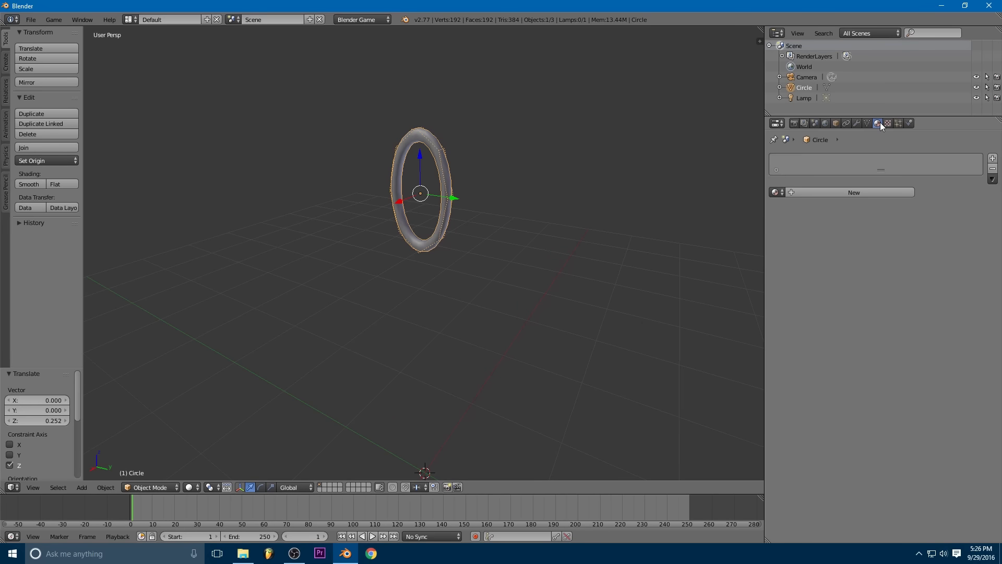
click(853, 193)
text(Chain)
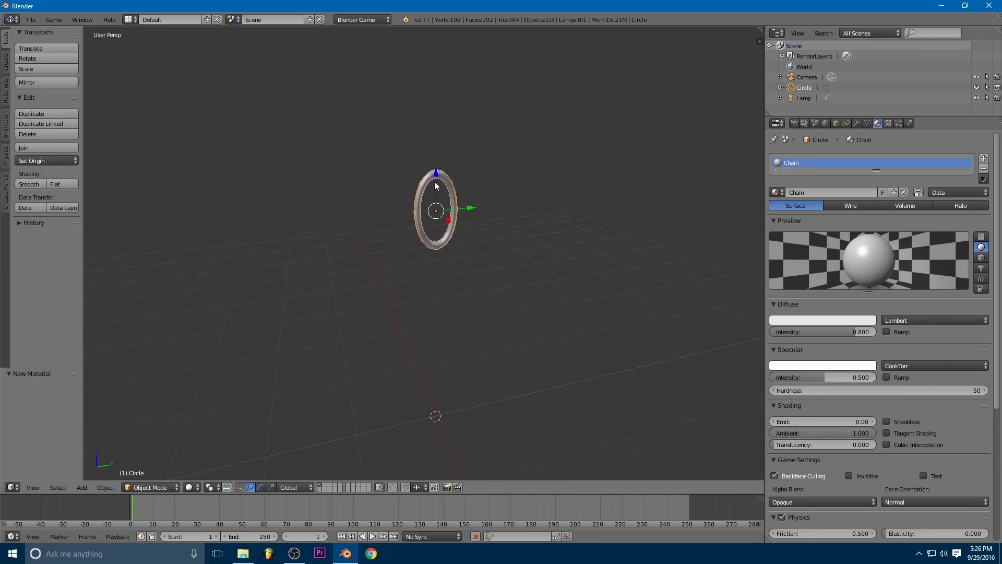
mouse_move(429, 453)
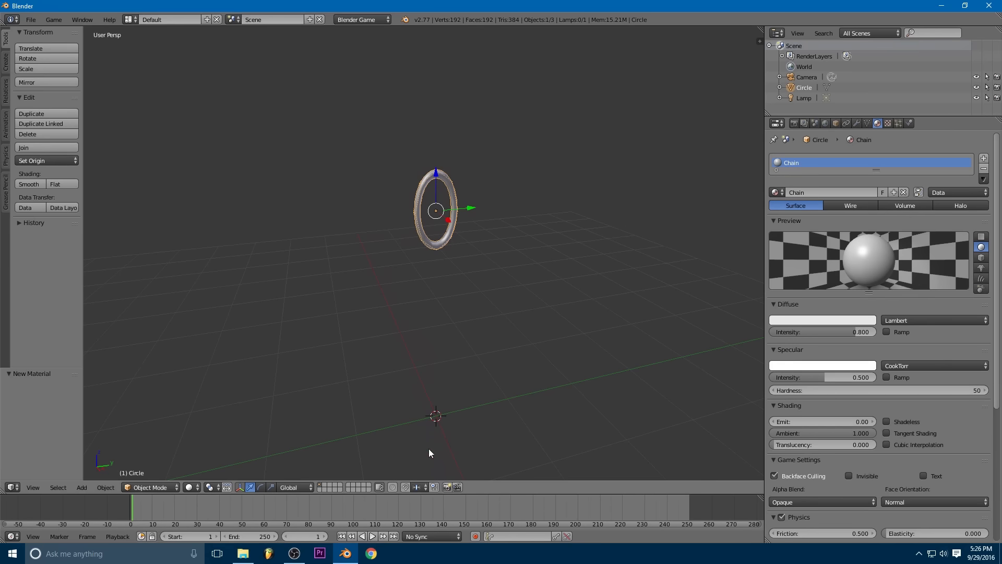
mouse_move(412, 255)
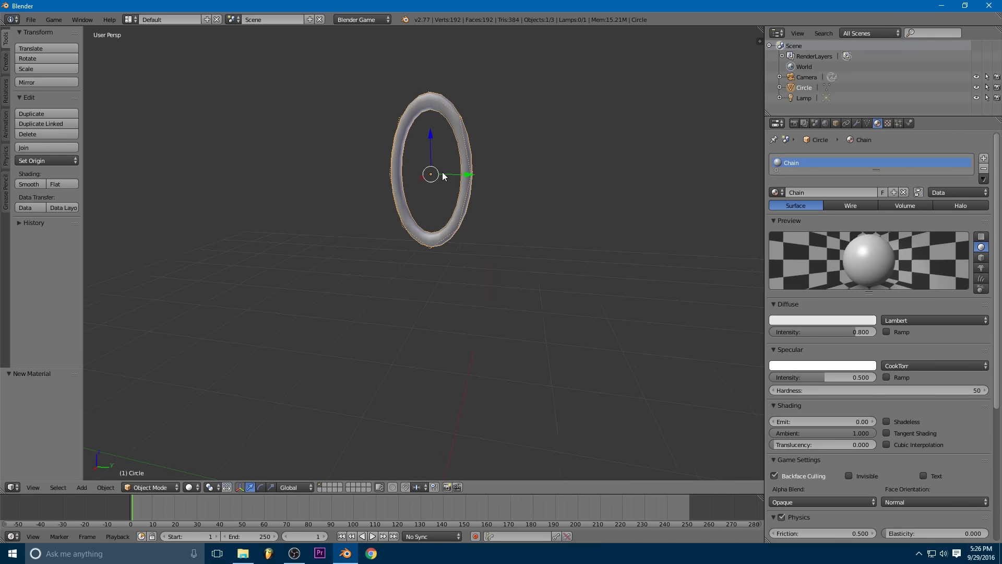
Step: Rename the ring ChainLink and rotate its lower copy a quarter turn
click(836, 123)
text(ChainLink)
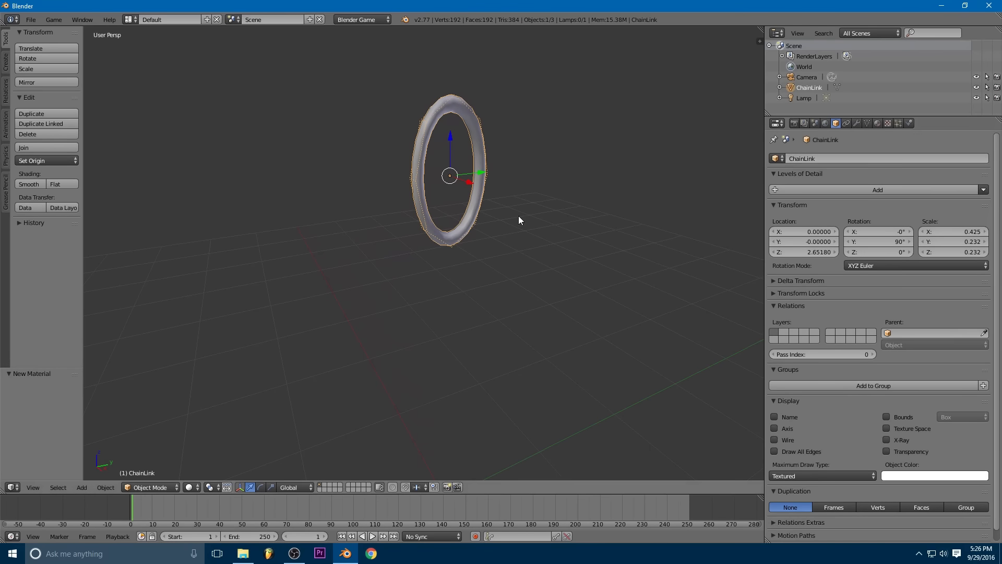
mouse_move(424, 275)
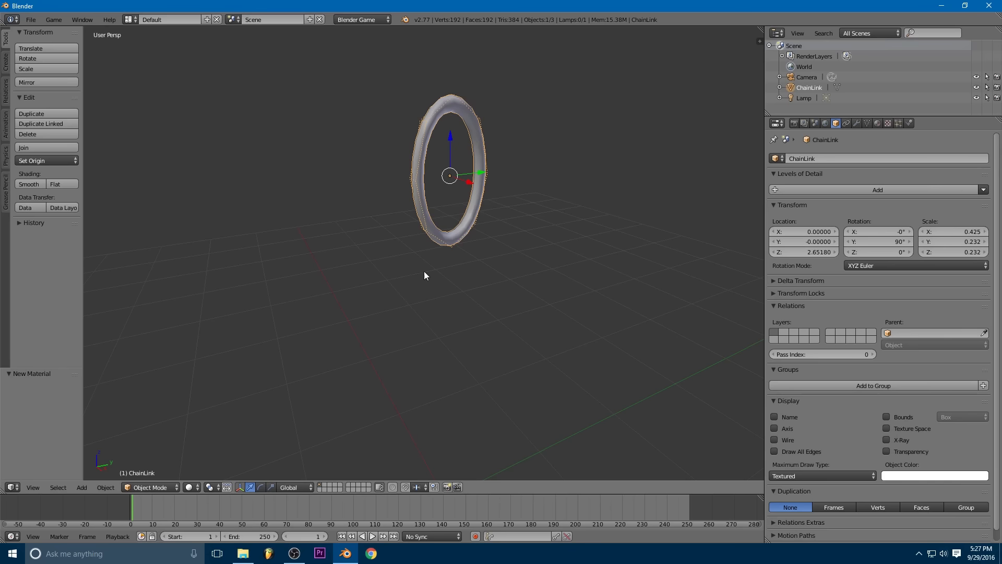
mouse_move(472, 217)
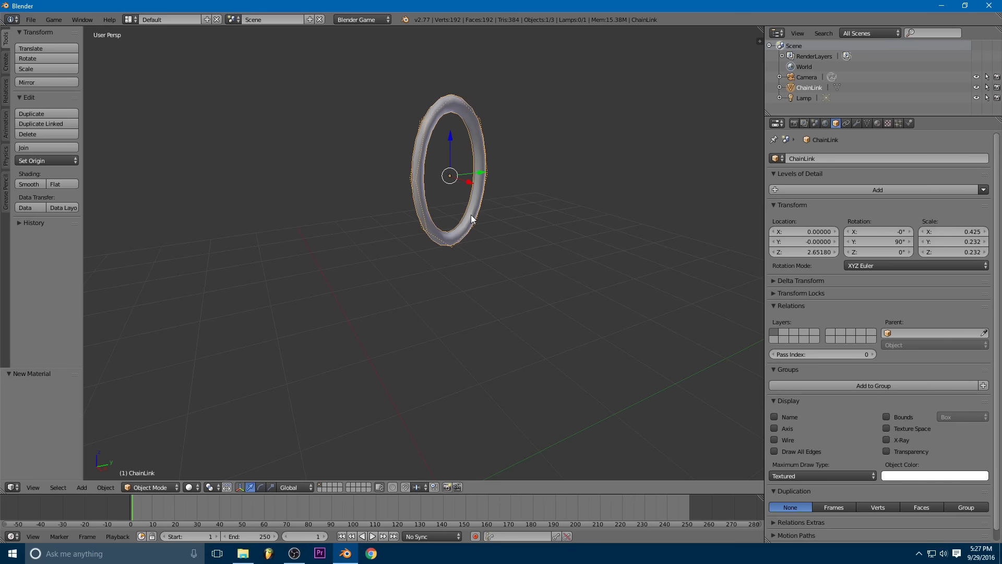
mouse_move(484, 213)
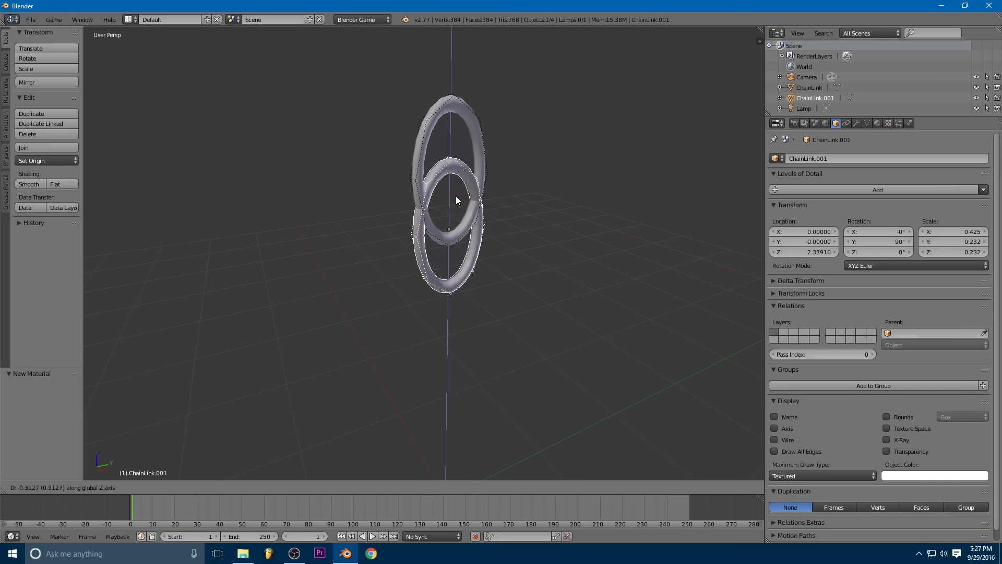
mouse_move(460, 249)
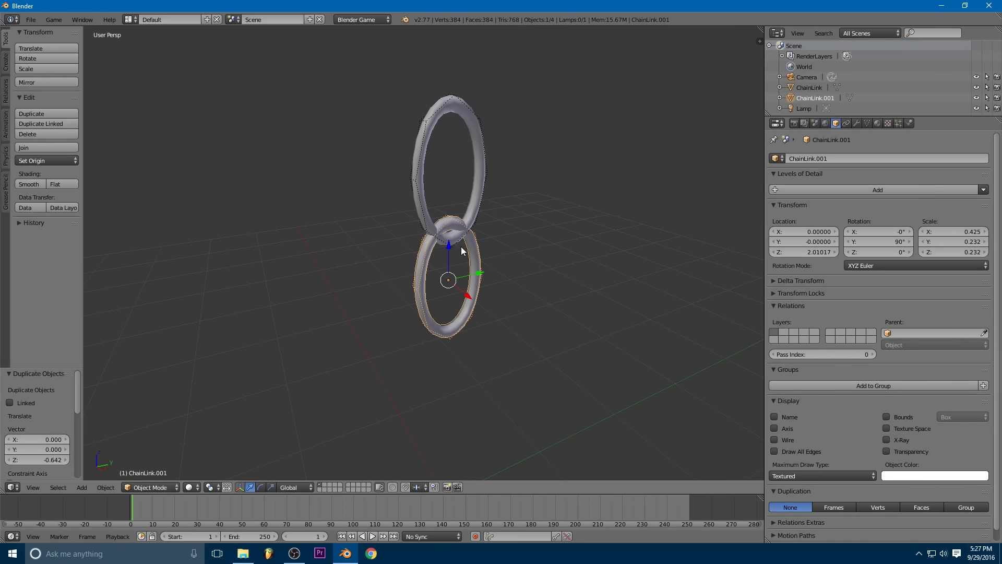
key(r)
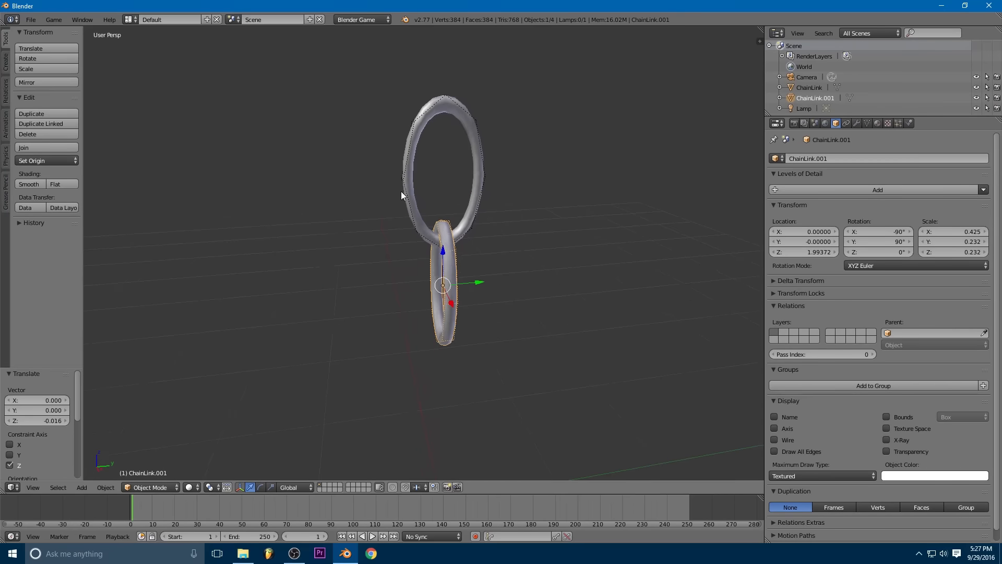
mouse_move(481, 168)
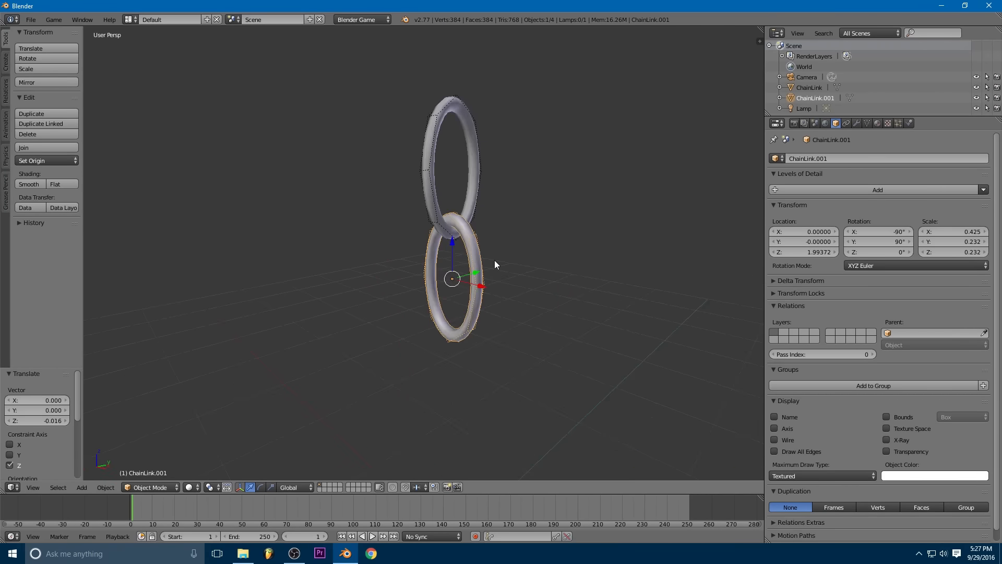
Step: Add a Rigid Body Joint to ChainLink.001 targeting ChainLink, with Cone Twist pivot
click(845, 123)
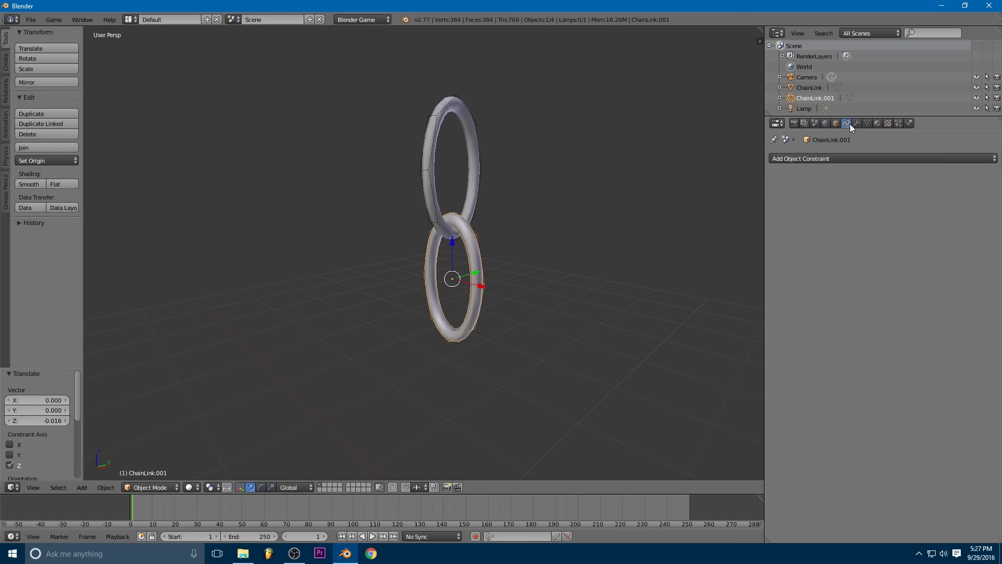
click(800, 158)
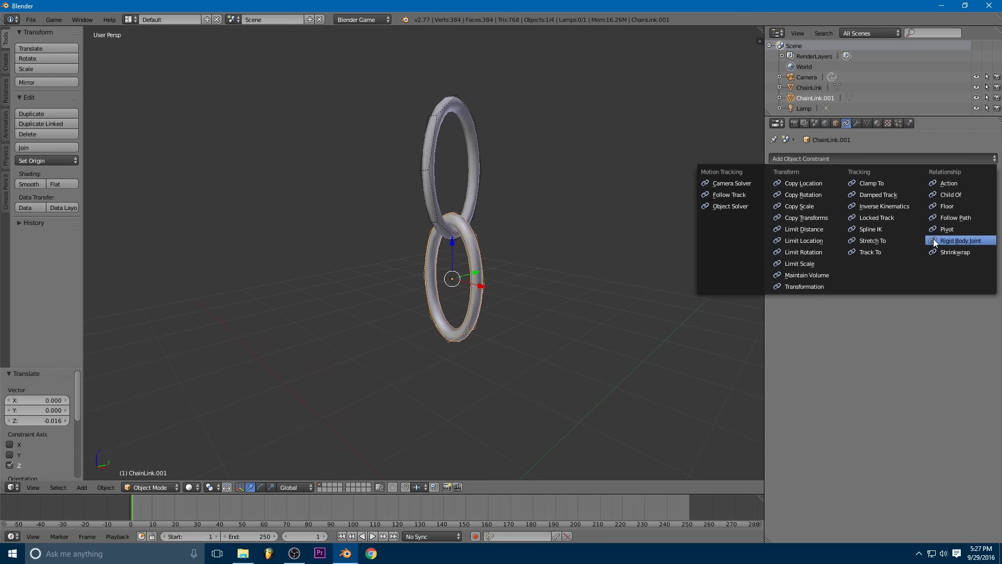
click(959, 240)
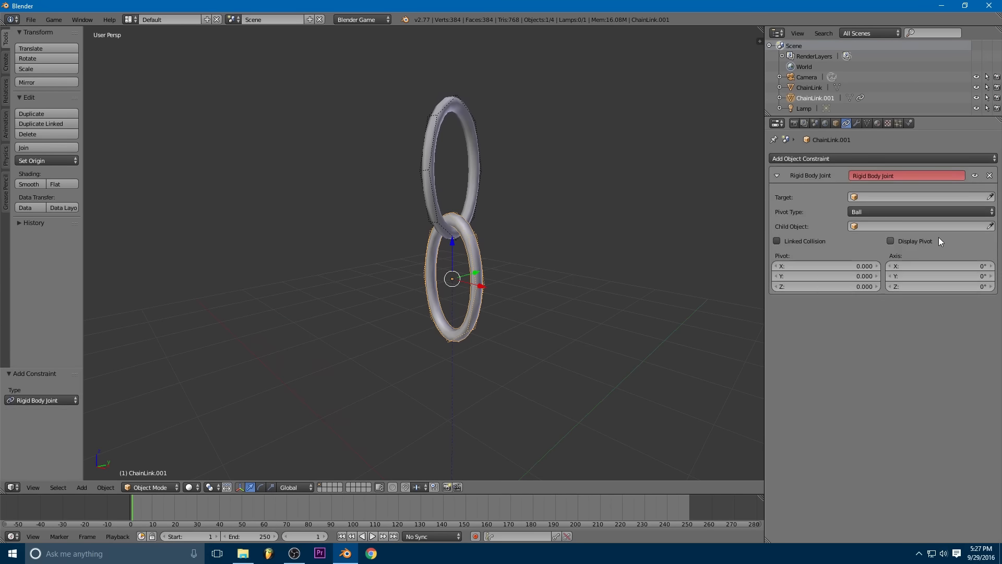
click(920, 197)
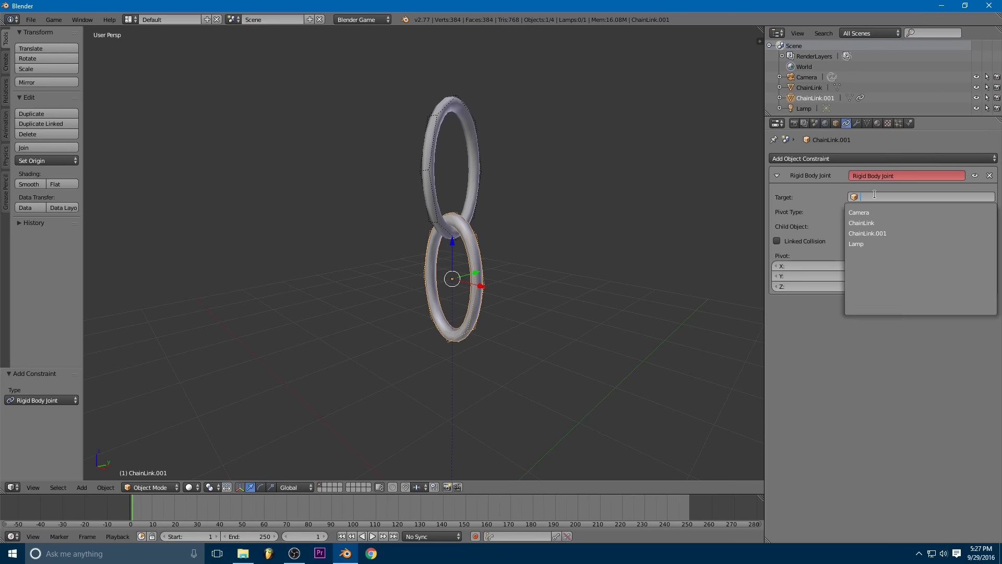
click(862, 223)
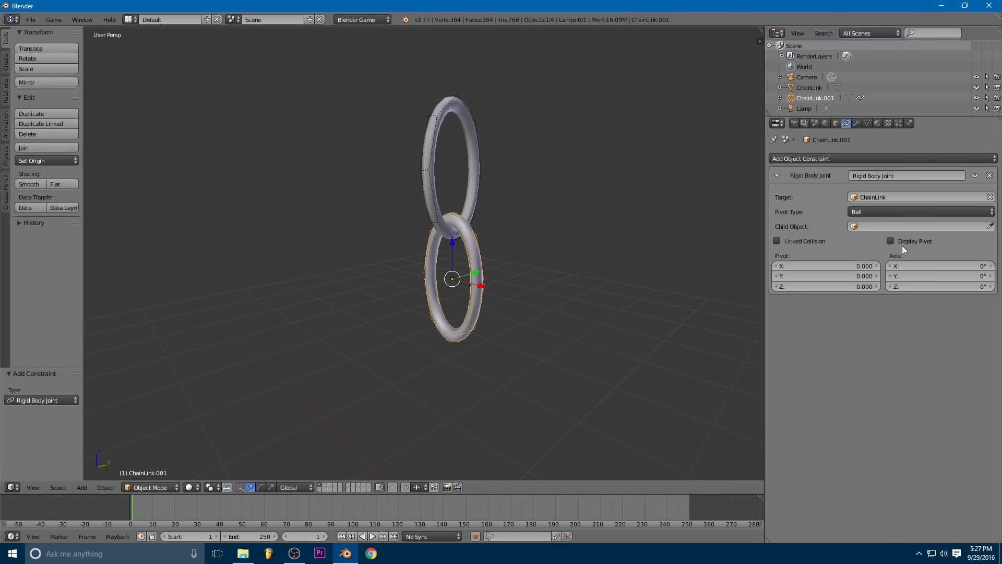
click(920, 211)
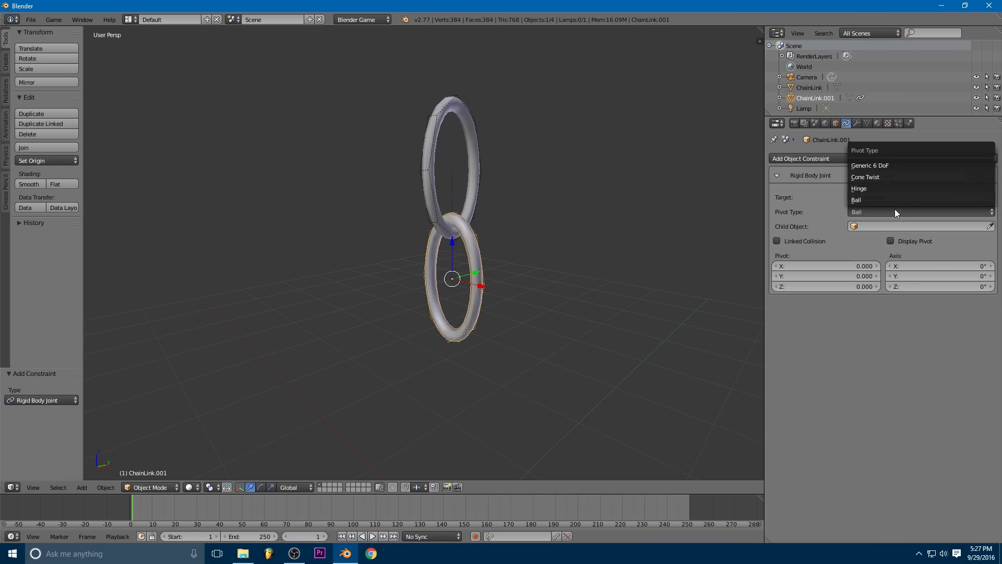
mouse_move(865, 177)
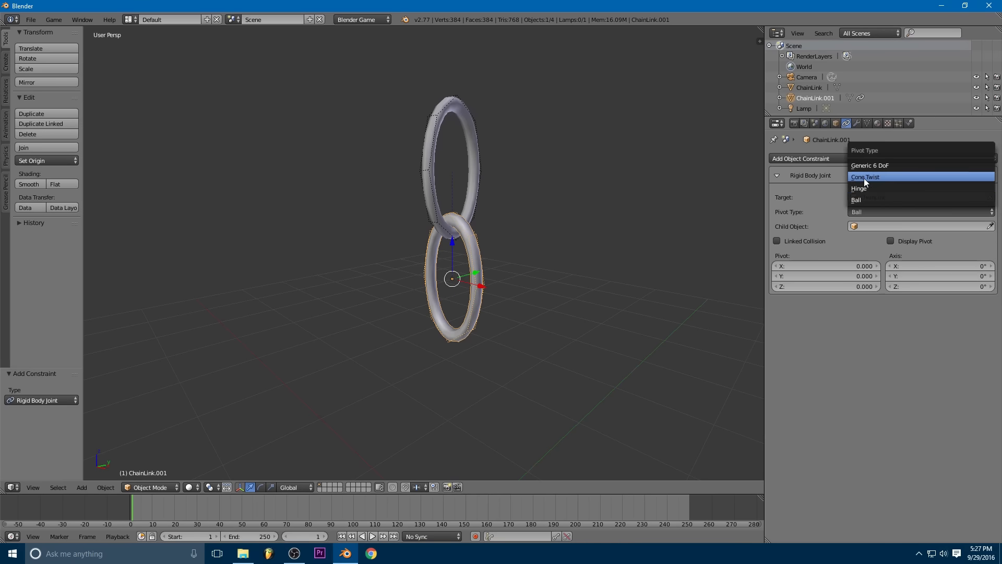
click(865, 176)
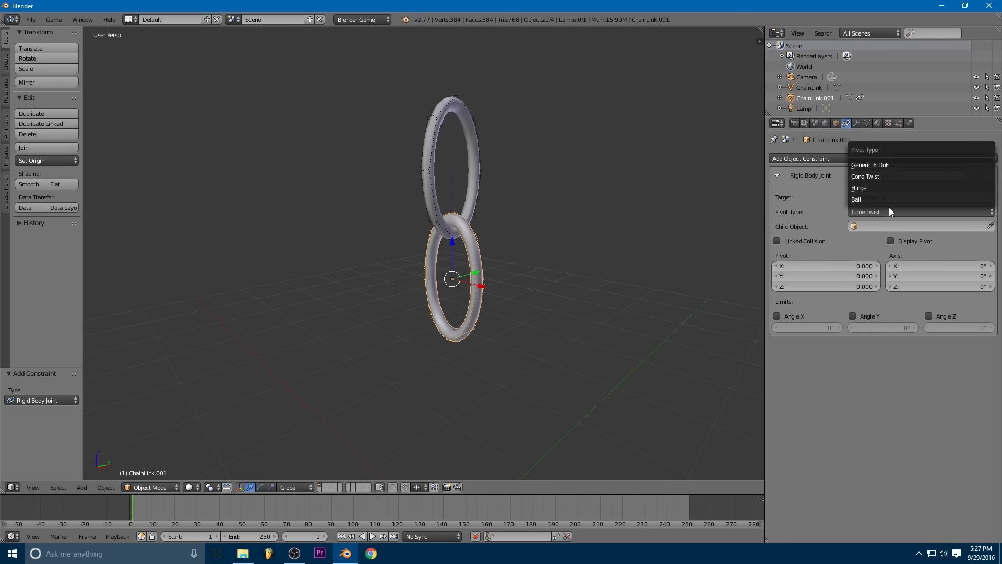
click(865, 211)
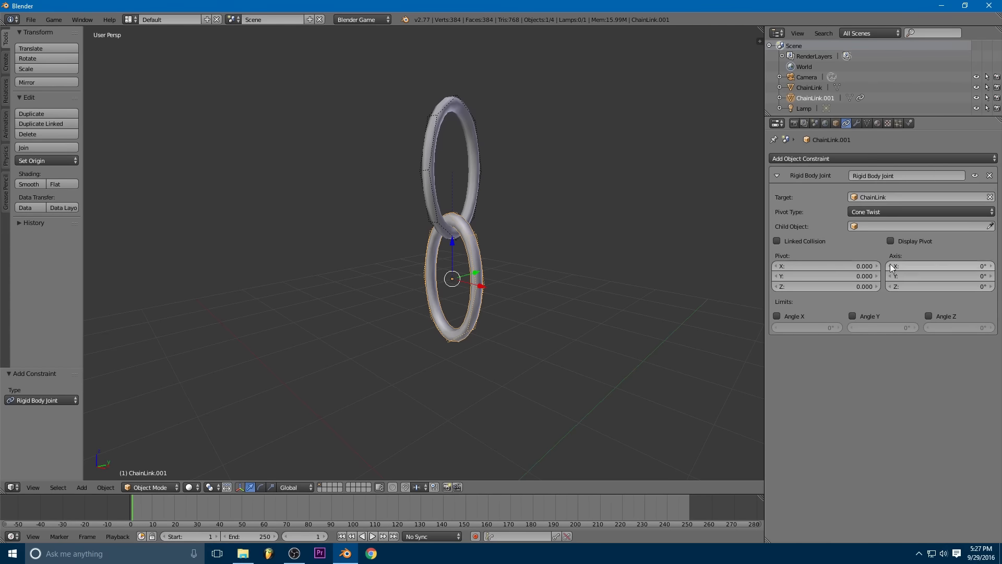
mouse_move(845, 305)
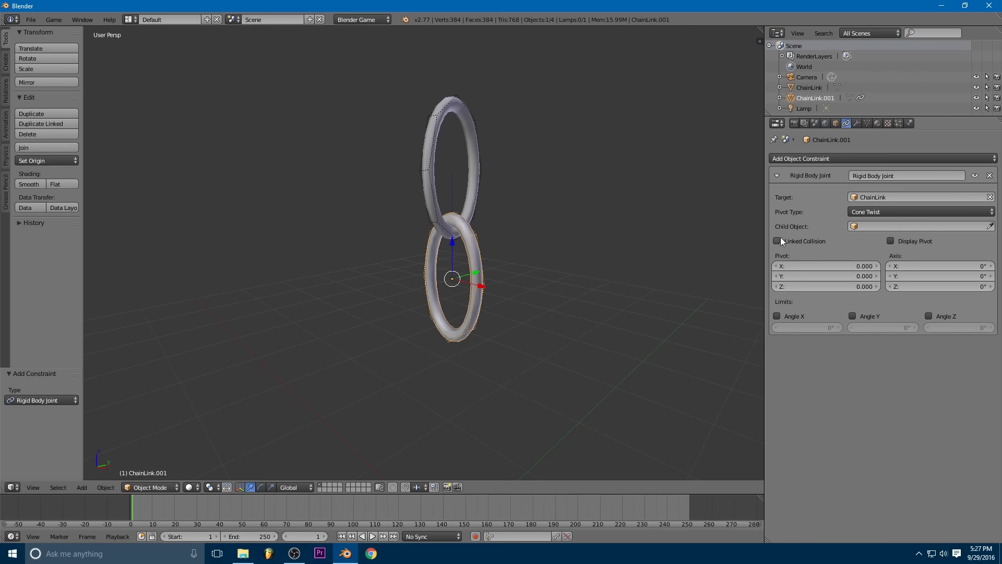
mouse_move(777, 241)
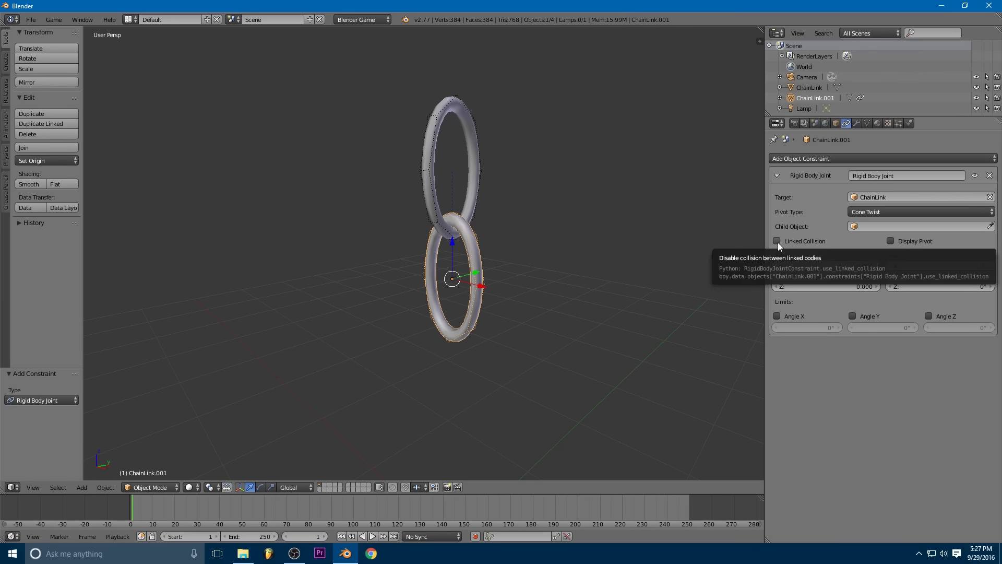
mouse_move(789, 246)
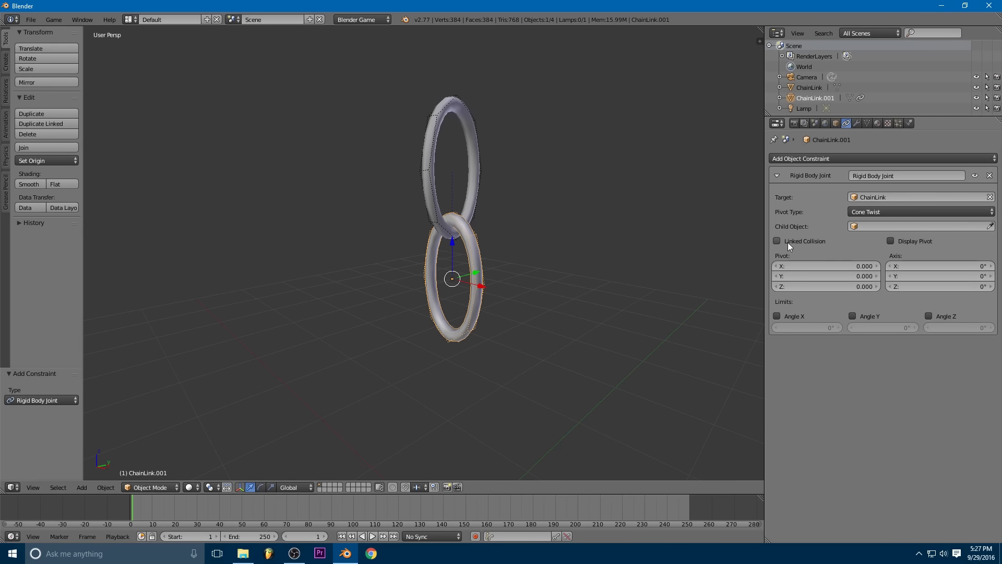
Step: Enable Linked Collision on the lower link's rigid body joint
click(777, 241)
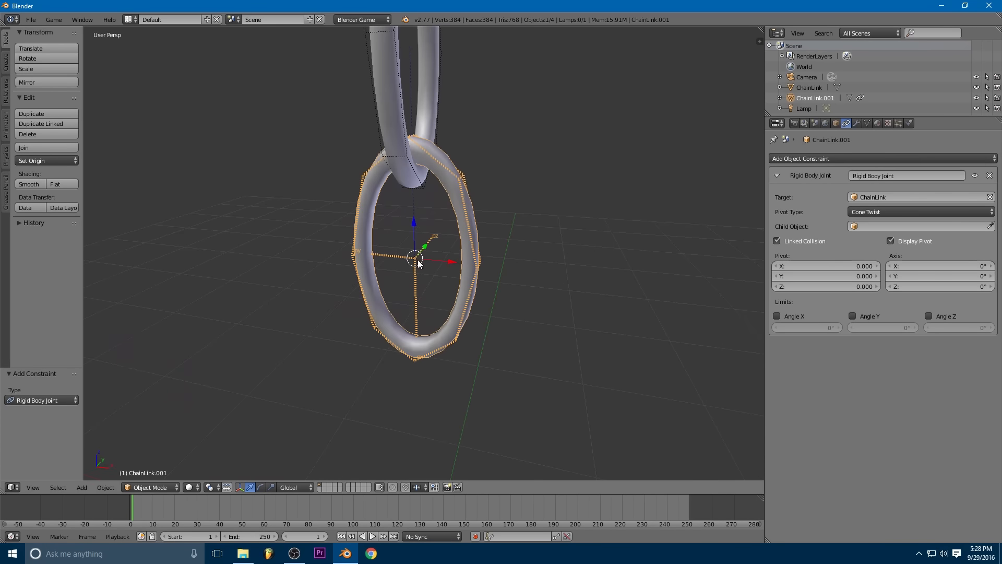
mouse_move(466, 285)
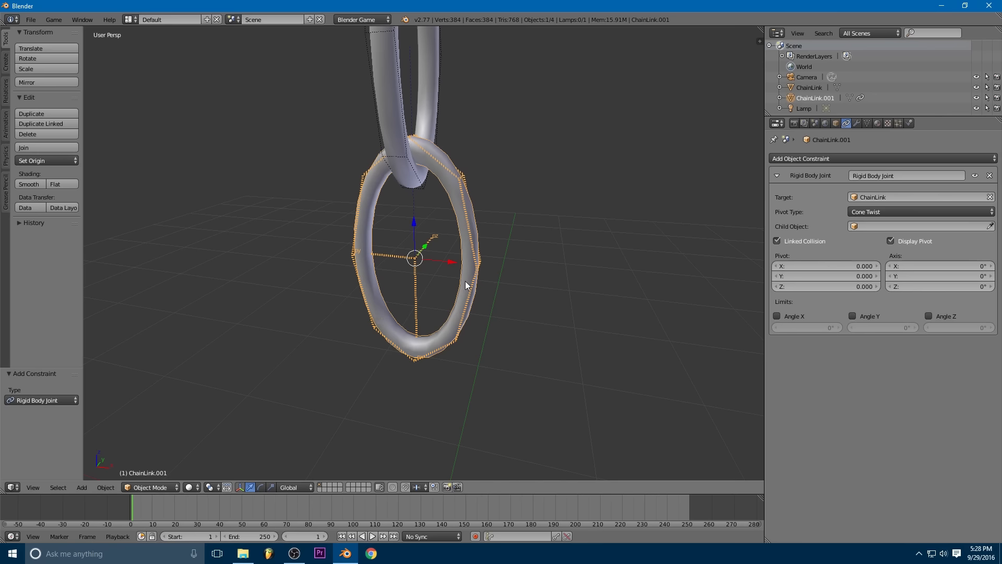
mouse_move(397, 165)
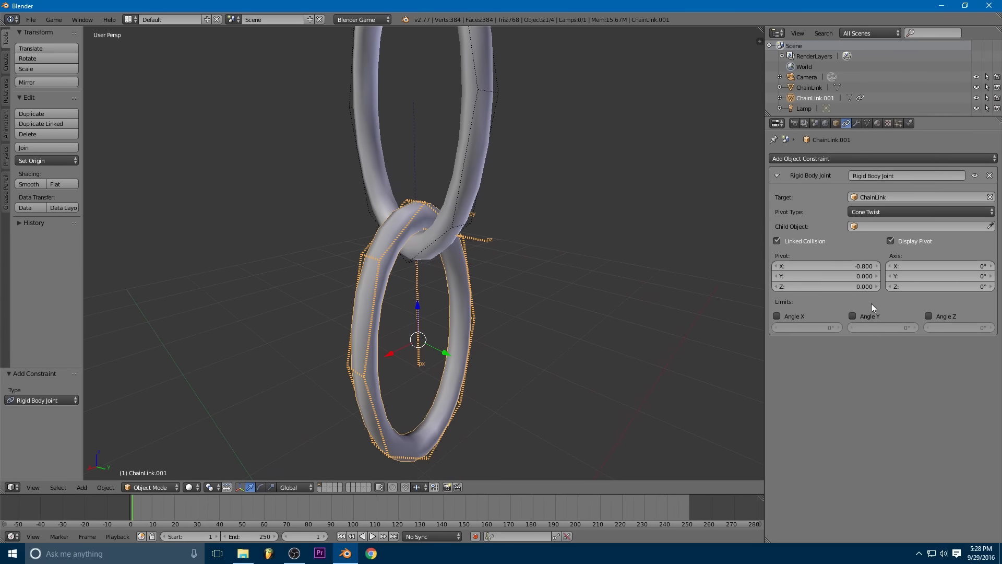
mouse_move(780, 313)
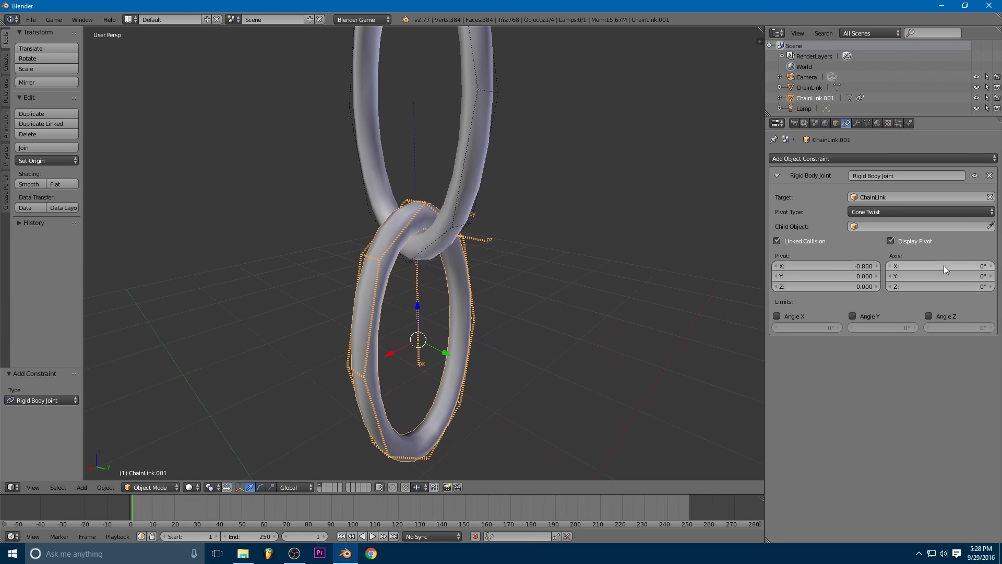
mouse_move(418, 326)
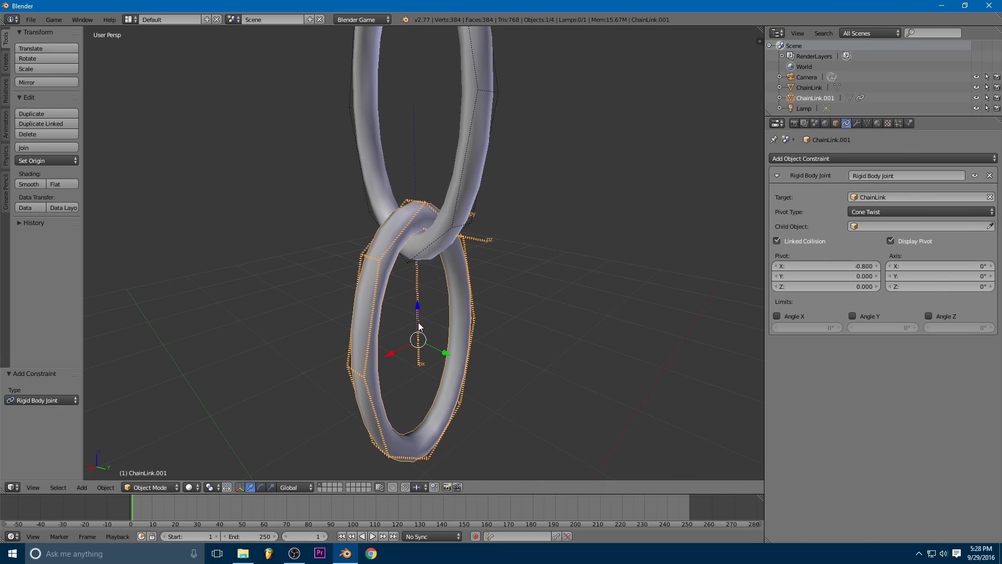
mouse_move(384, 251)
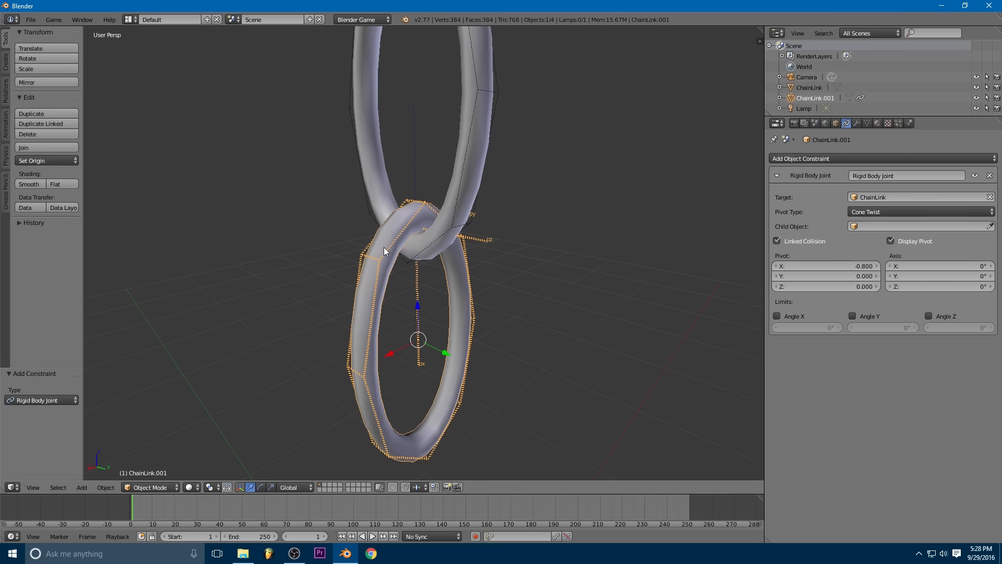
mouse_move(491, 347)
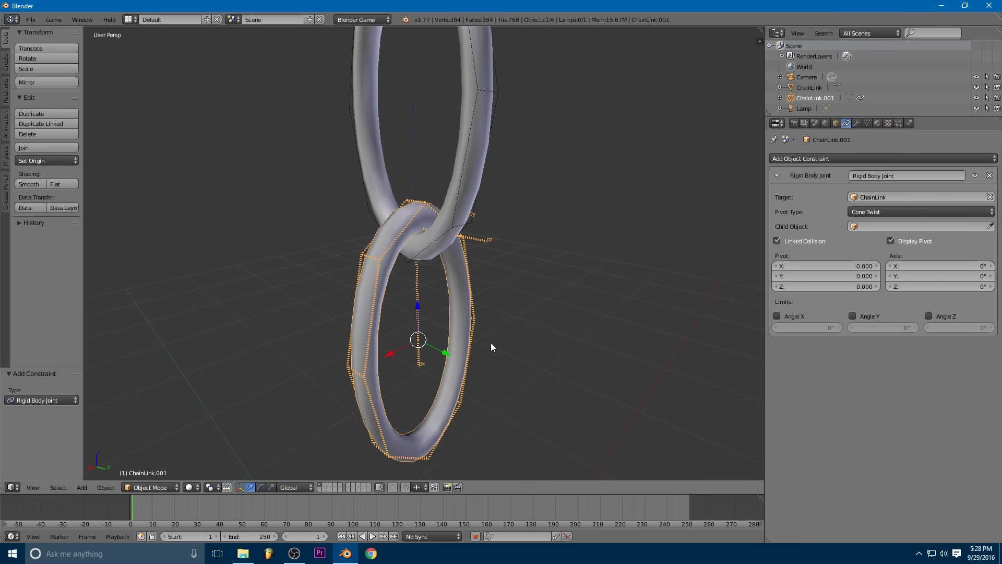
mouse_move(526, 353)
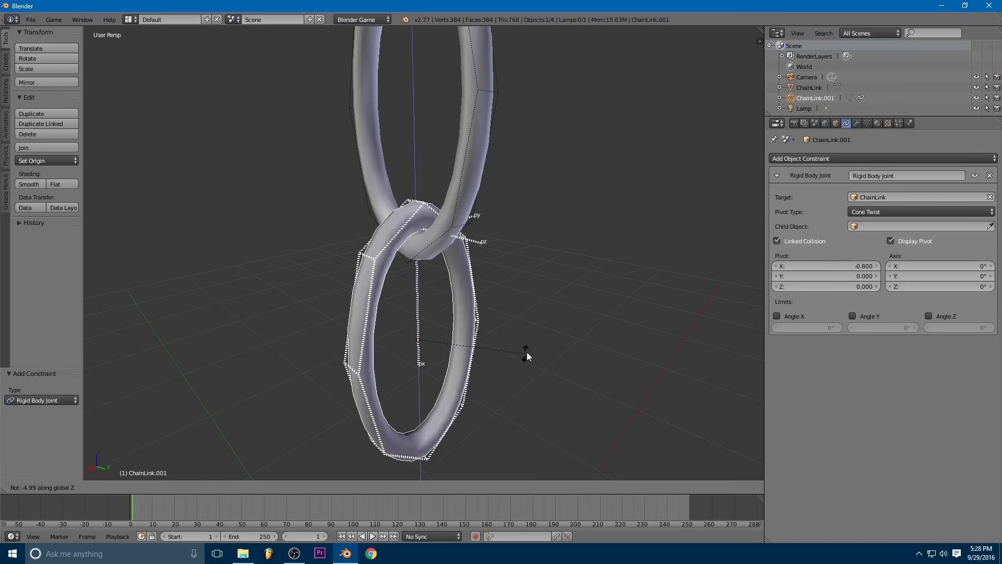
mouse_move(498, 81)
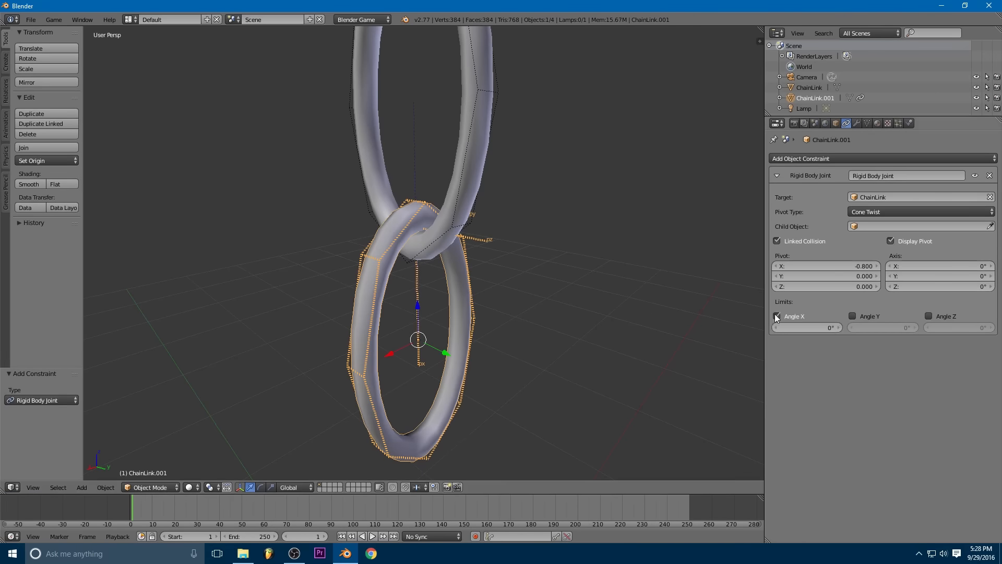
Step: Enable the joint's Angle X limit and confirm its limit value
click(805, 327)
text(20)
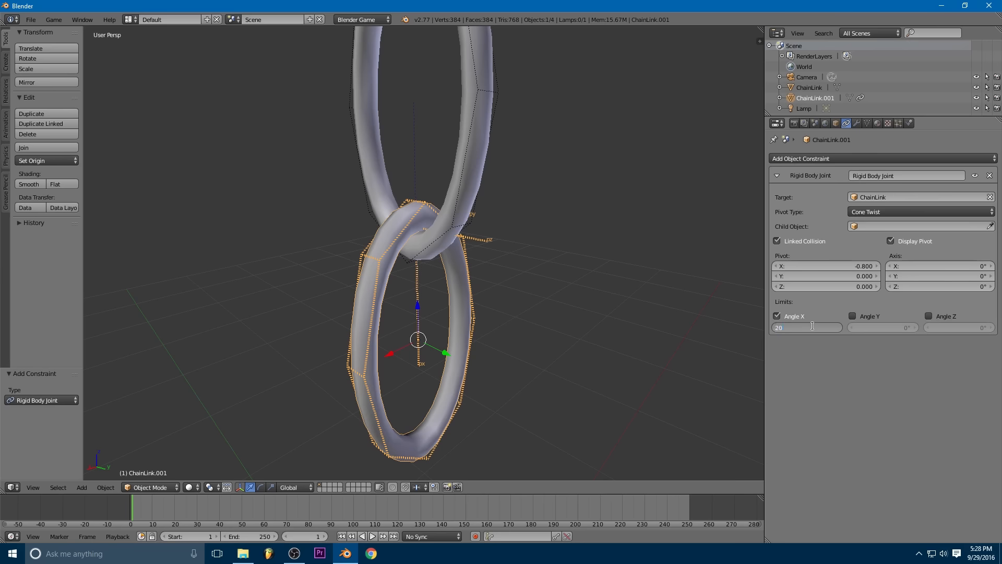
key(Return)
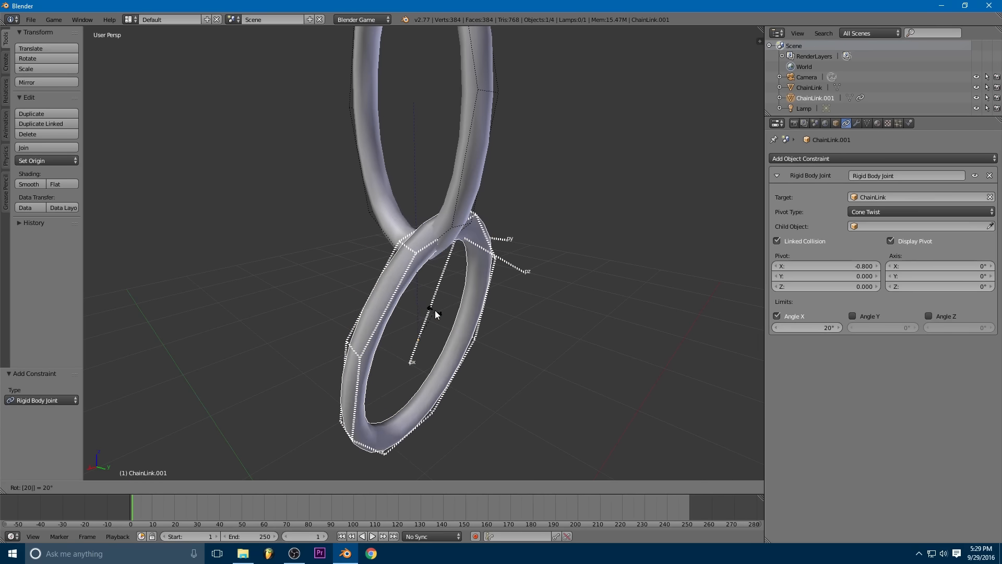
mouse_move(458, 333)
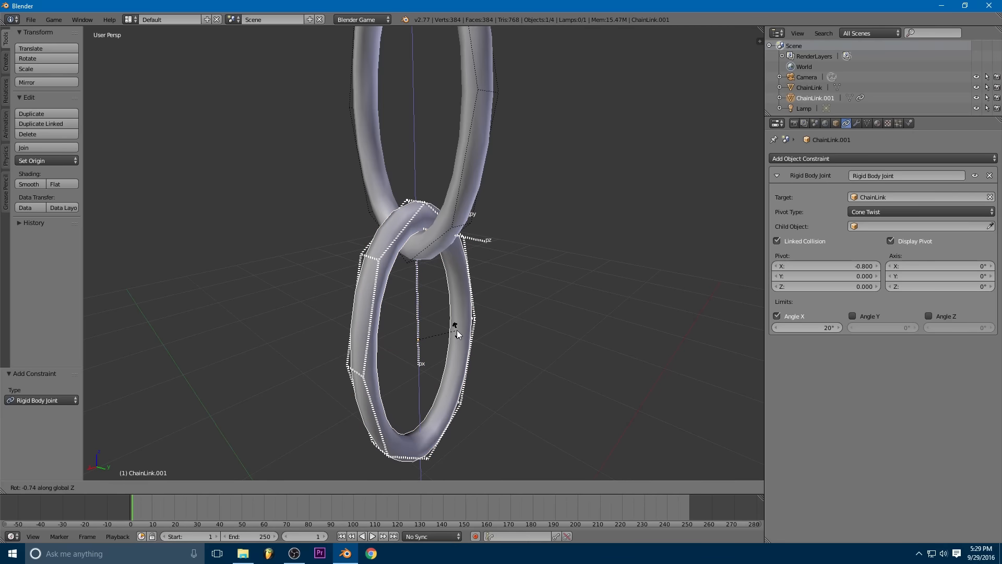
mouse_move(482, 262)
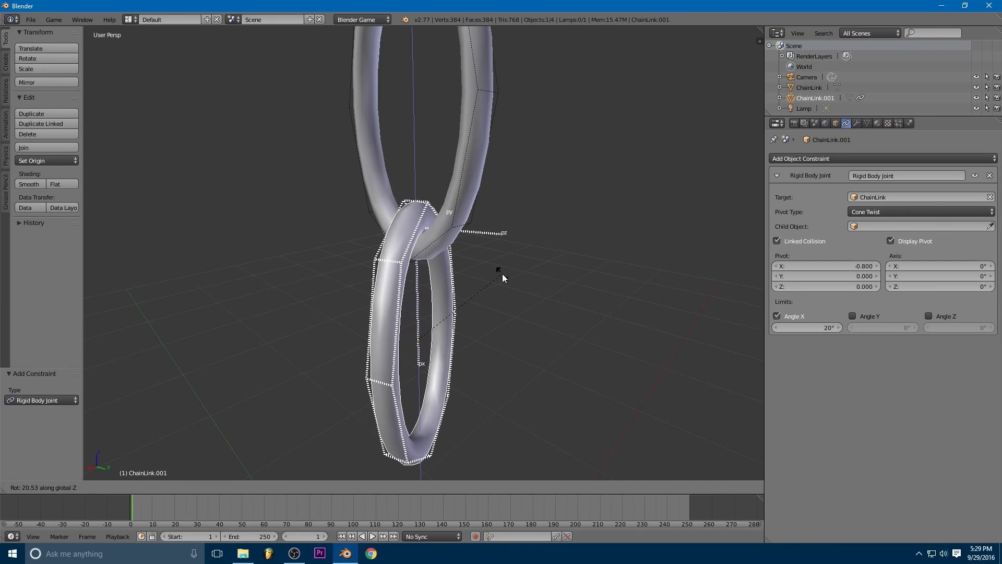
mouse_move(467, 267)
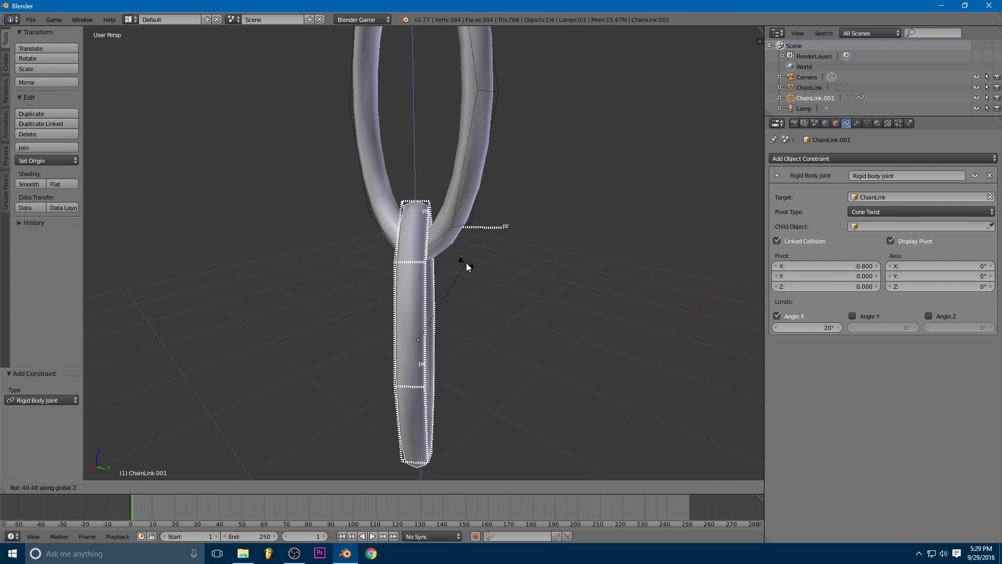
mouse_move(475, 267)
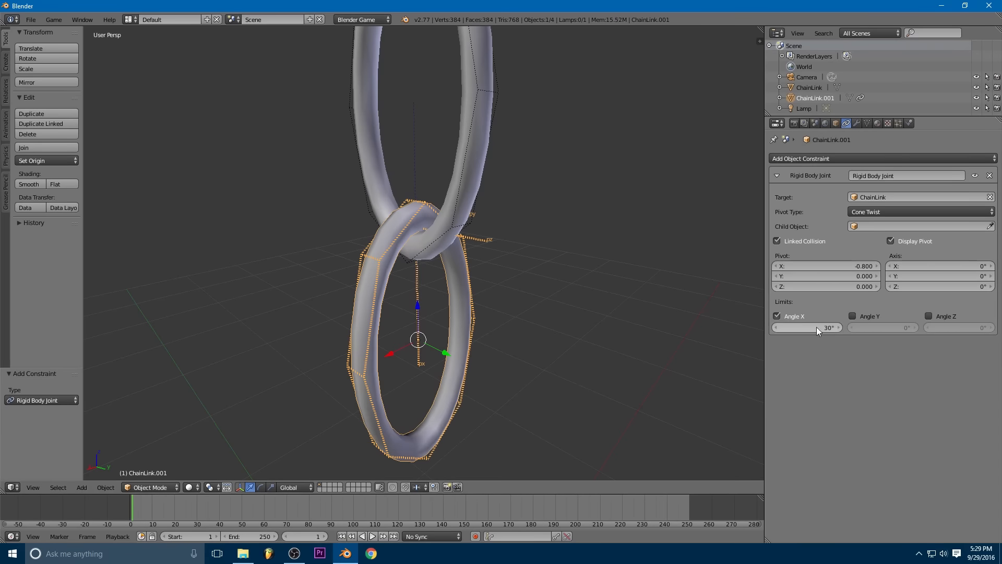
mouse_move(437, 319)
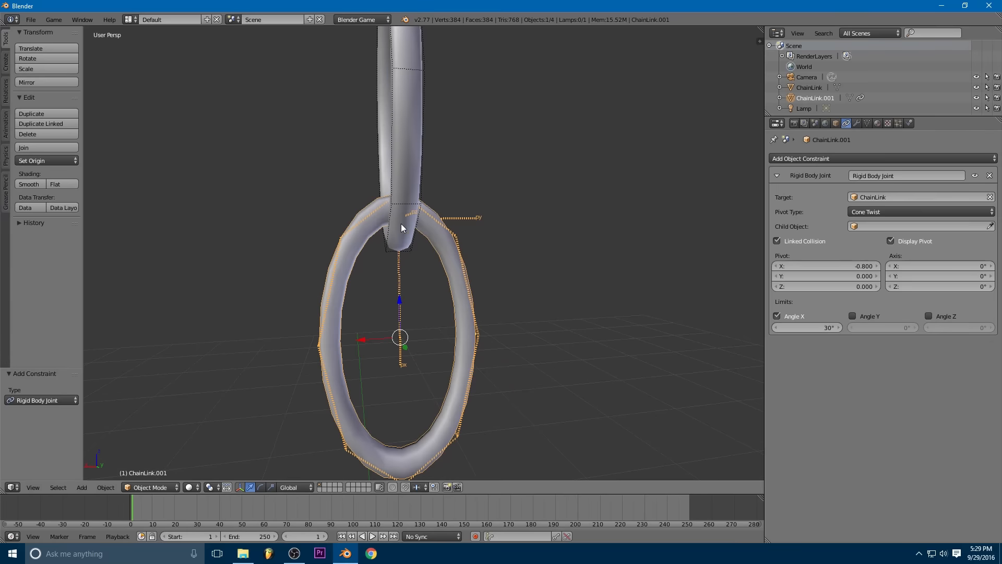
mouse_move(289, 350)
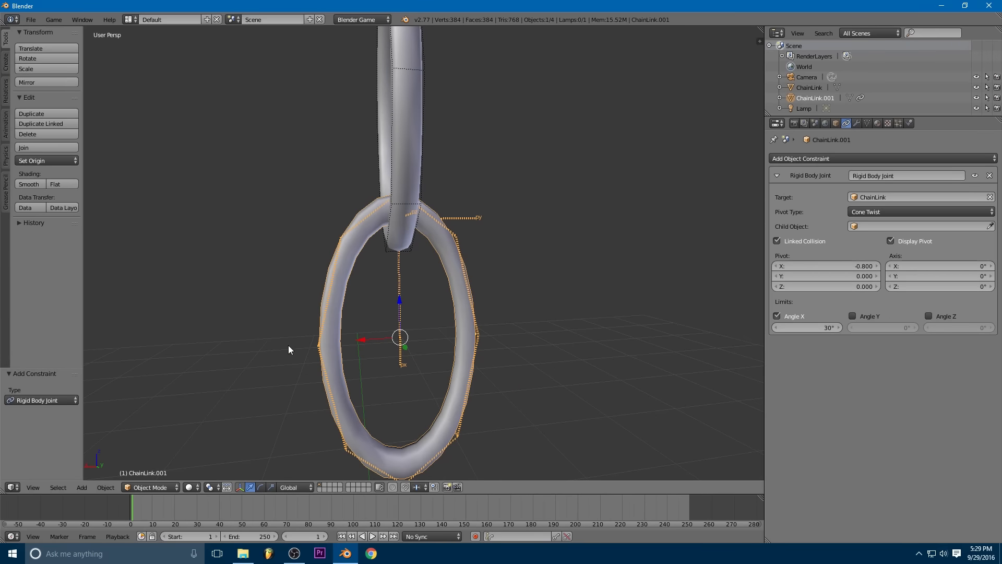
mouse_move(337, 304)
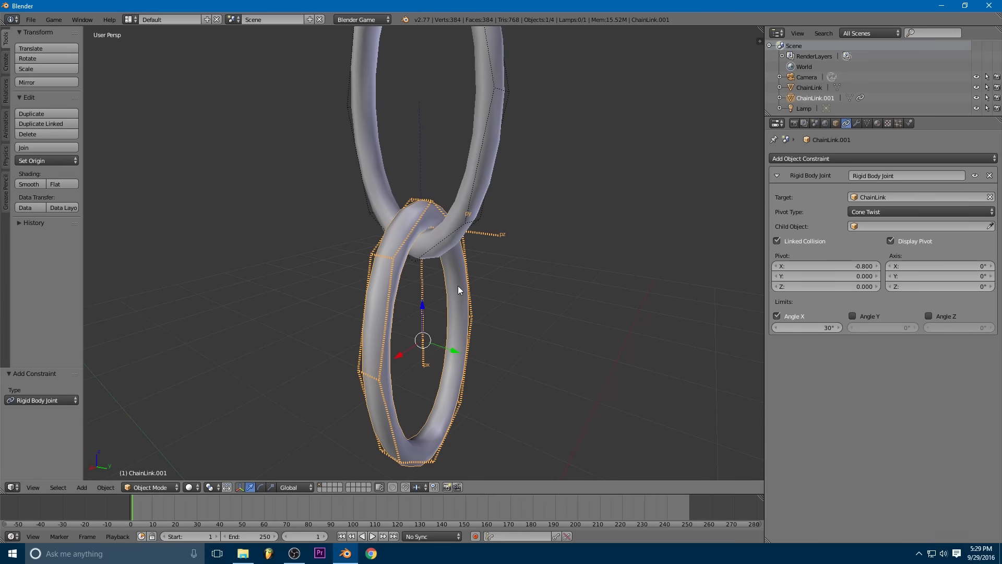
key(Tab)
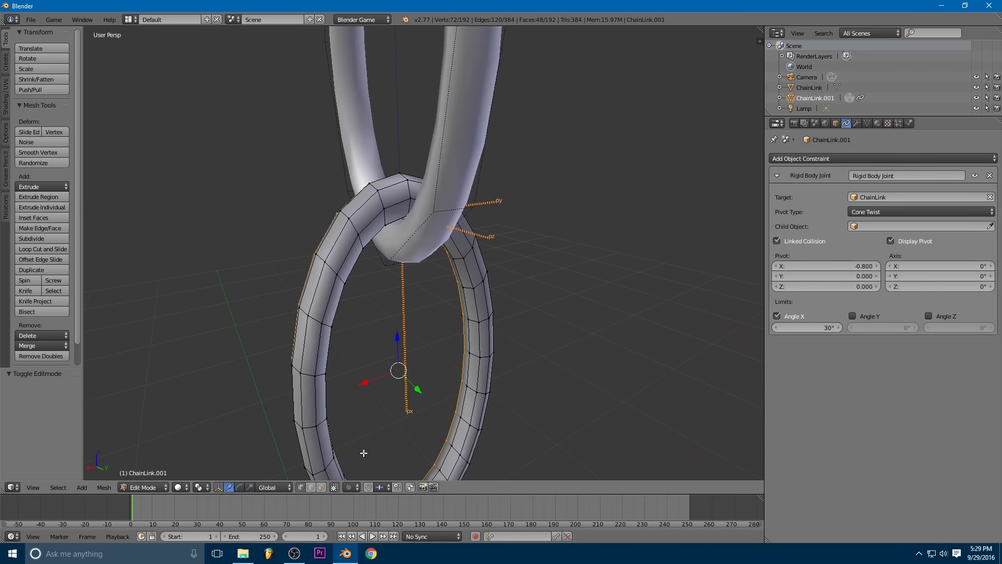
mouse_move(336, 487)
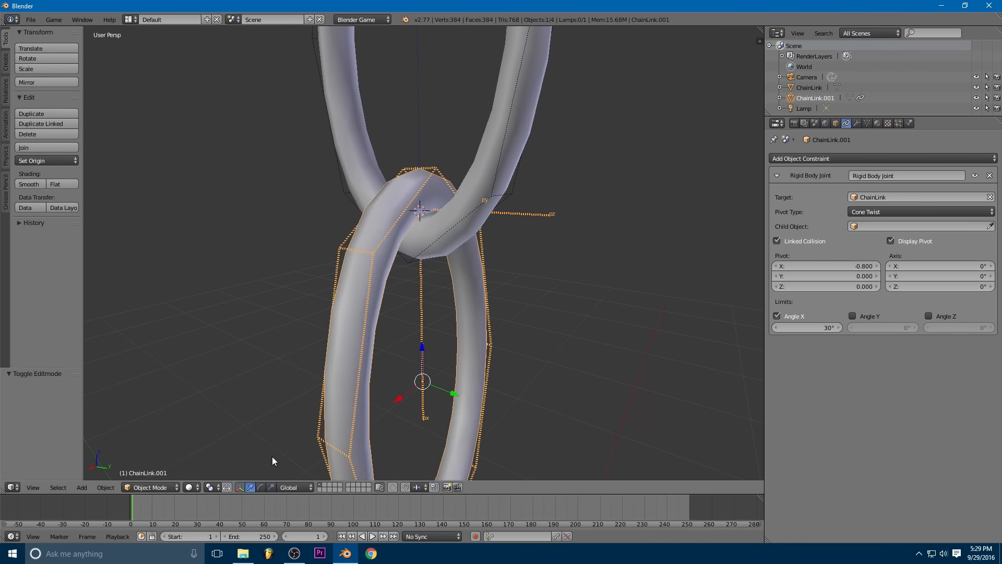
mouse_move(211, 486)
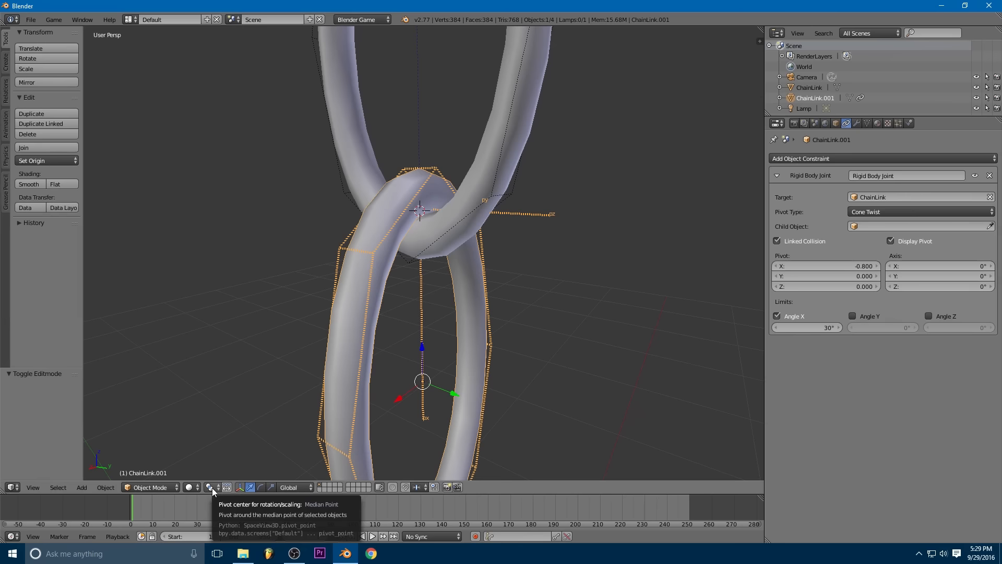
Step: Set the pivot point to 3D Cursor and enable Y and Z angle limits (130°, 45°)
click(211, 487)
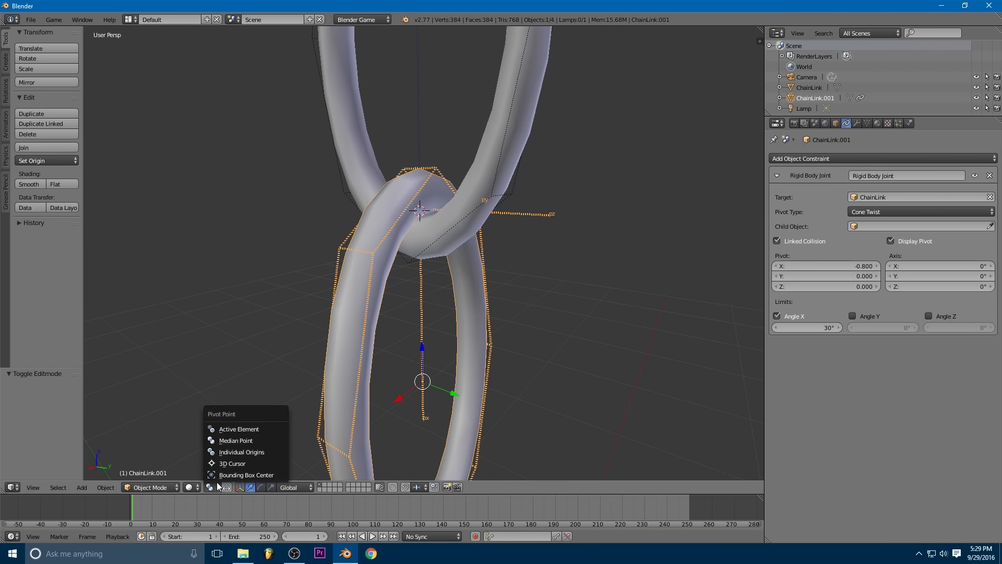
mouse_move(232, 463)
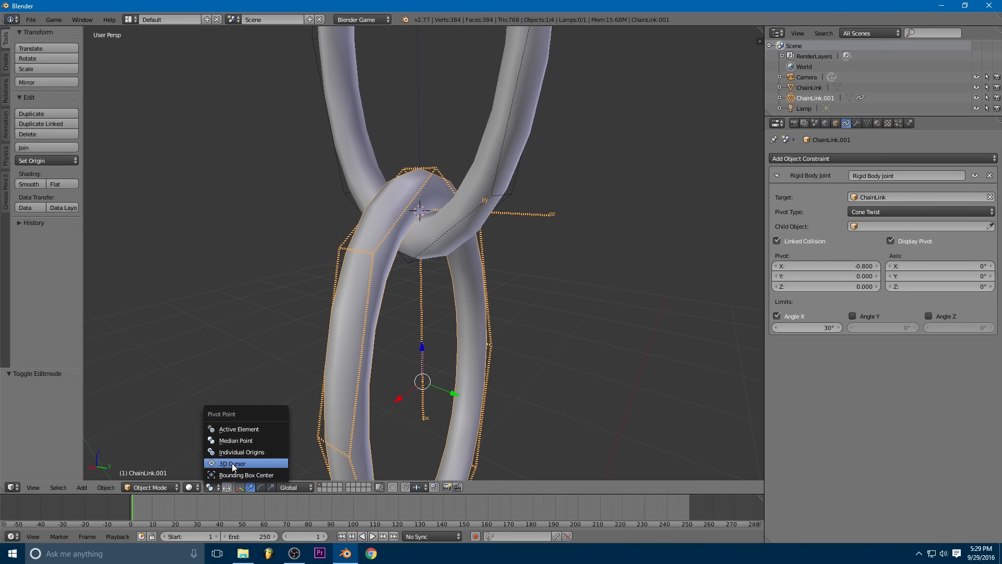
click(232, 463)
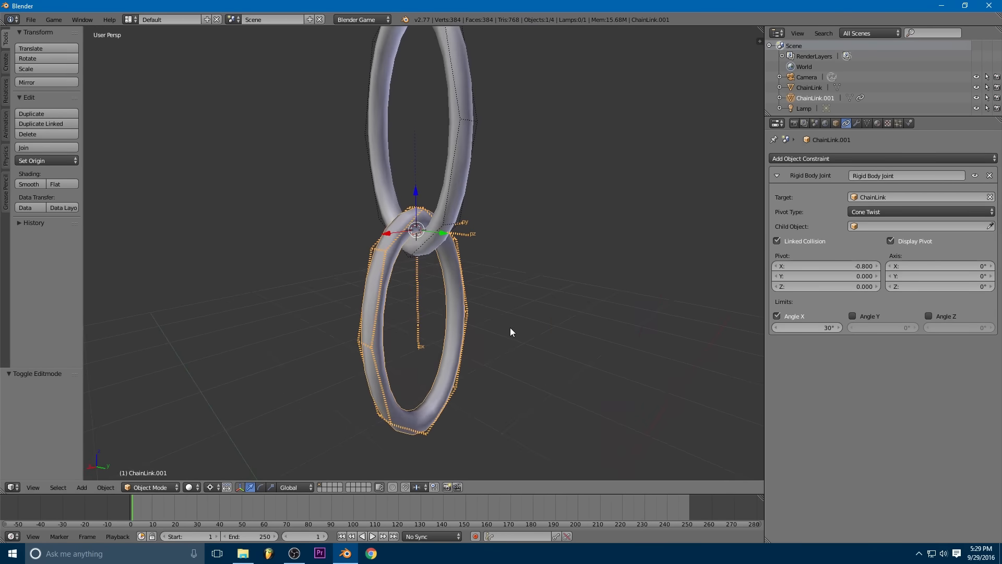
mouse_move(462, 359)
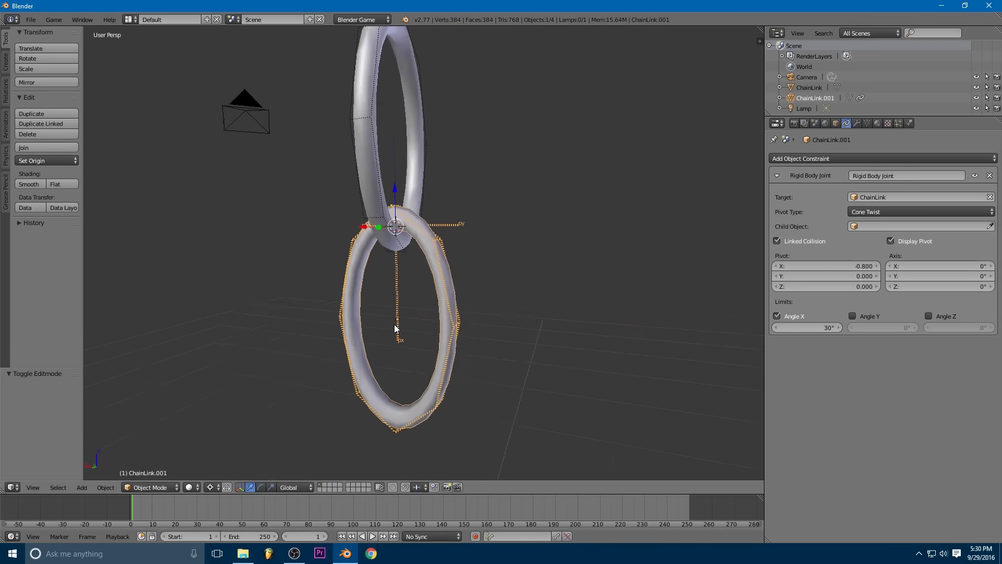
mouse_move(361, 350)
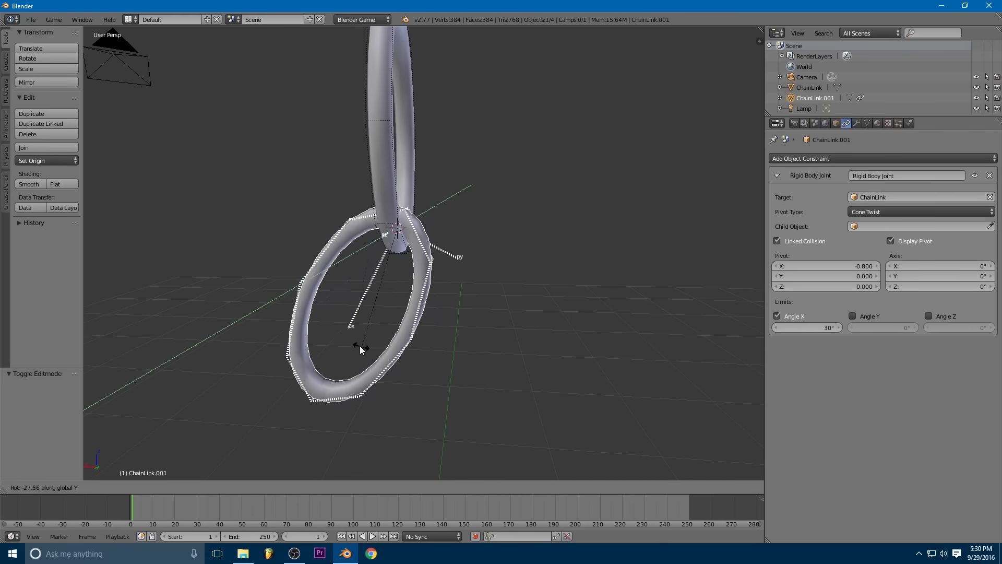
mouse_move(318, 339)
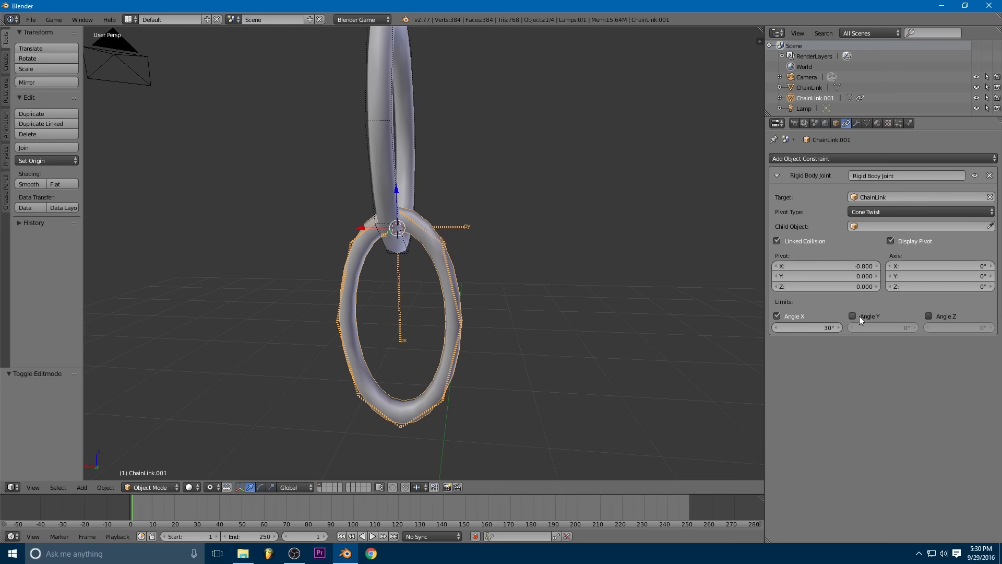
click(852, 316)
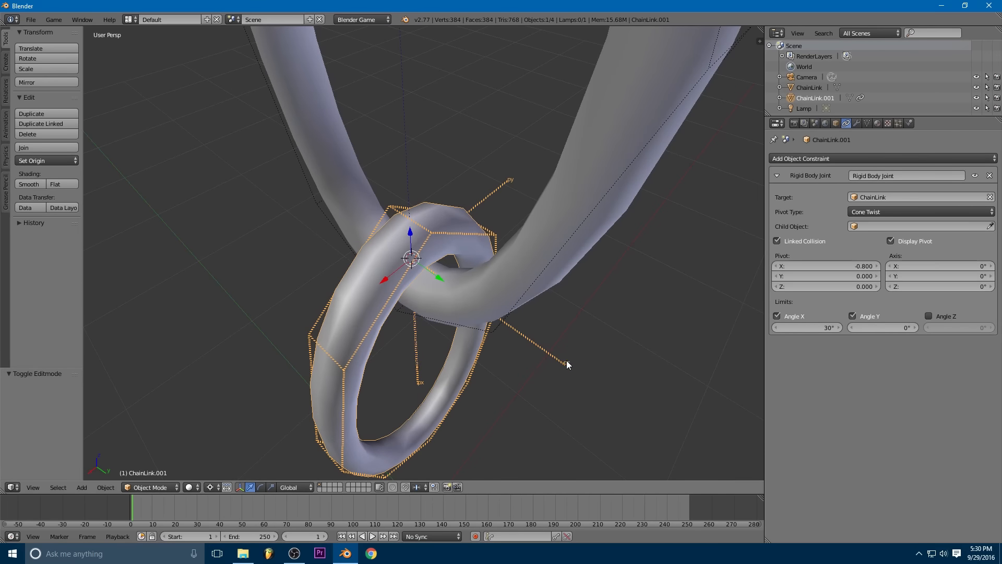
mouse_move(528, 310)
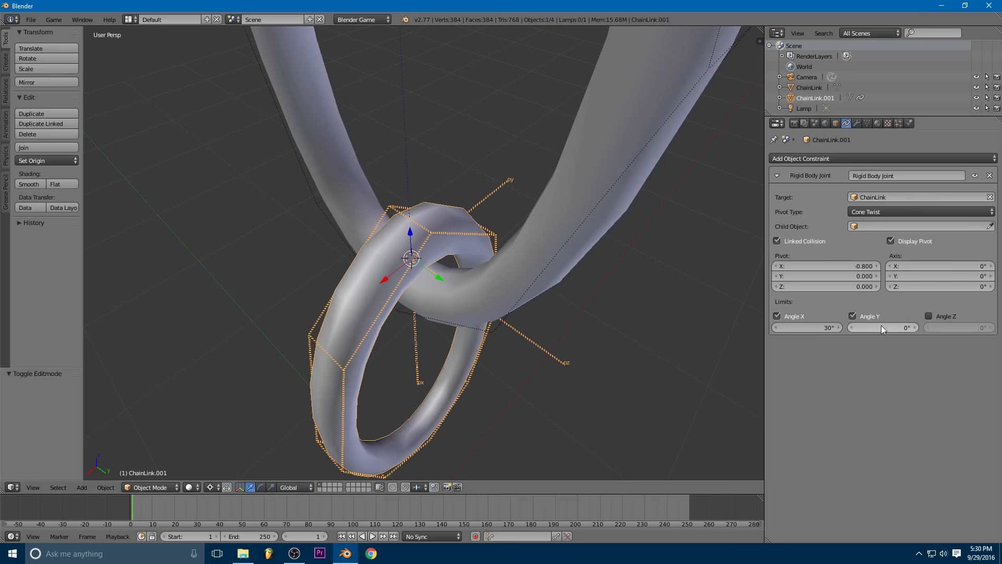
click(929, 316)
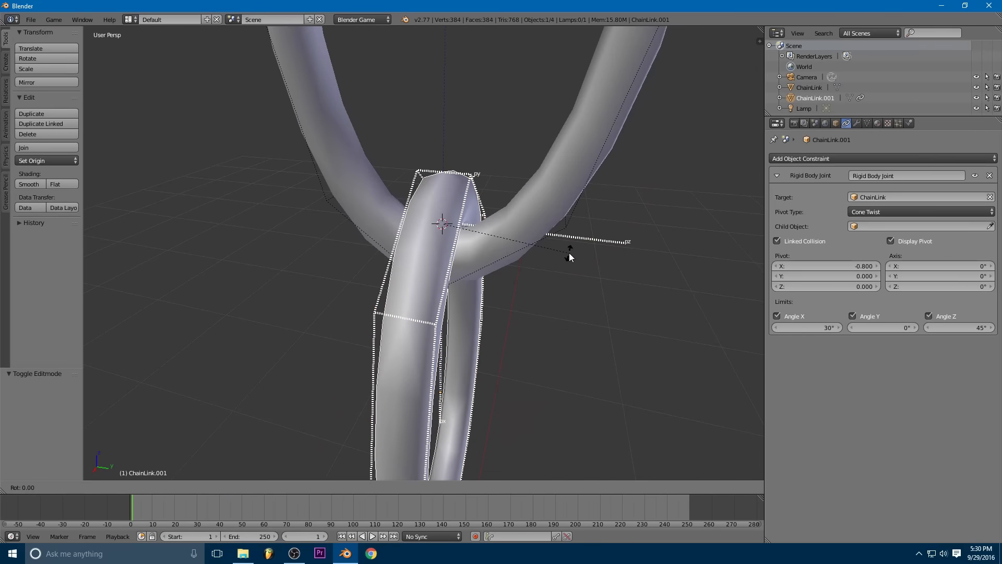
mouse_move(530, 95)
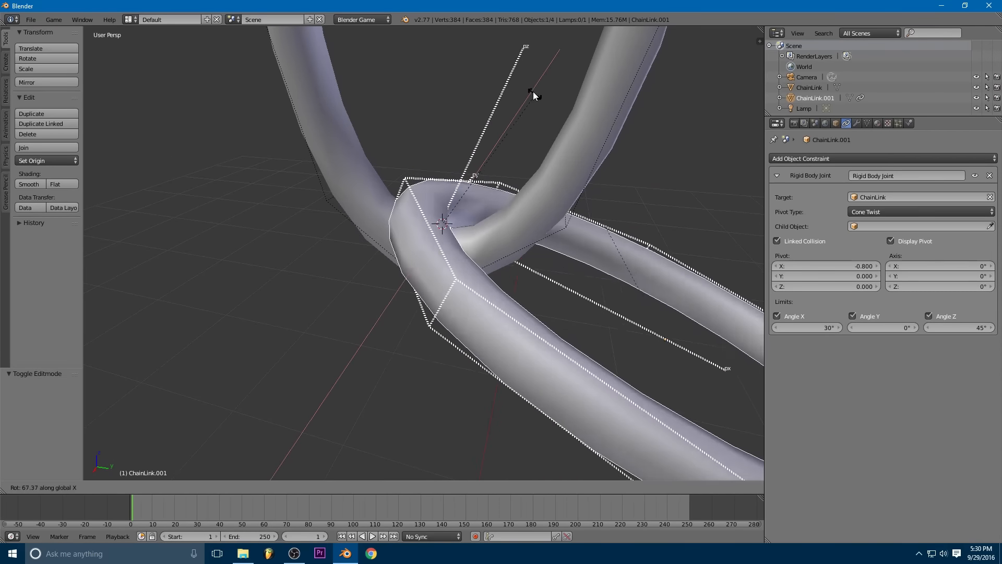
mouse_move(177, 466)
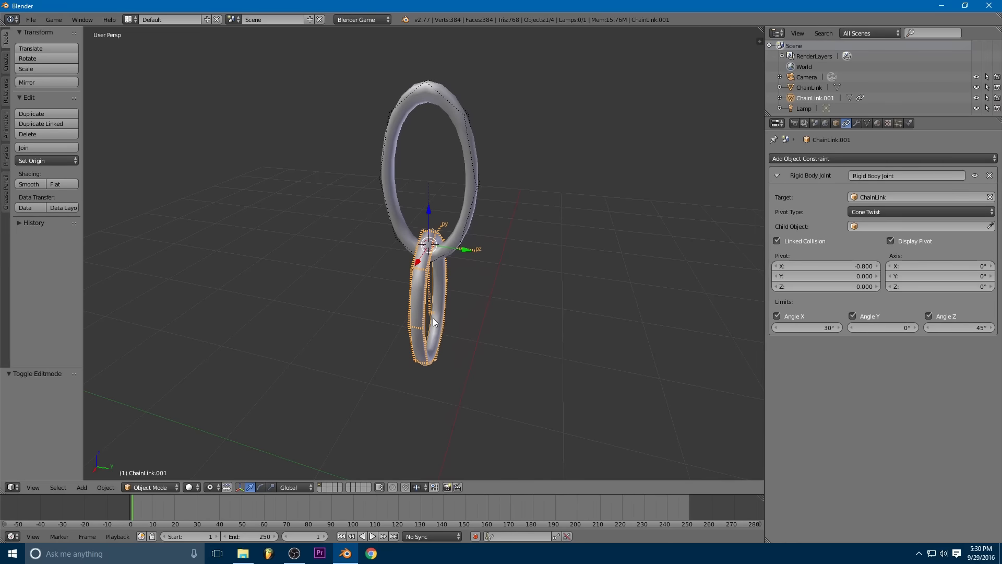
mouse_move(440, 51)
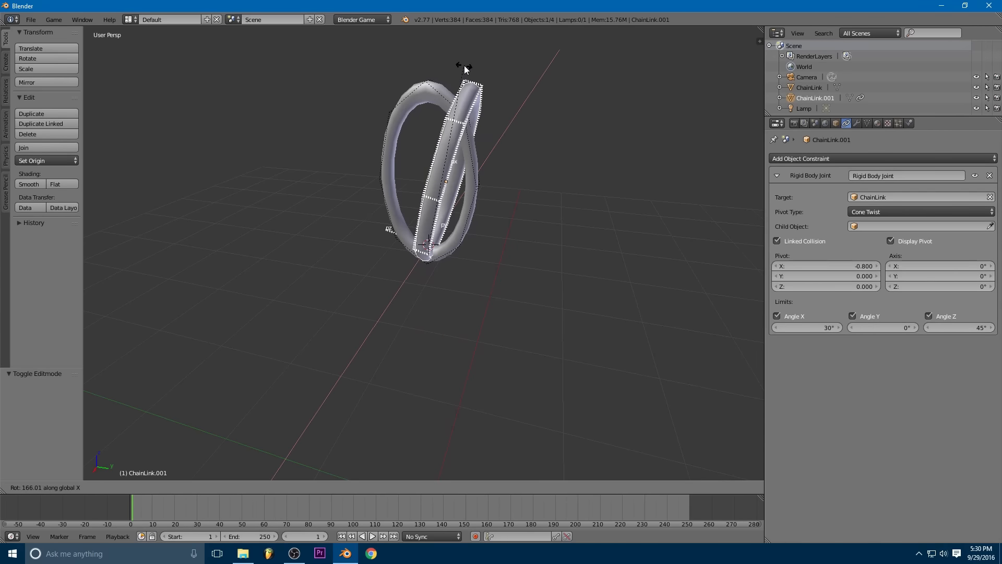
mouse_move(548, 141)
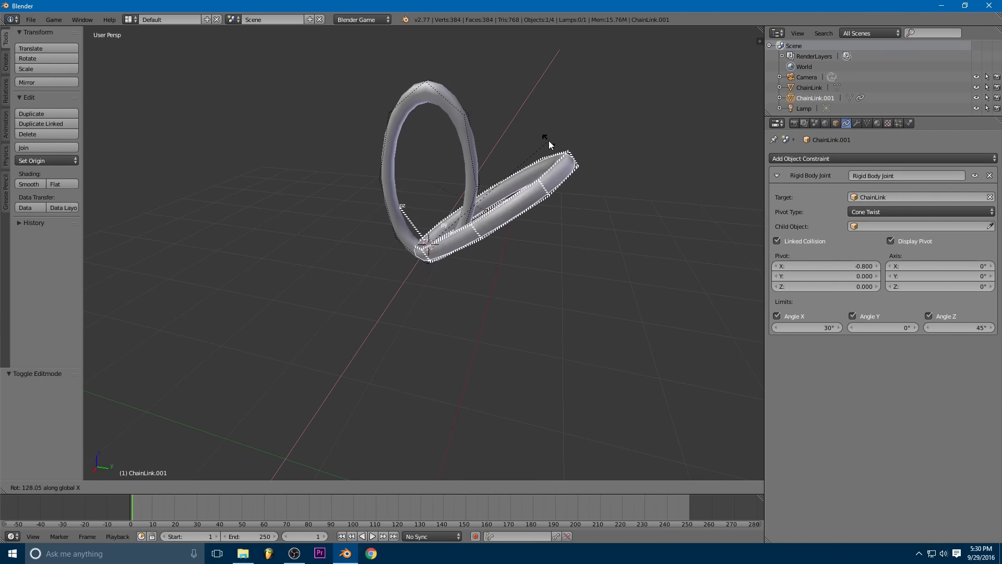
mouse_move(569, 156)
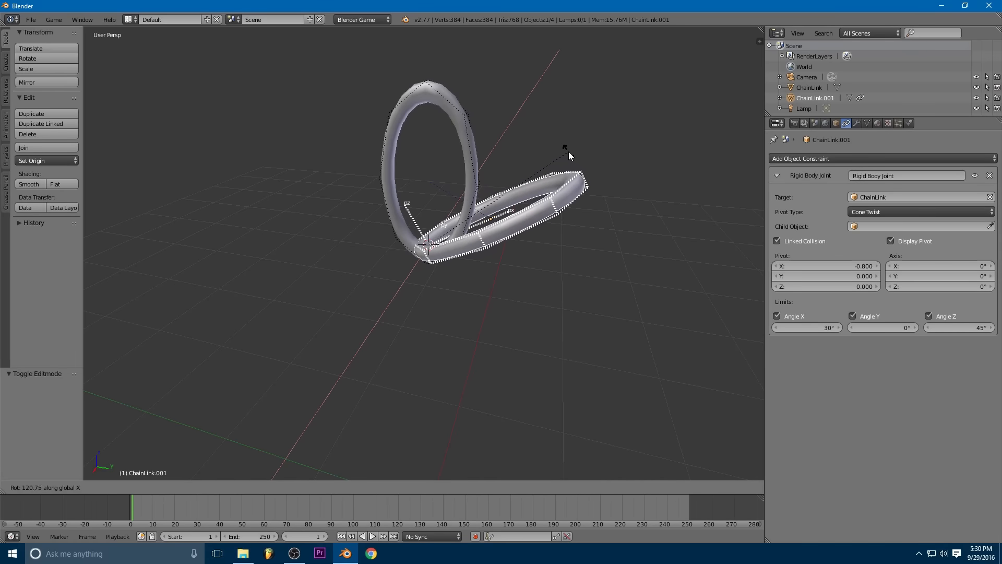
mouse_move(519, 96)
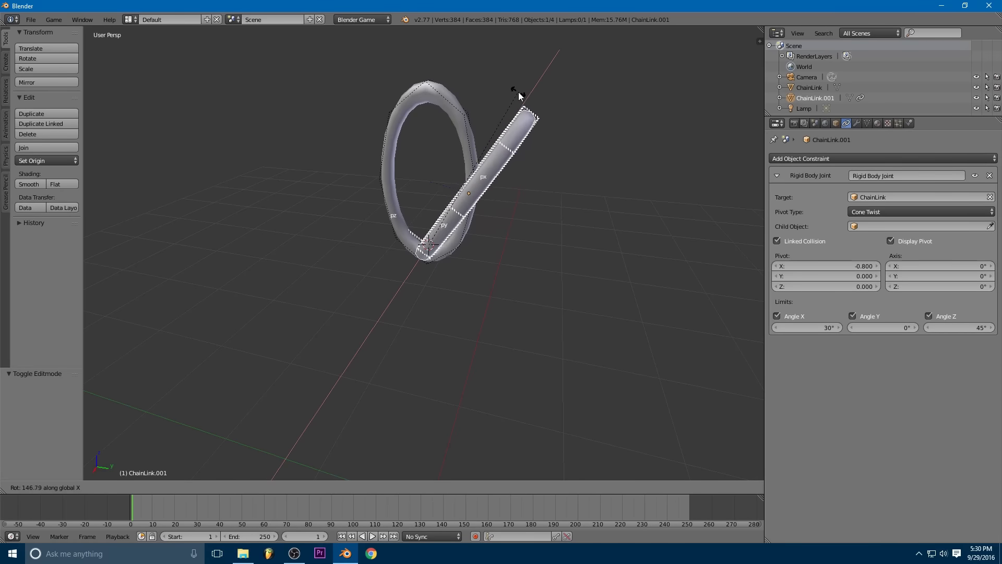
mouse_move(528, 113)
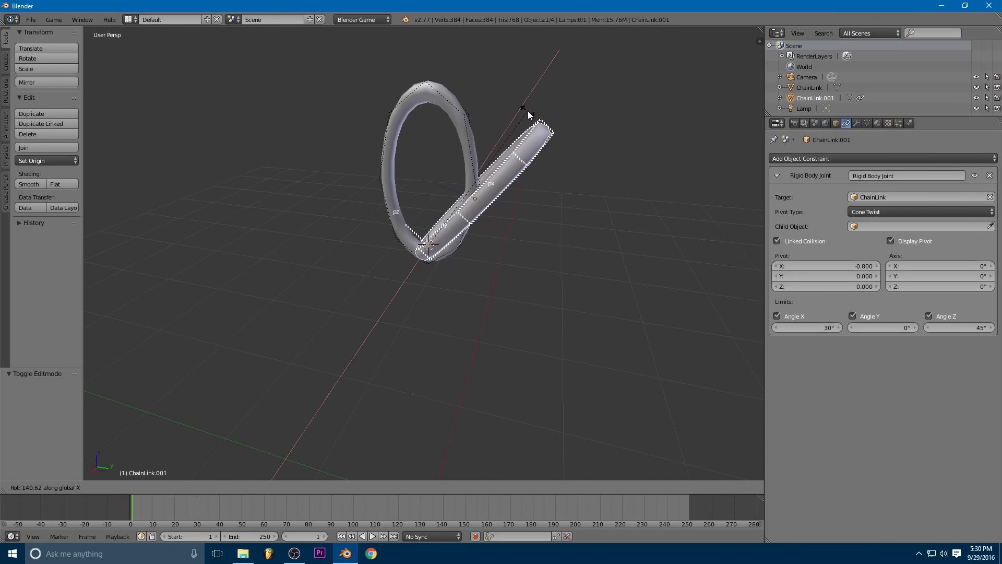
mouse_move(557, 163)
text(130)
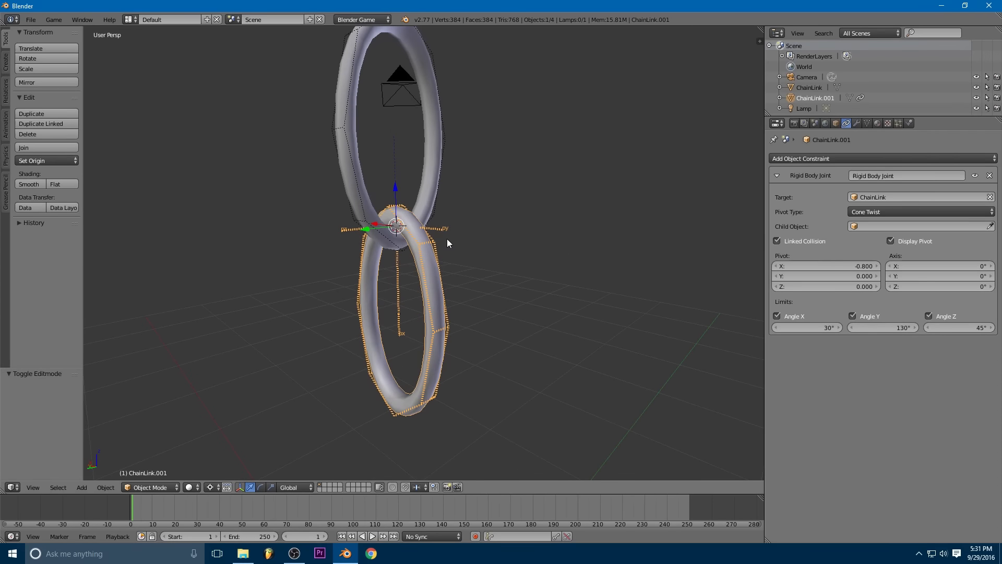
mouse_move(432, 177)
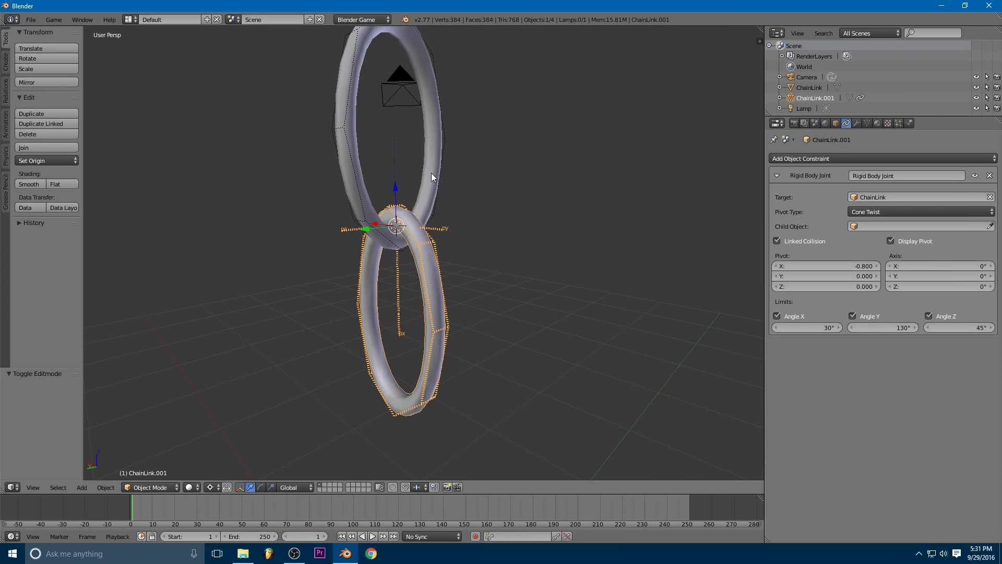
Step: Select the upper ChainLink and tick Lock Translation X, Y and Z in Physics
click(809, 87)
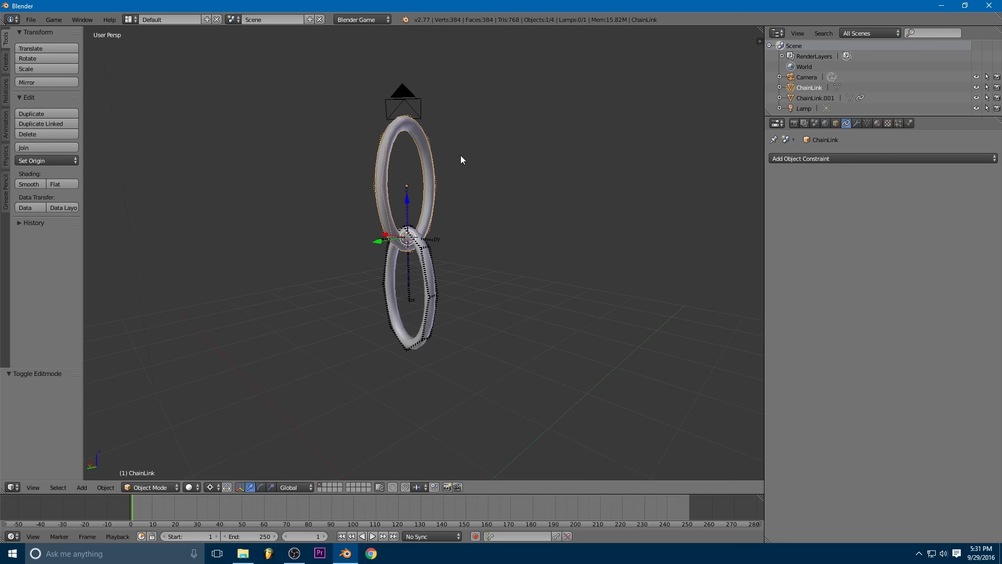
mouse_move(885, 153)
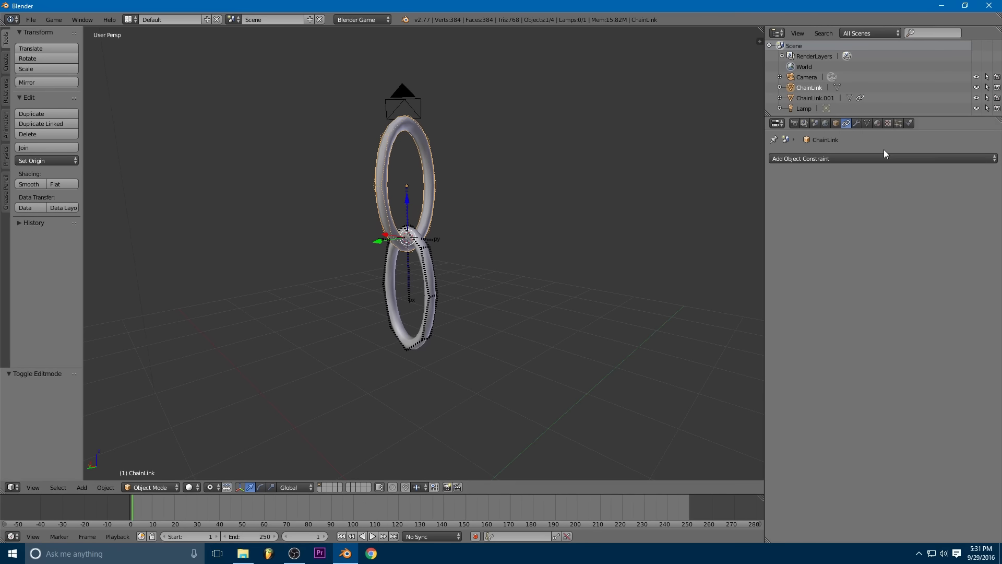
click(908, 123)
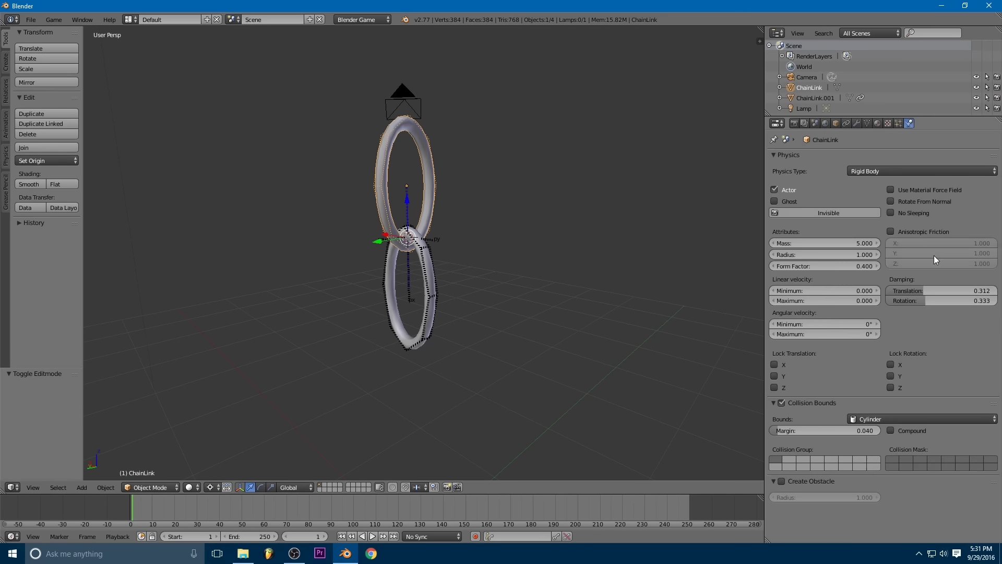
mouse_move(775, 365)
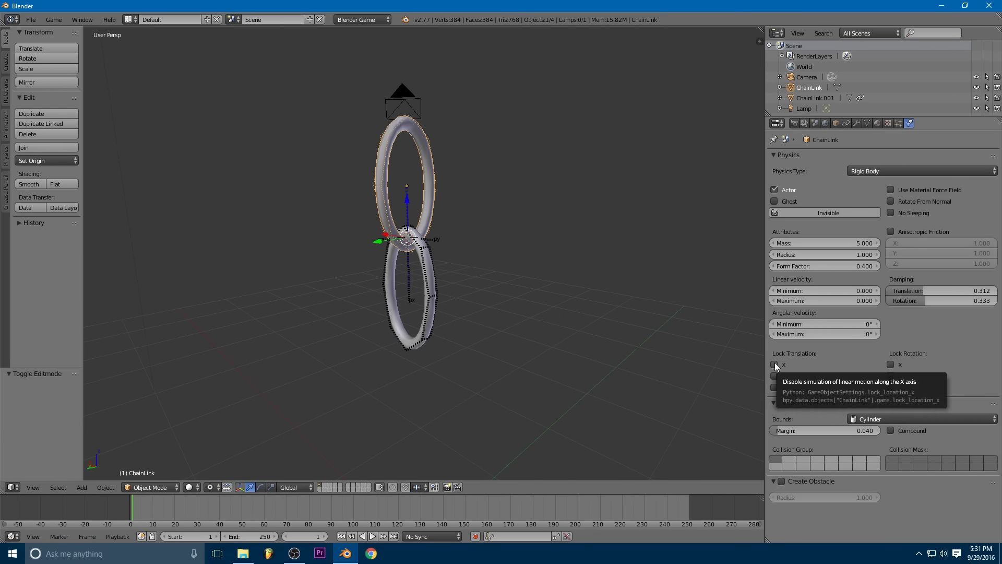
click(775, 364)
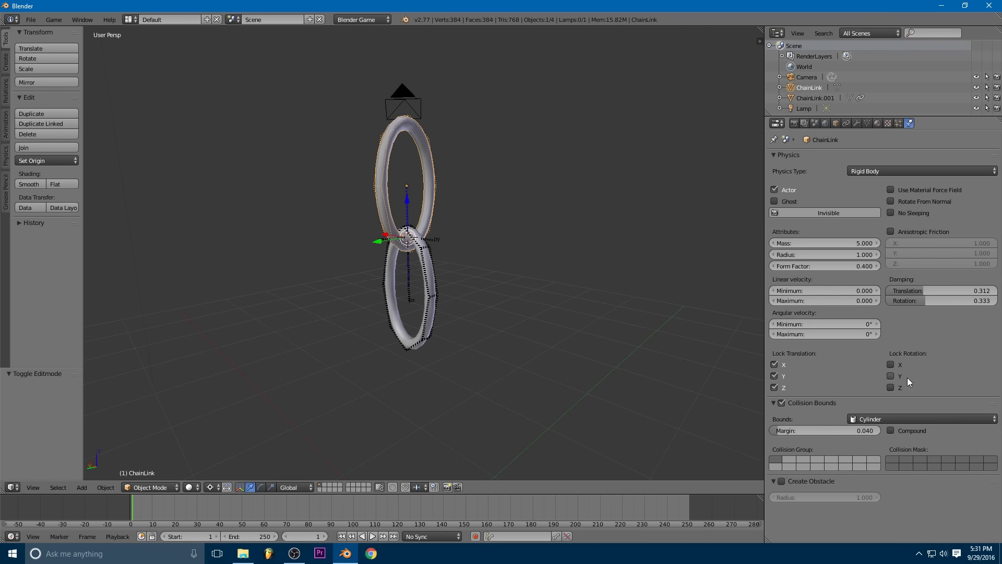
mouse_move(891, 364)
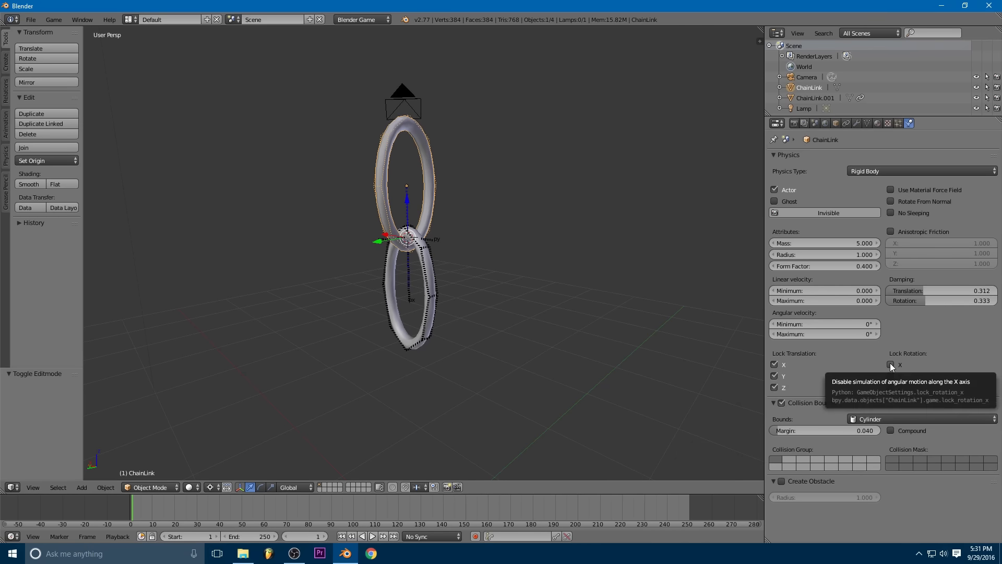
mouse_move(795, 371)
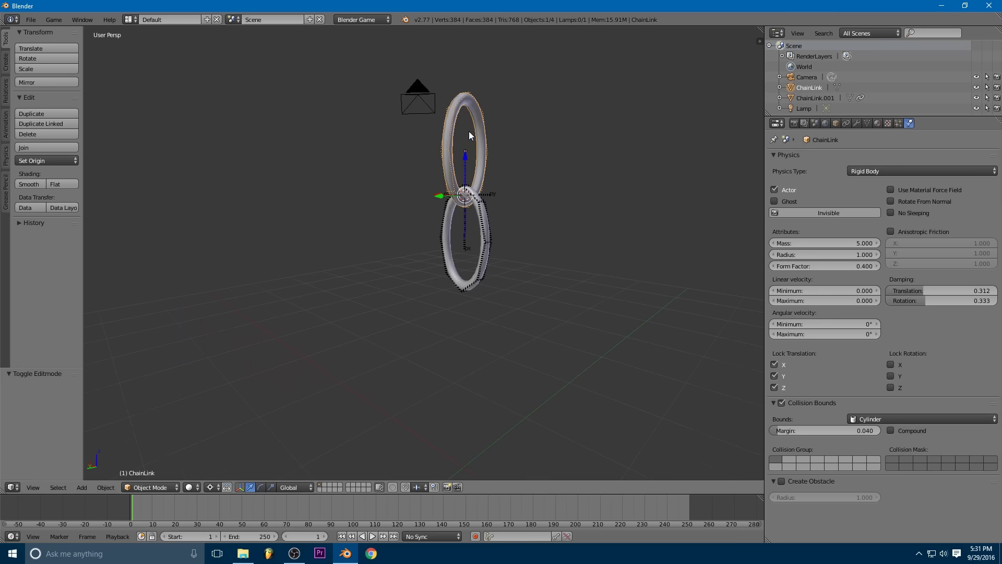
mouse_move(461, 159)
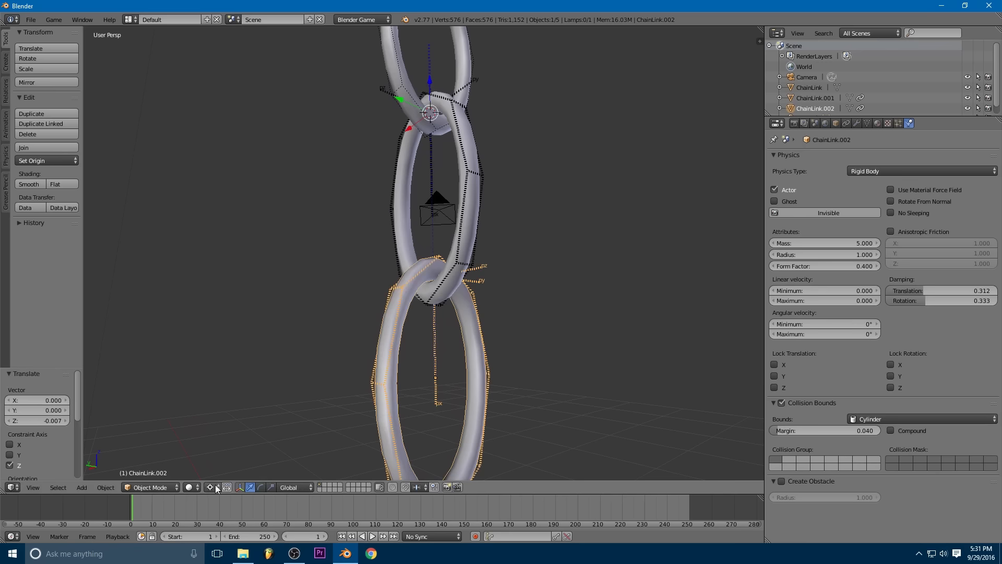
Step: Switch the pivot point to Median Point for turning duplicated links 90° on Z
click(208, 487)
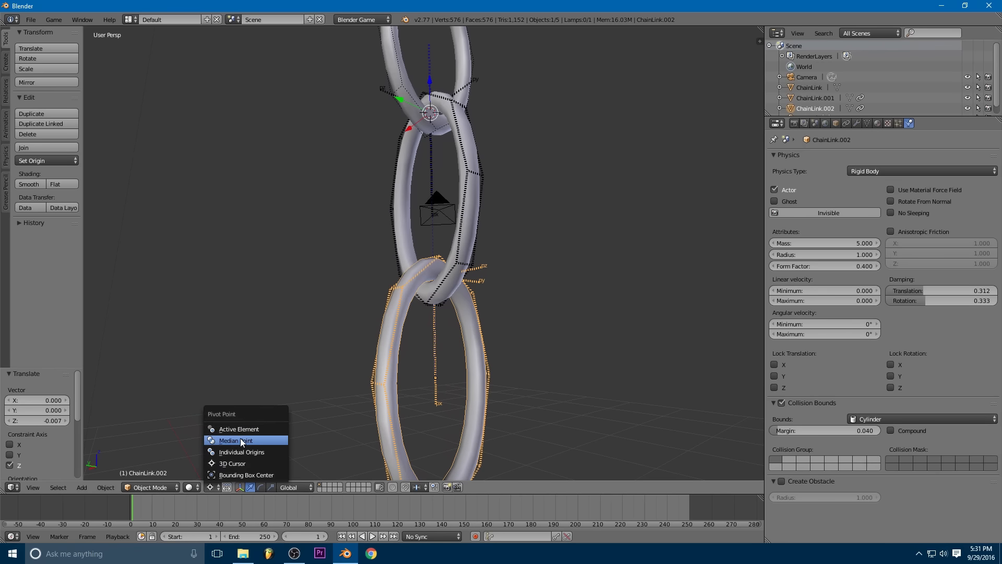
click(236, 439)
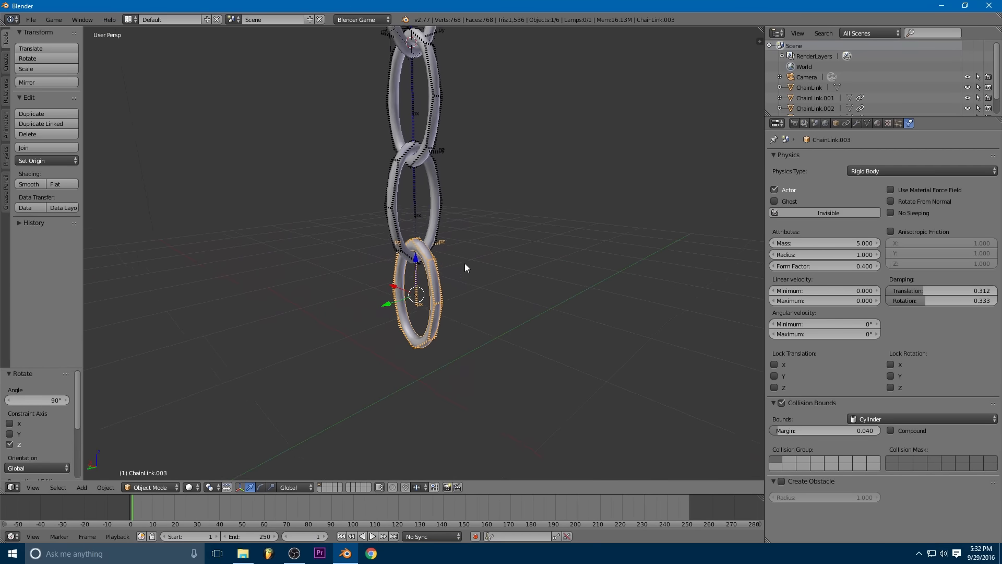
scroll(up, 3)
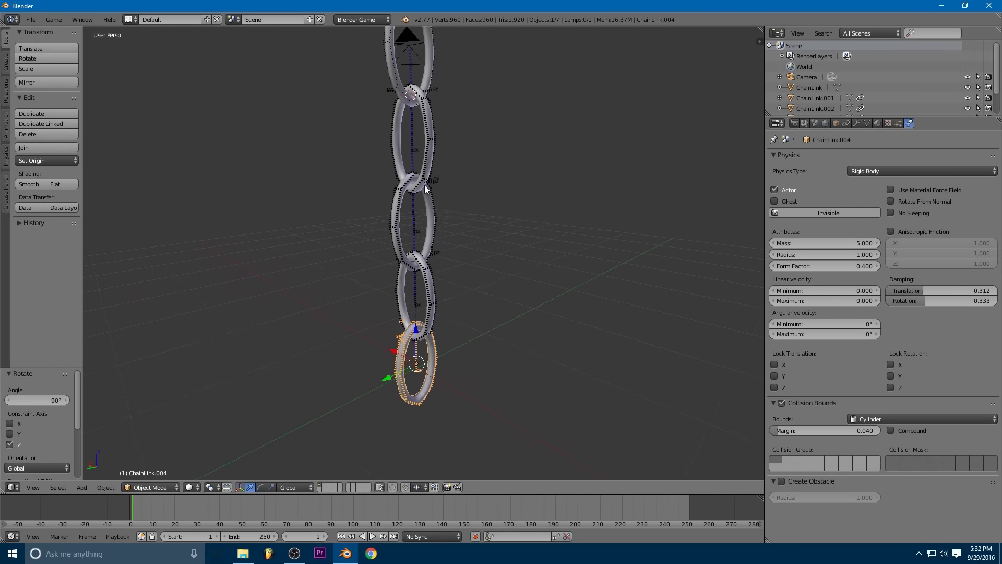
Step: Select the middle link and set its joint target to ChainLink.001
click(815, 108)
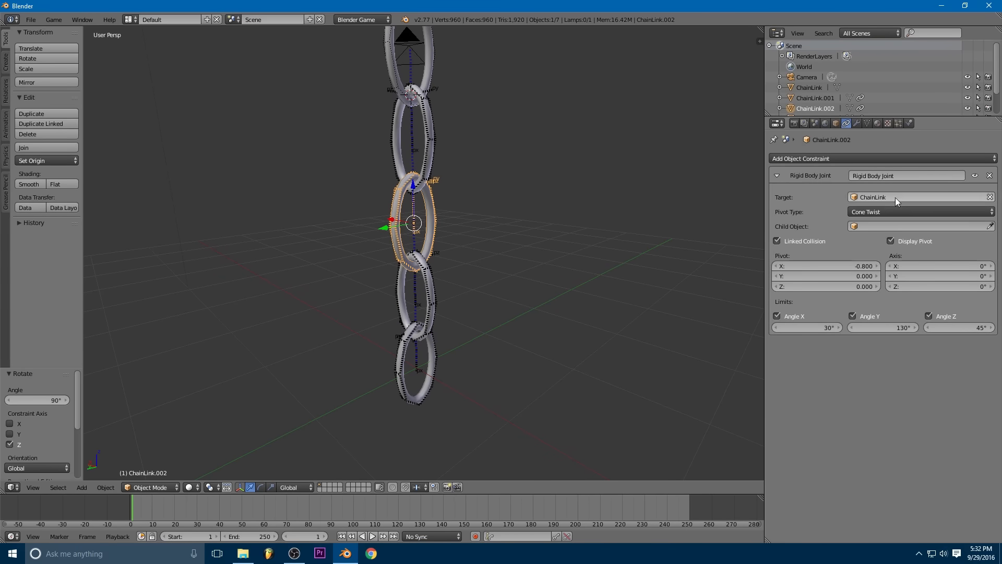
mouse_move(699, 232)
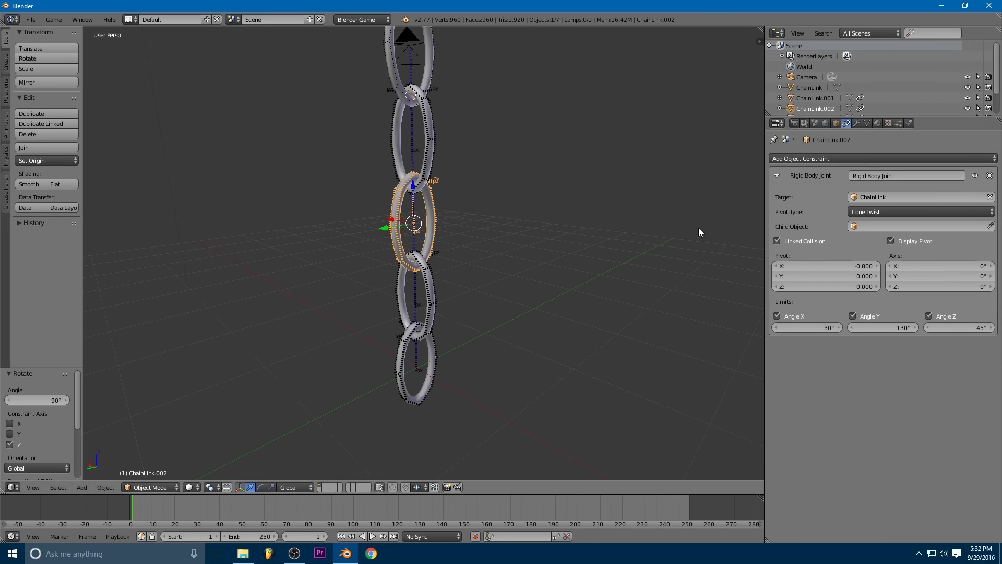
click(416, 364)
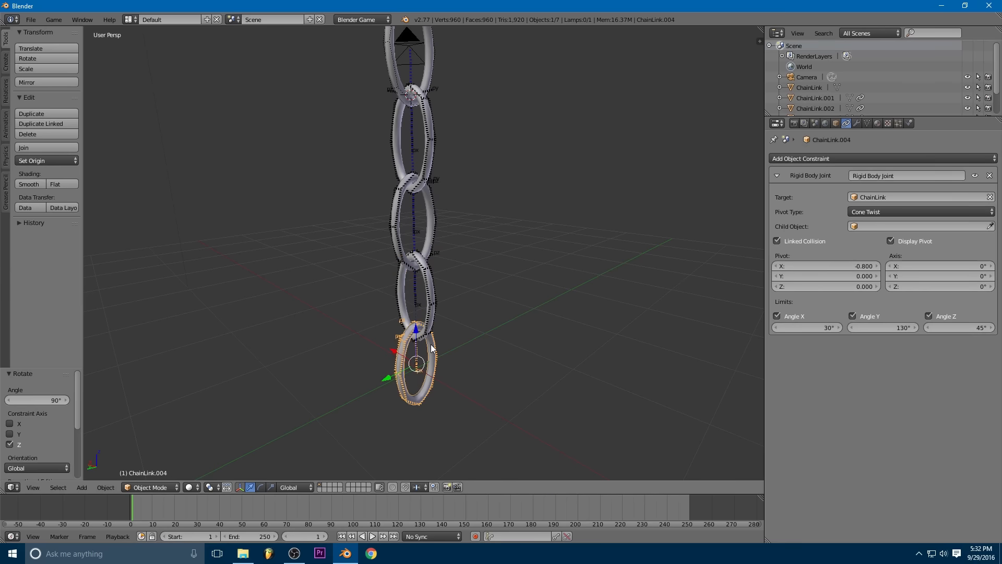
mouse_move(414, 151)
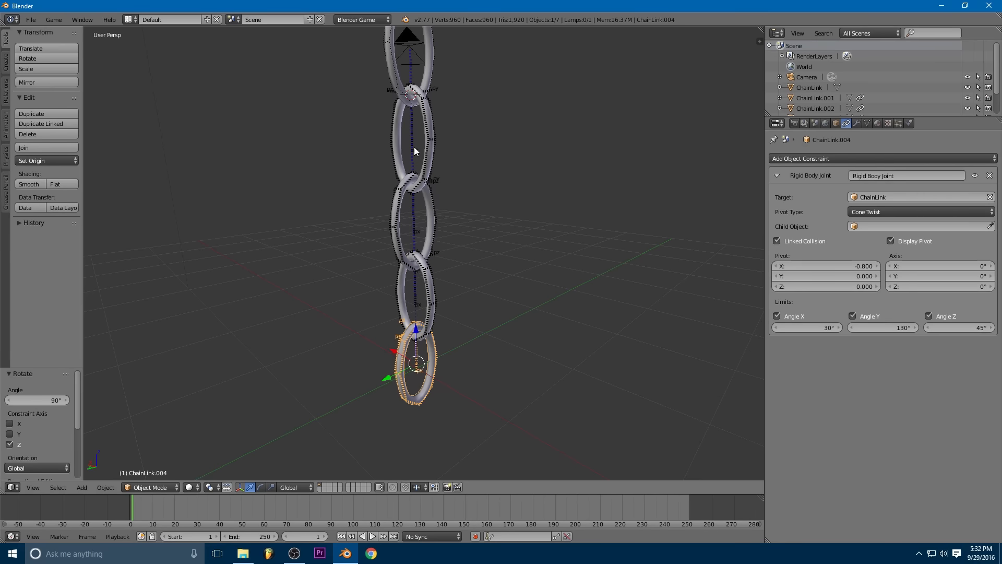
mouse_move(407, 195)
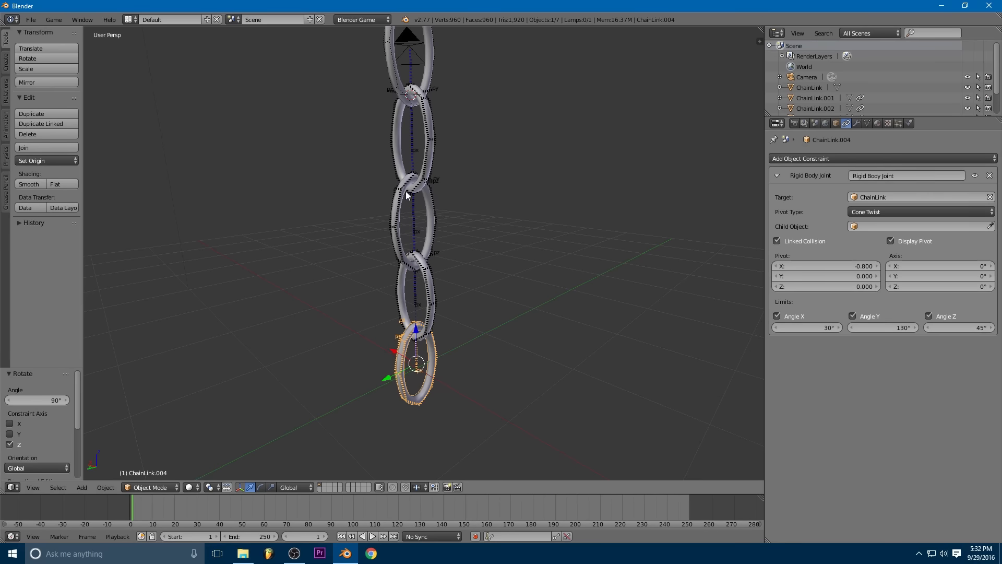
click(414, 222)
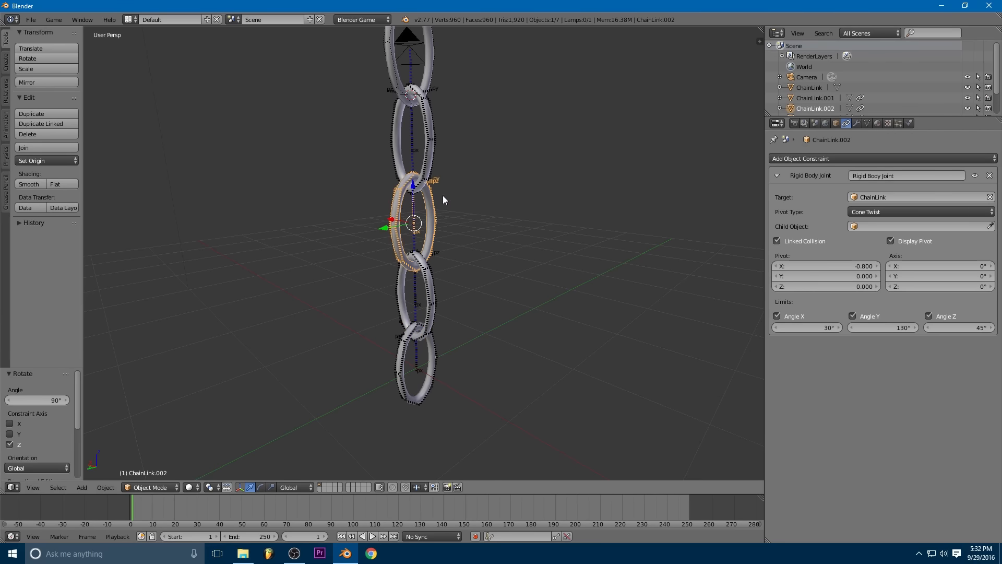
mouse_move(847, 205)
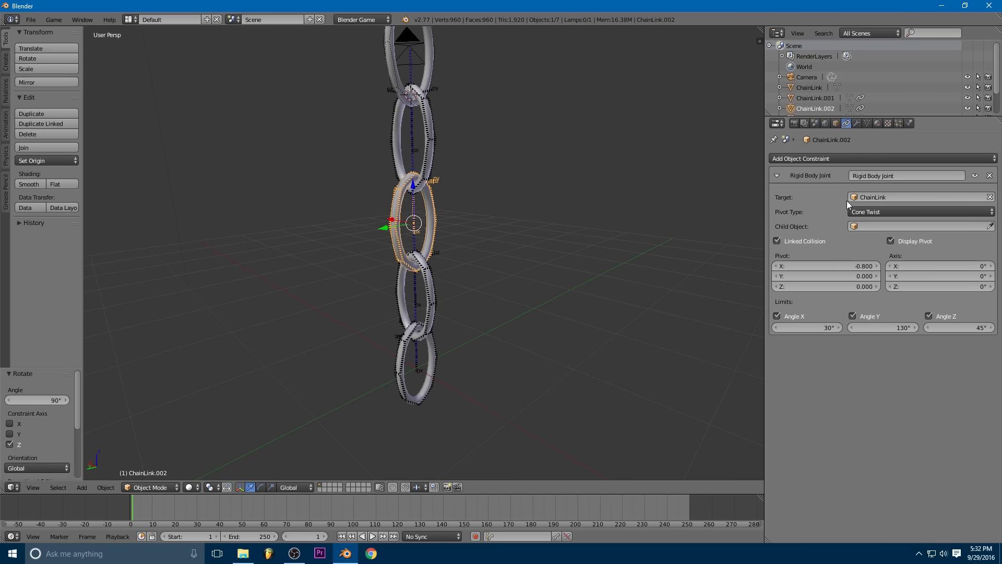
click(920, 197)
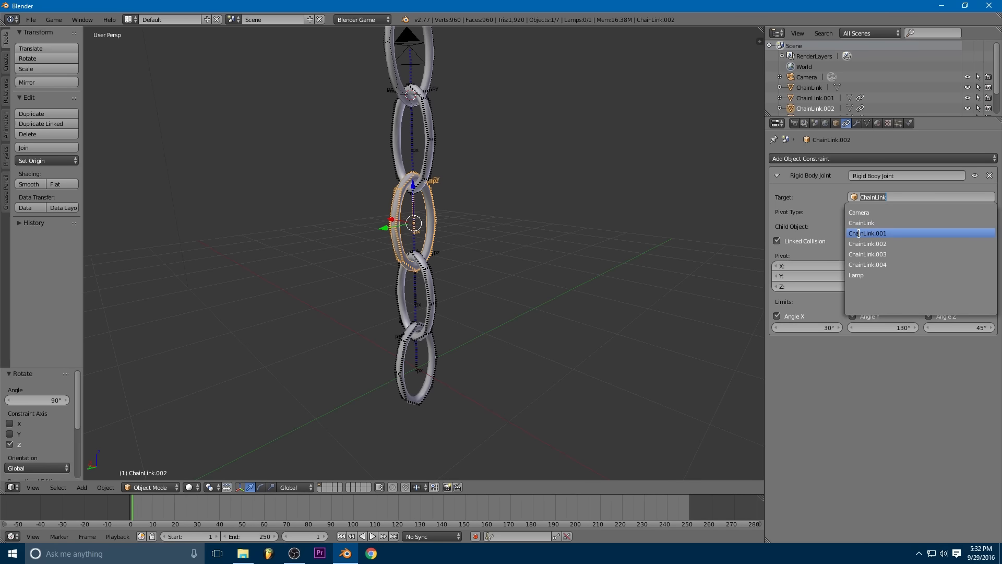
click(868, 233)
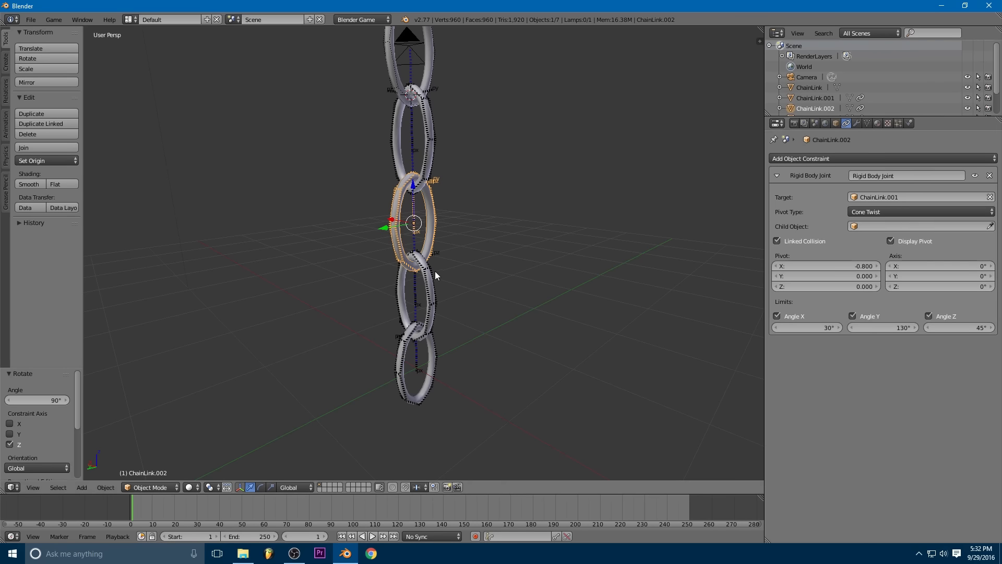
Step: Set the bottom link's joint target to ChainLink.003
click(919, 196)
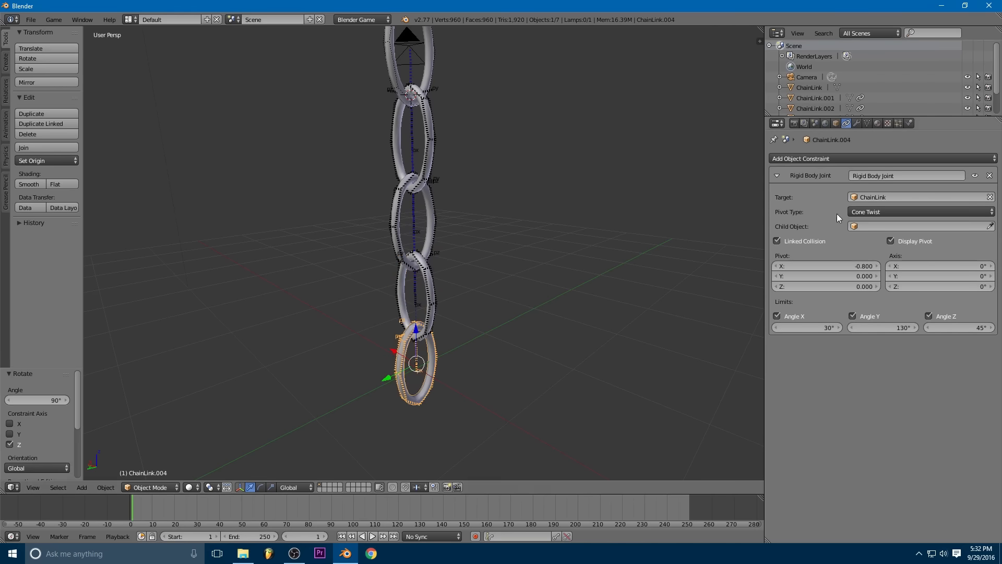
click(920, 197)
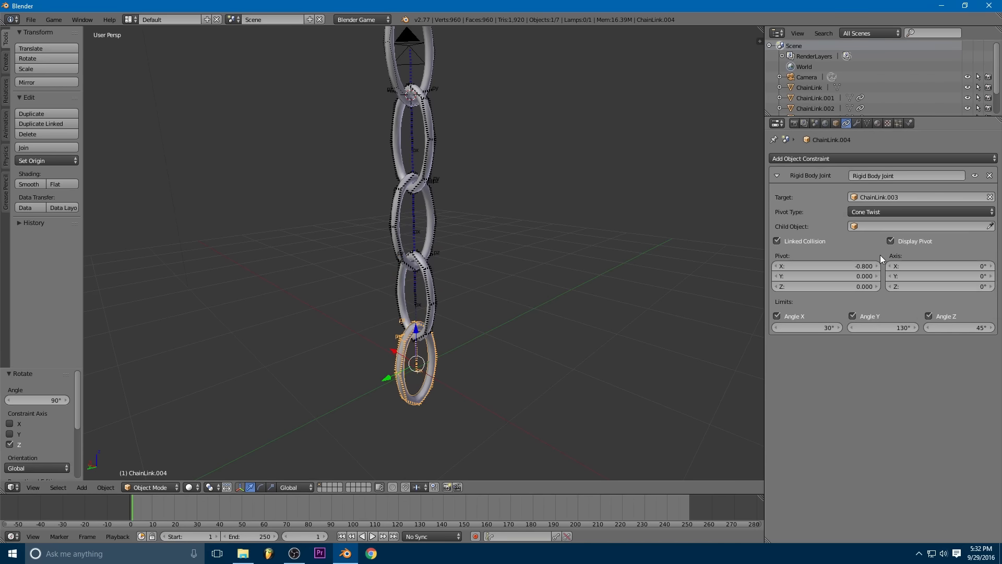
scroll(down, 3)
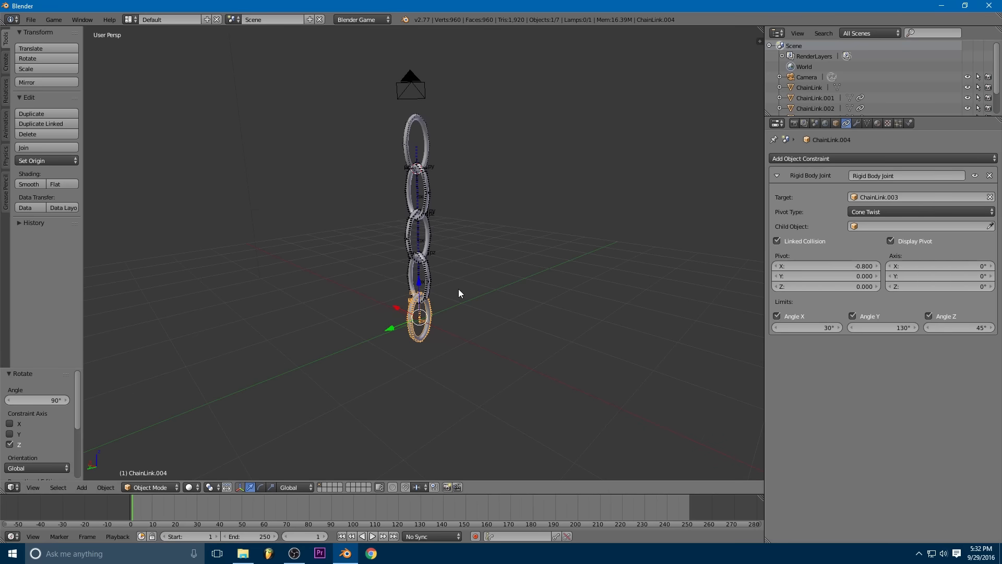
Step: Duplicate the lower links and retarget their joints, e.g. ChainLink.005 to ChainLink.004
click(418, 237)
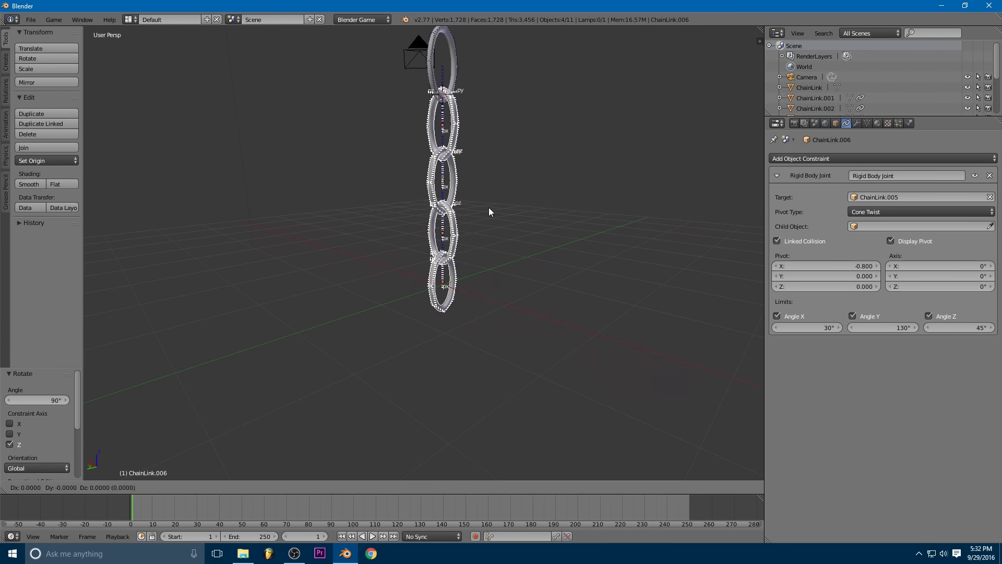
mouse_move(489, 393)
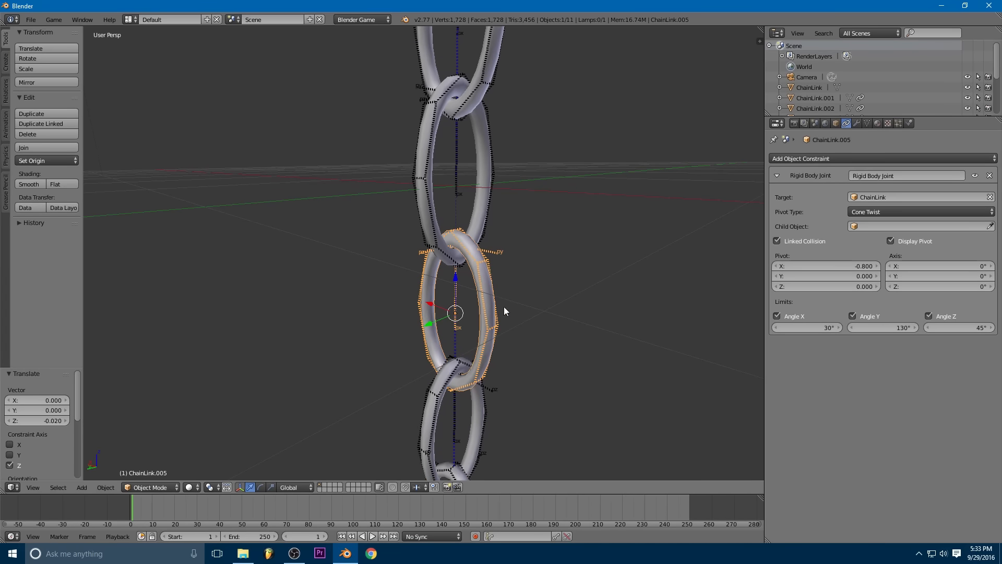
mouse_move(796, 253)
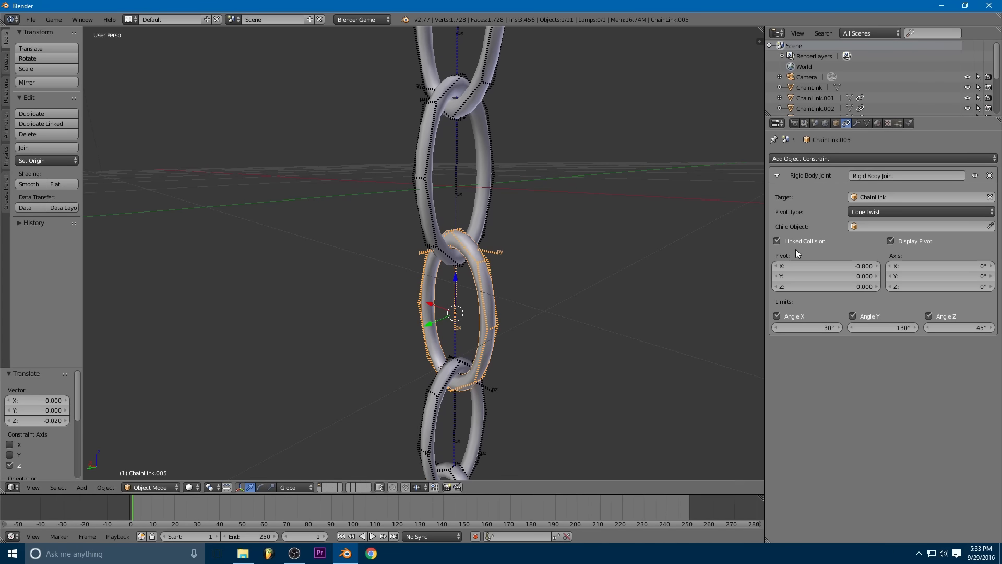
click(920, 197)
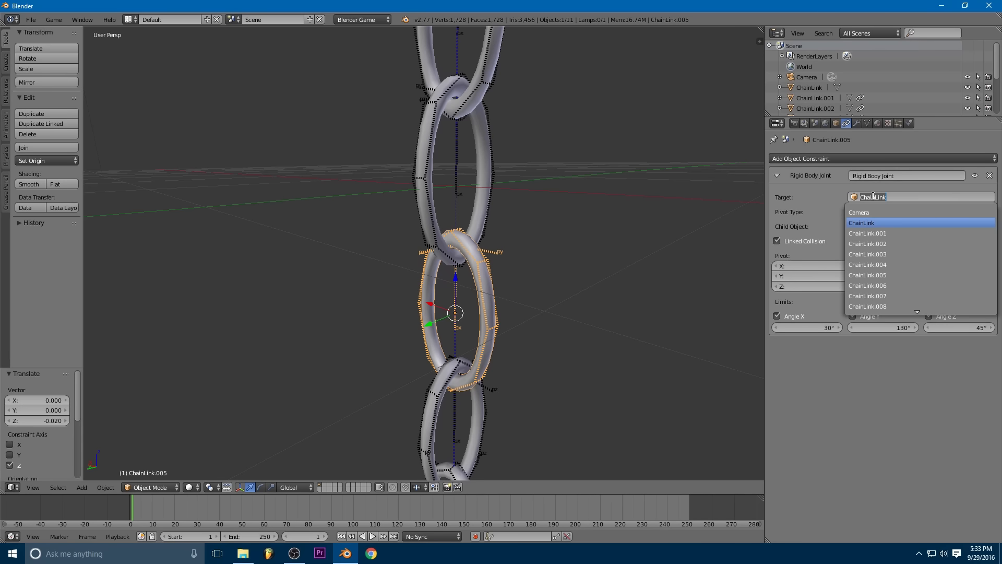
click(862, 222)
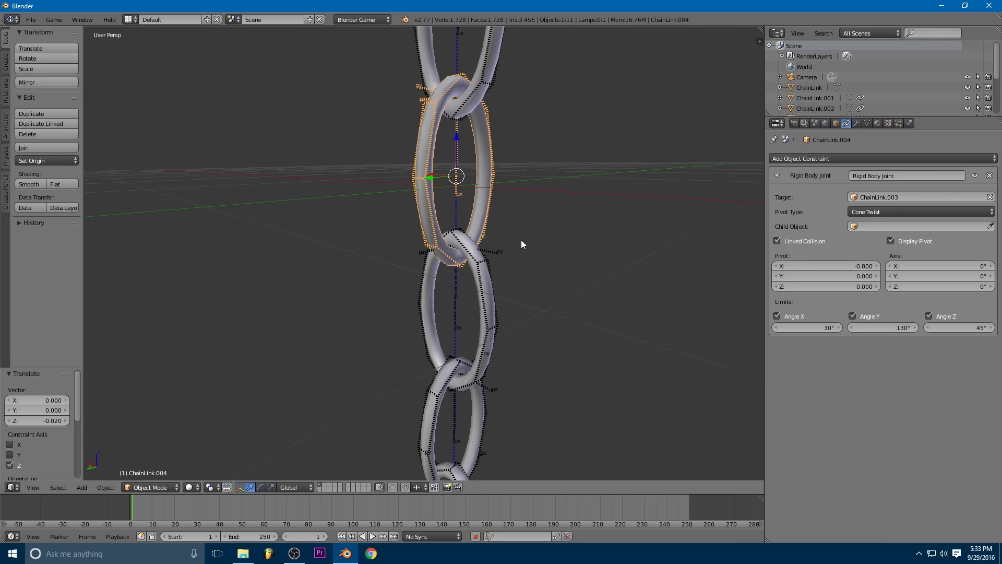
mouse_move(160, 438)
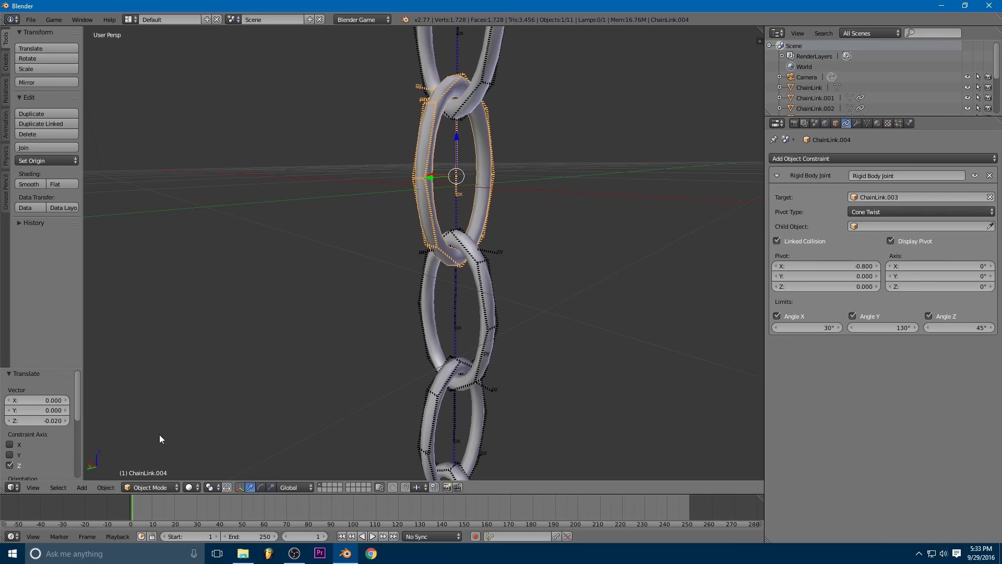
click(920, 197)
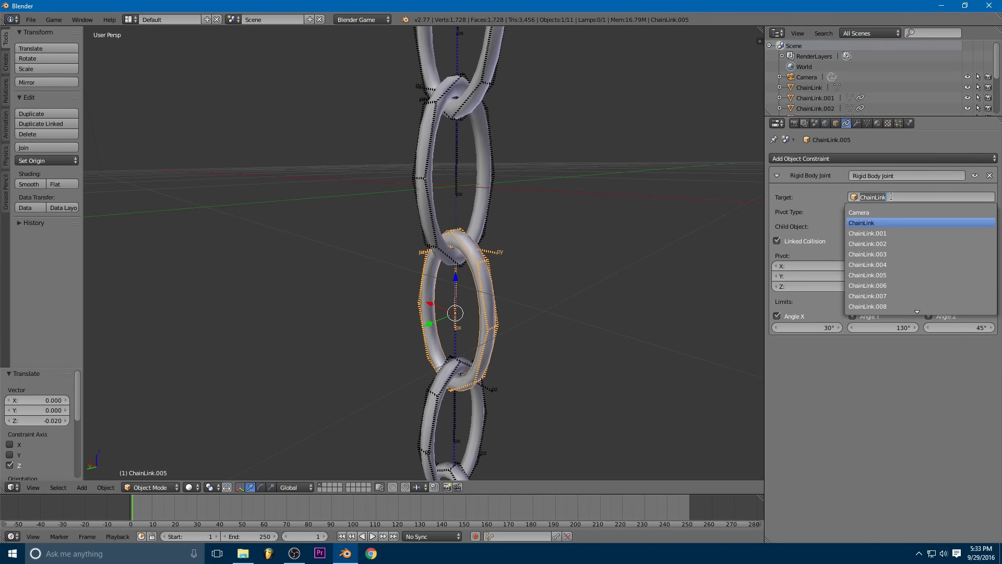
click(868, 264)
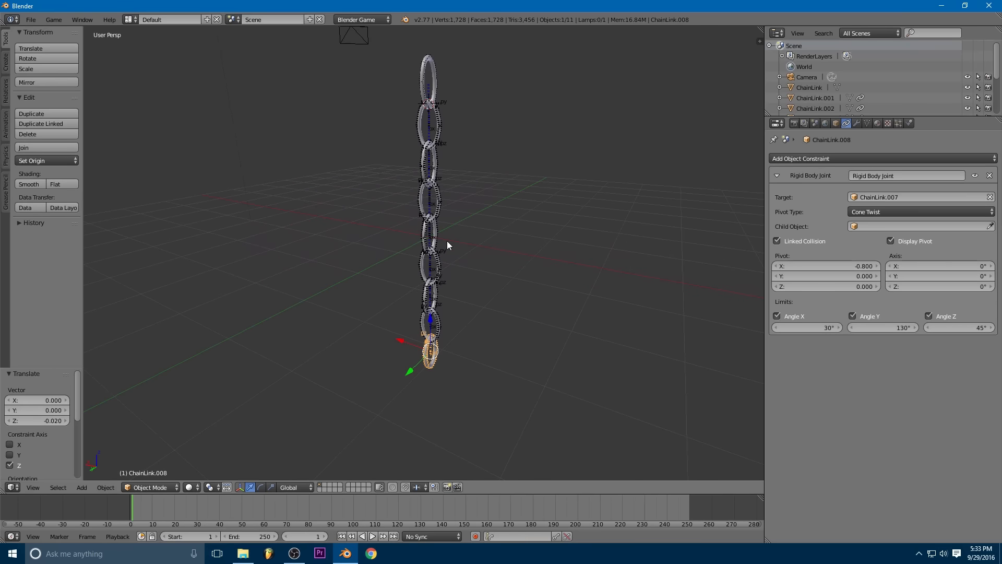
mouse_move(424, 243)
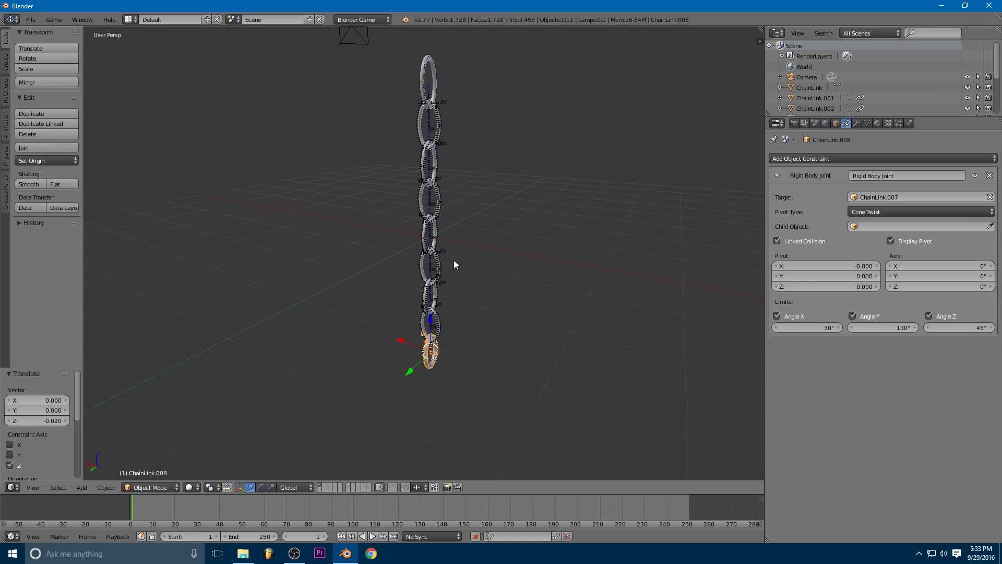
Step: Add a new cube to the scene
key(shift+s)
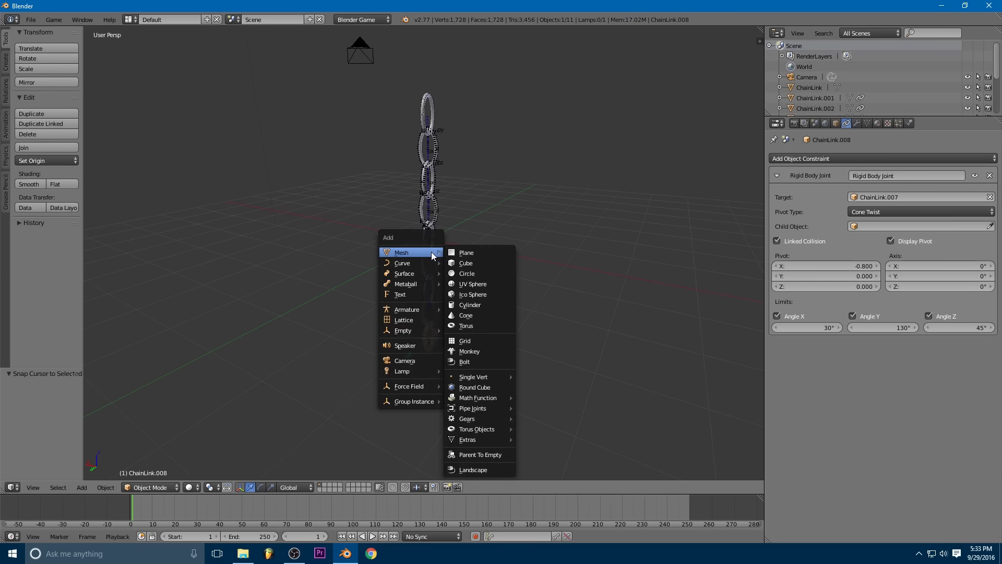
mouse_move(466, 262)
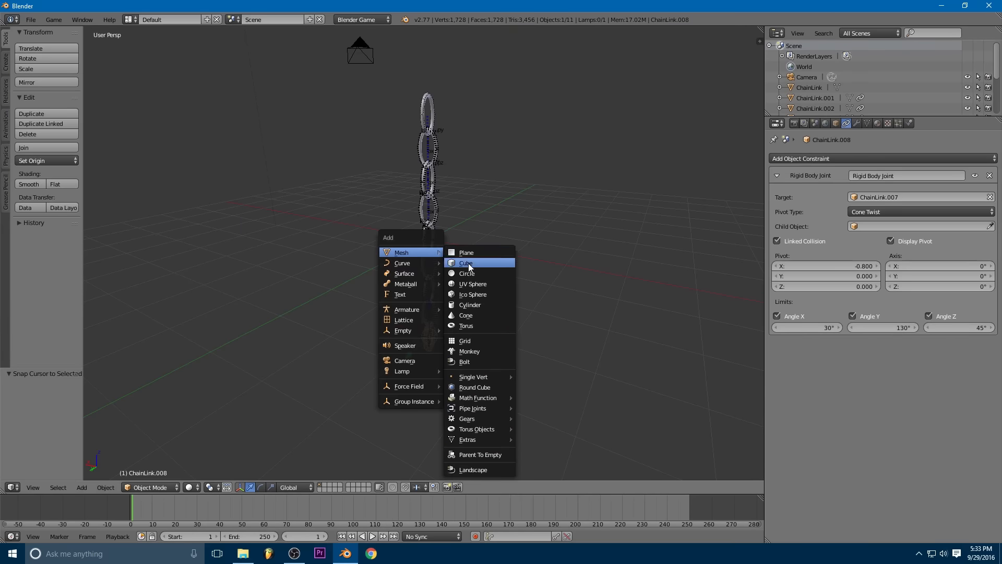
click(466, 262)
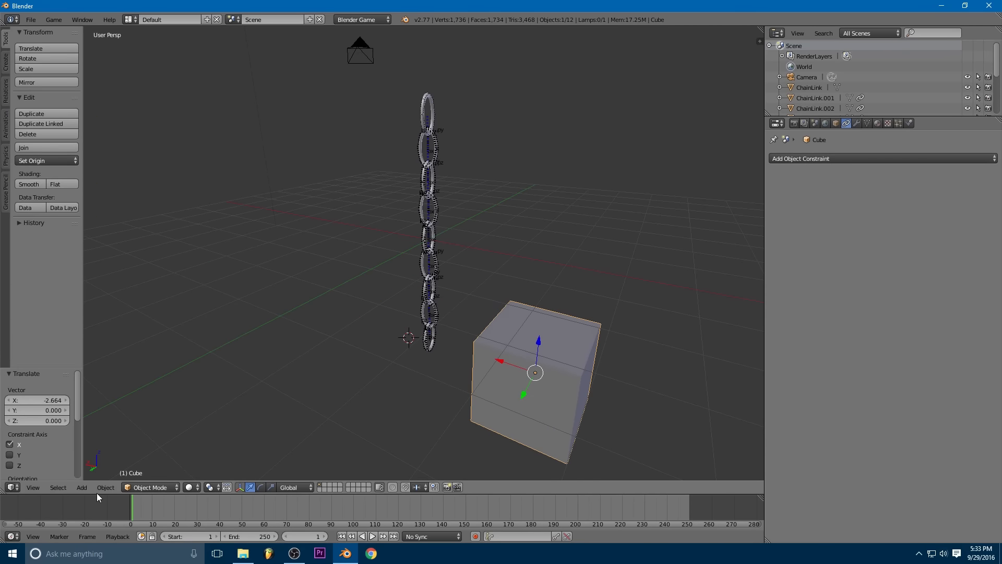
Step: Turn the timeline into the Logic Editor and add an And controller and Motion actuator (Loc X 0.10)
click(11, 486)
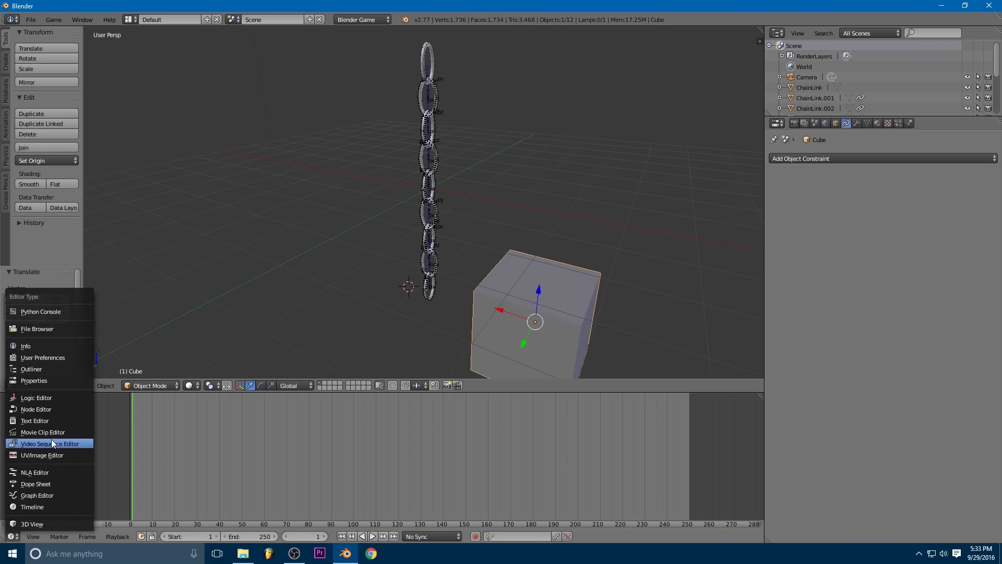
click(37, 397)
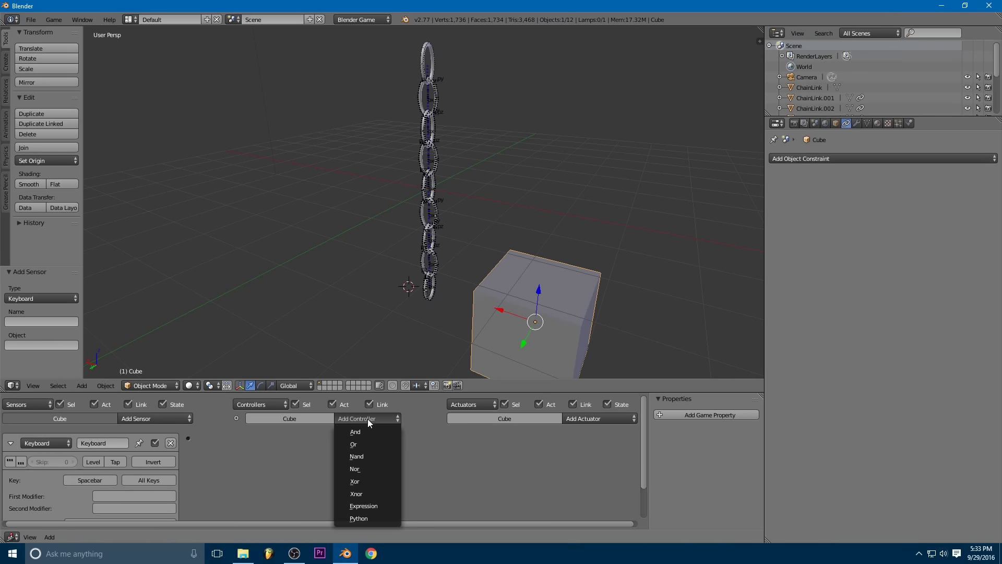
click(355, 431)
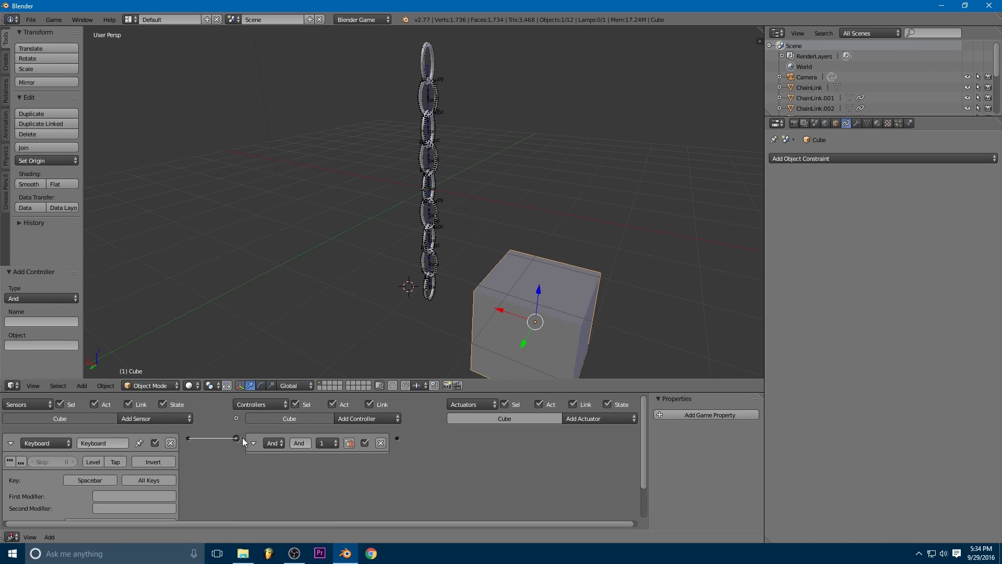
click(595, 418)
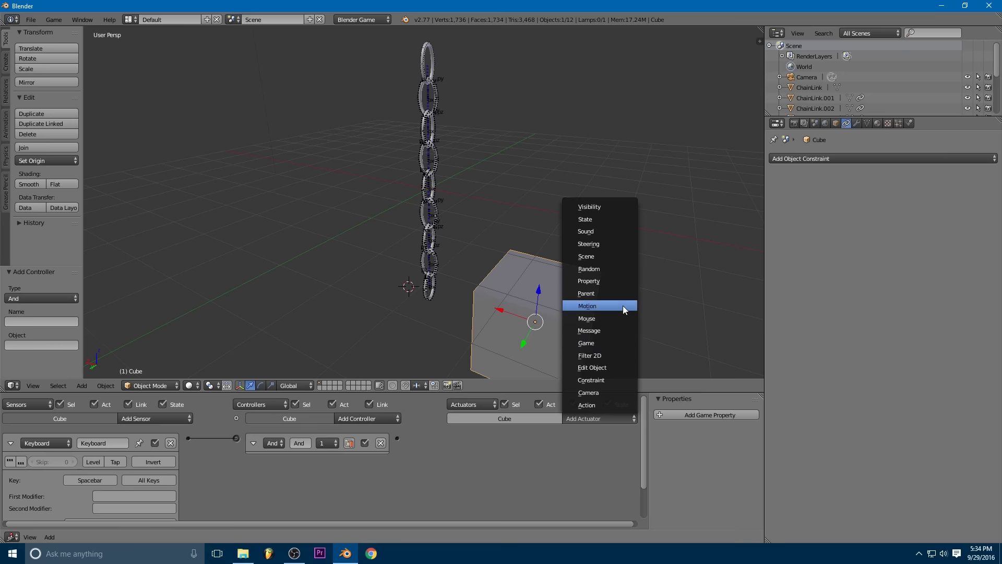
click(586, 305)
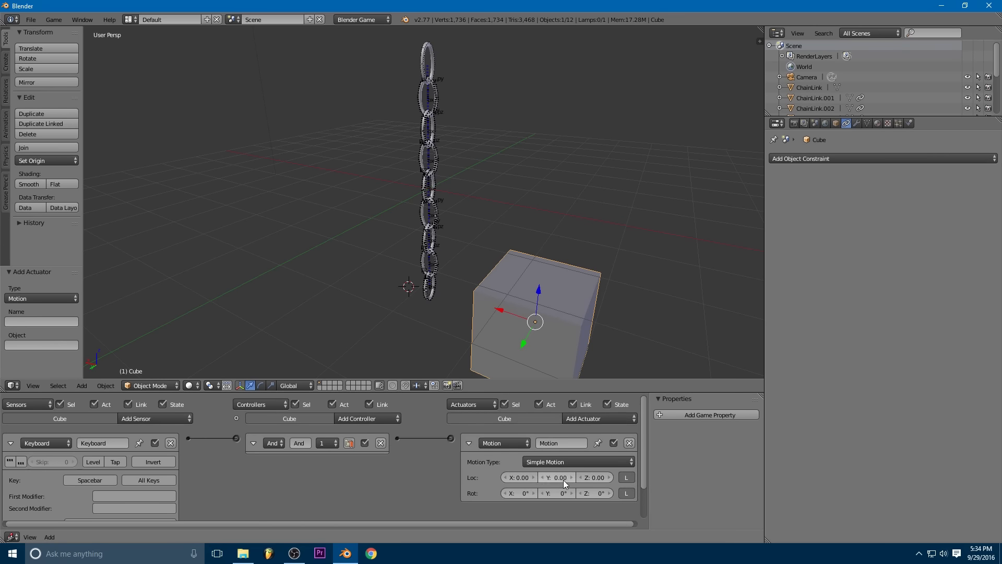
click(532, 477)
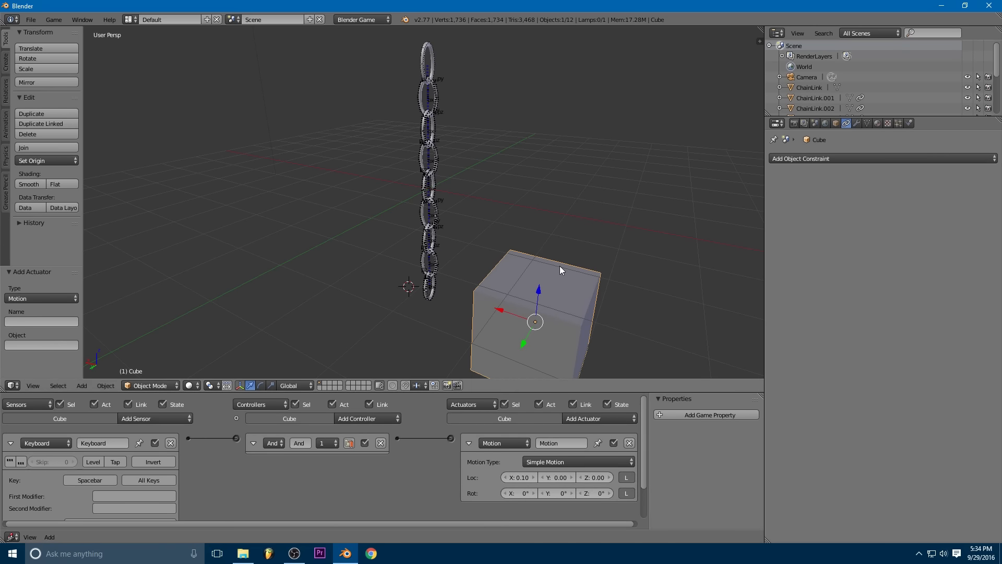
click(909, 123)
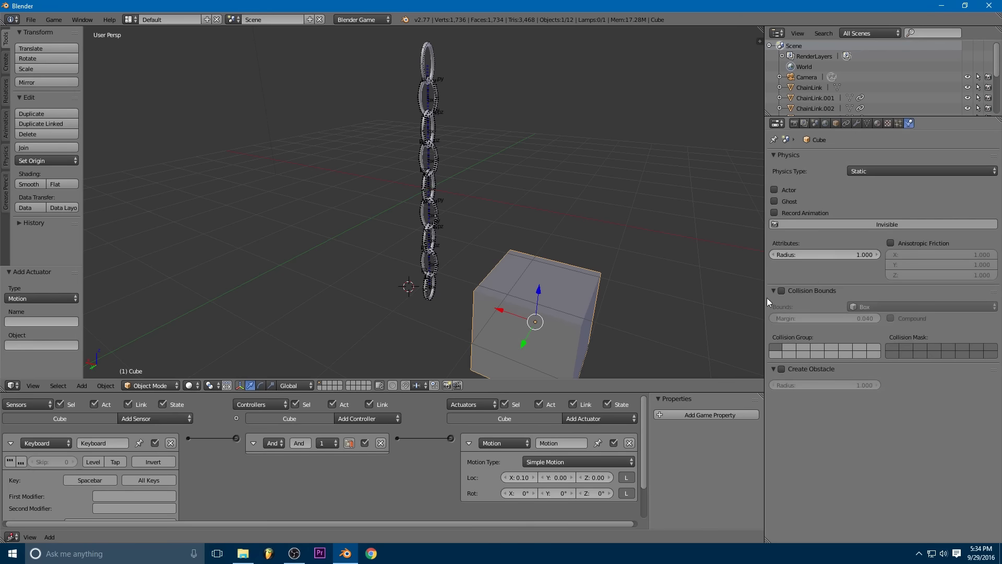
click(780, 290)
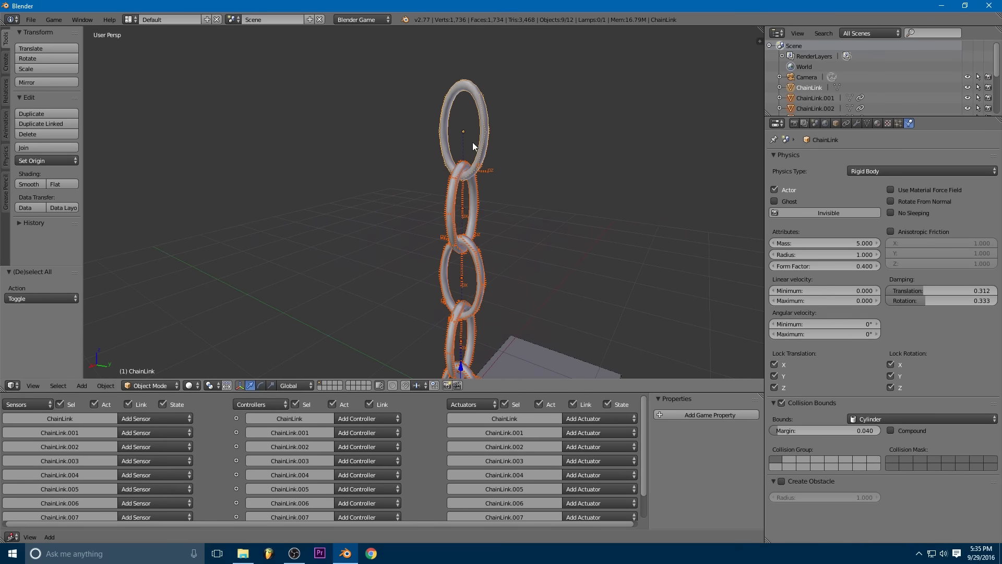
mouse_move(458, 90)
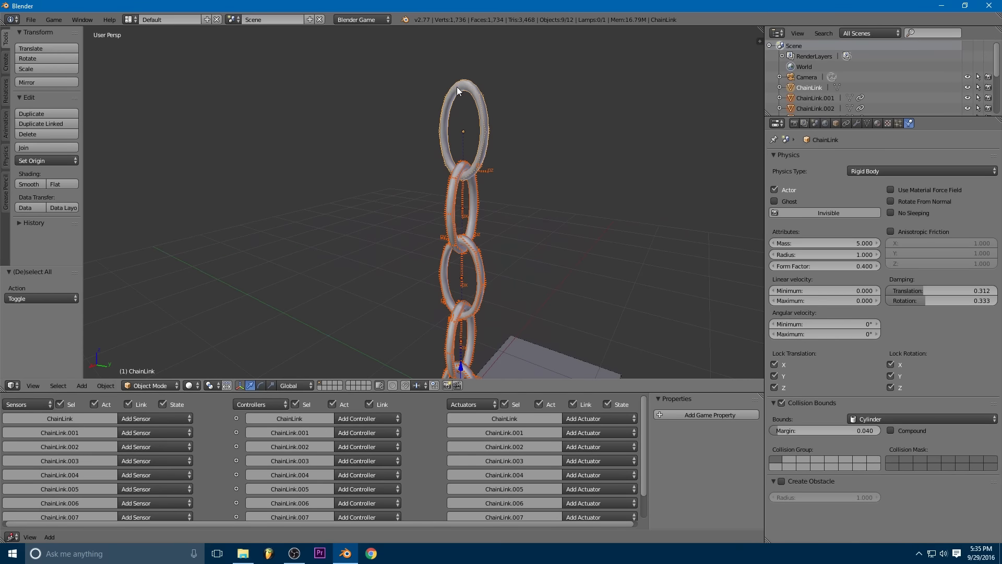
mouse_move(409, 223)
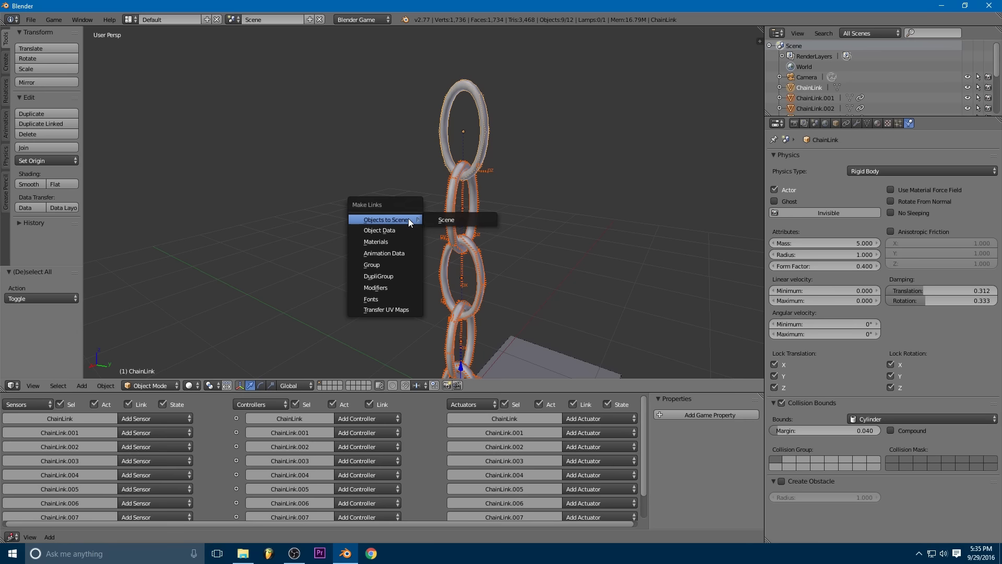
mouse_move(379, 230)
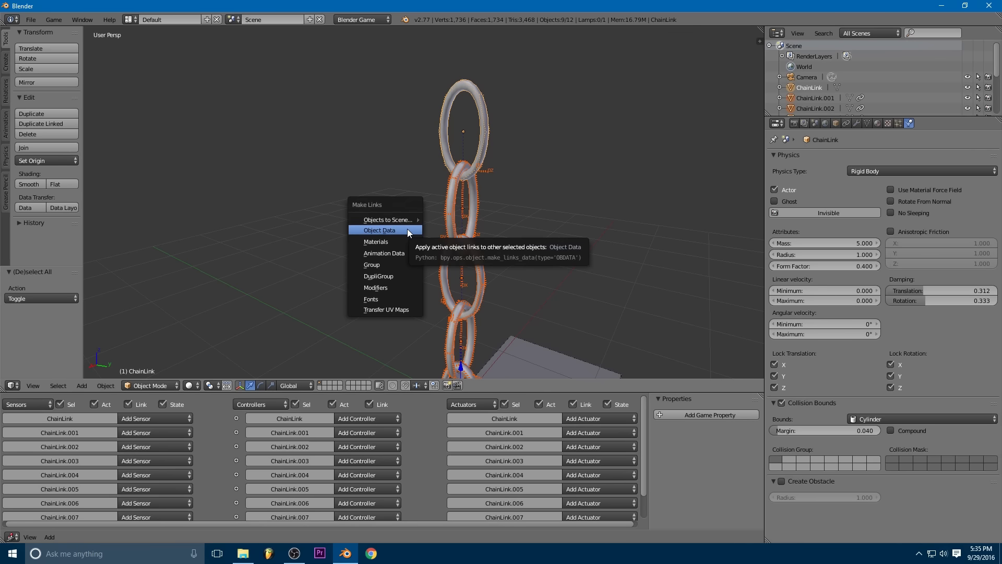
Step: Link all chain links to one mesh with Object Data, then delete all its vertices
click(379, 230)
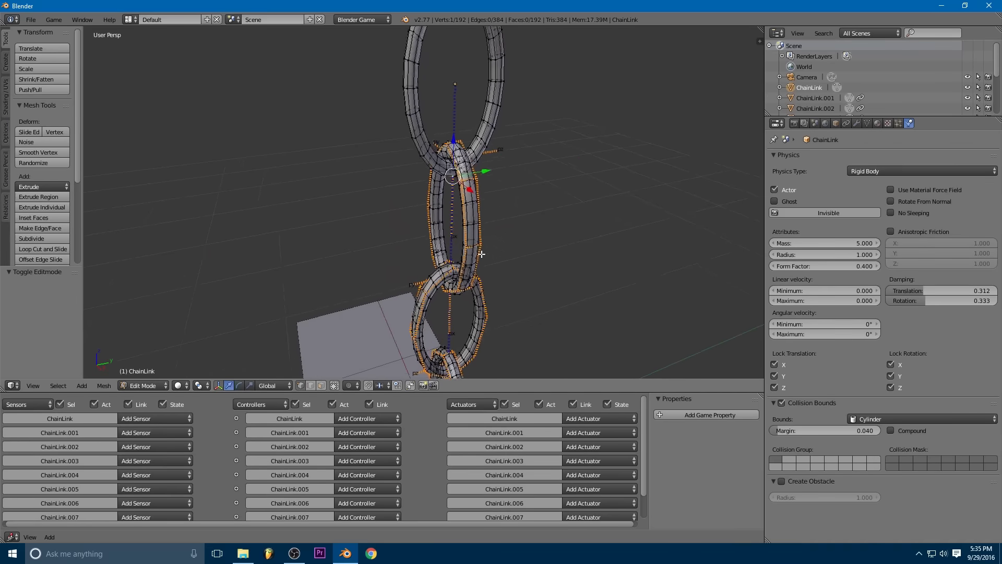
key(a)
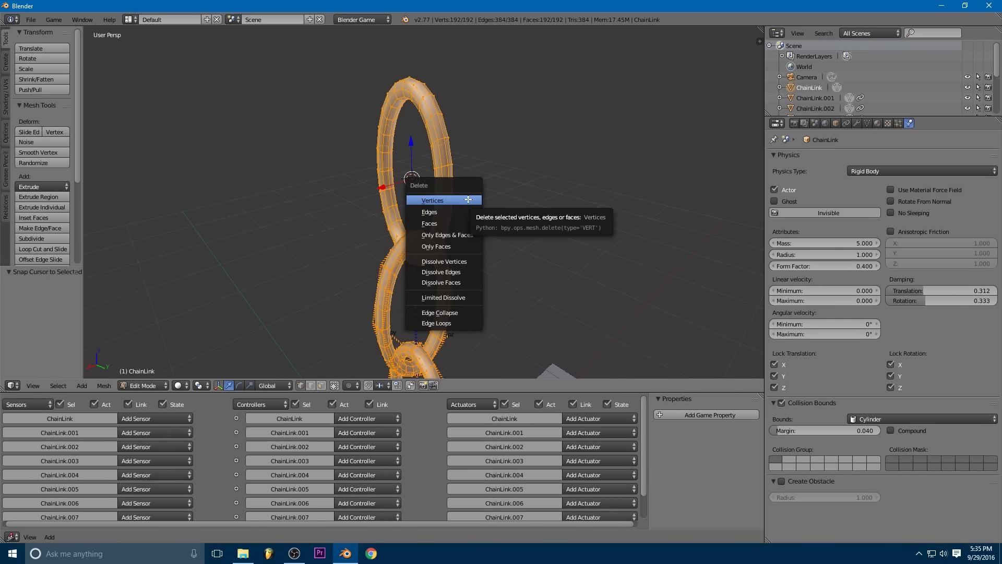
click(432, 200)
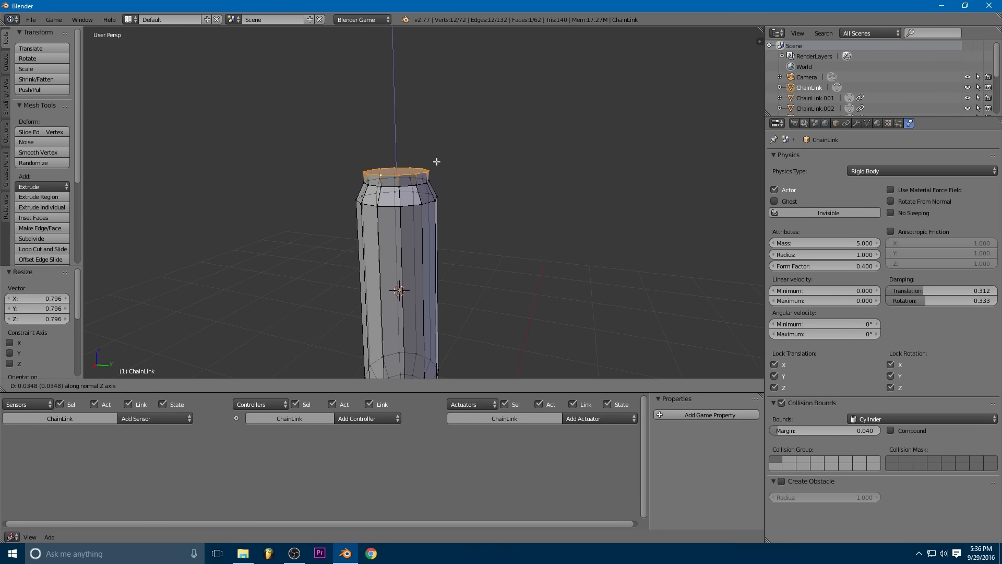
Step: Return to Object Mode so every link shows the new pill-shaped column mesh
key(Tab)
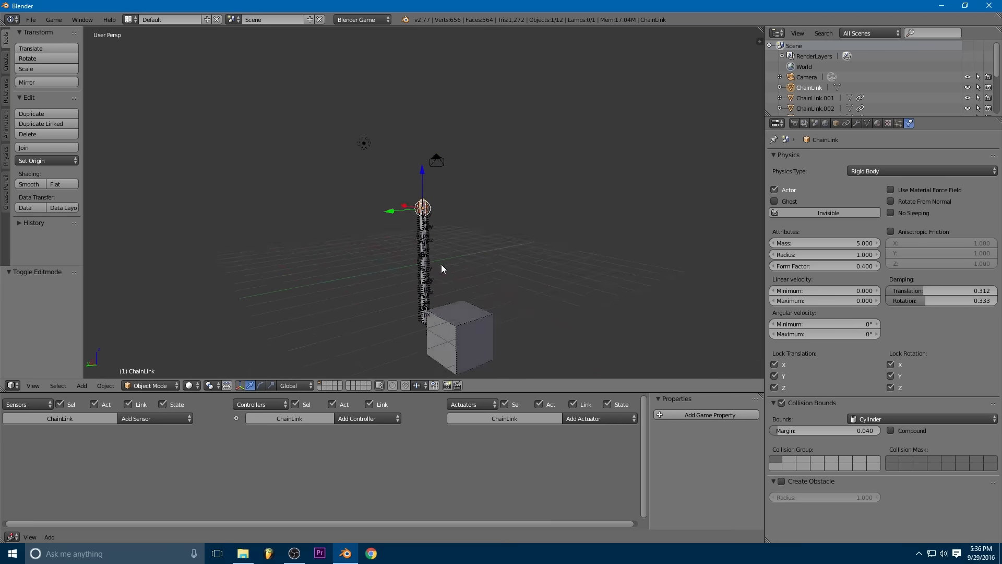
scroll(up, 3)
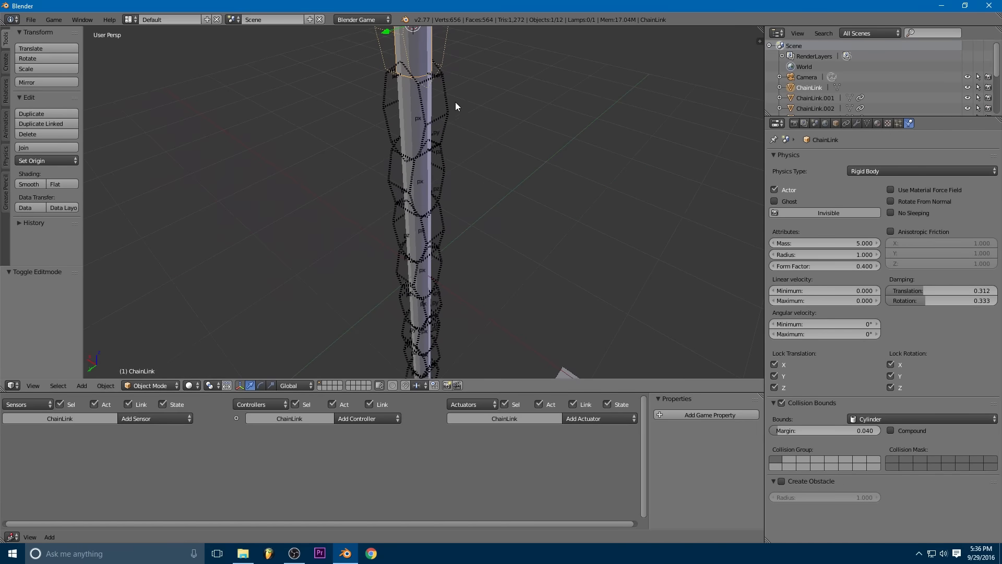
scroll(down, 3)
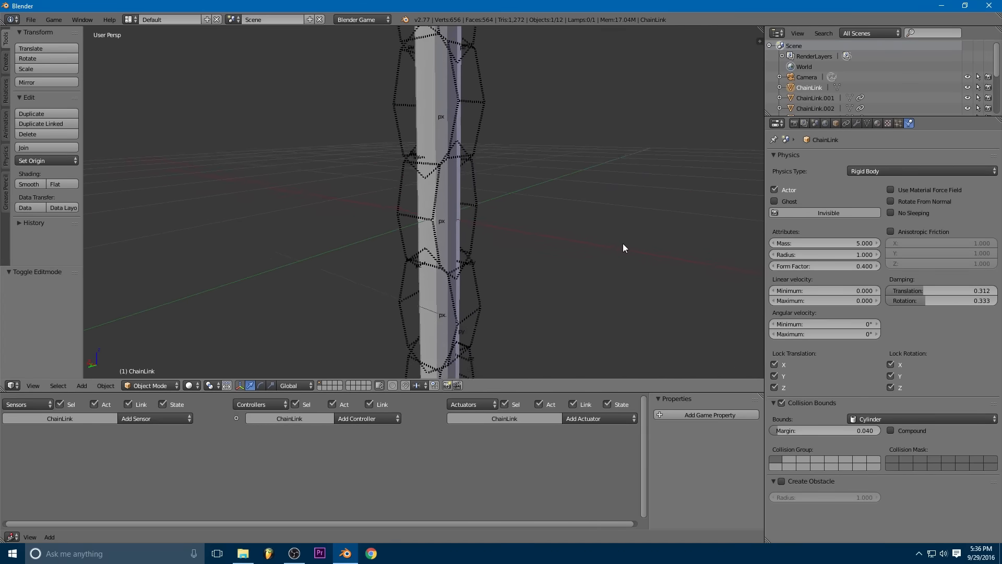
scroll(down, 3)
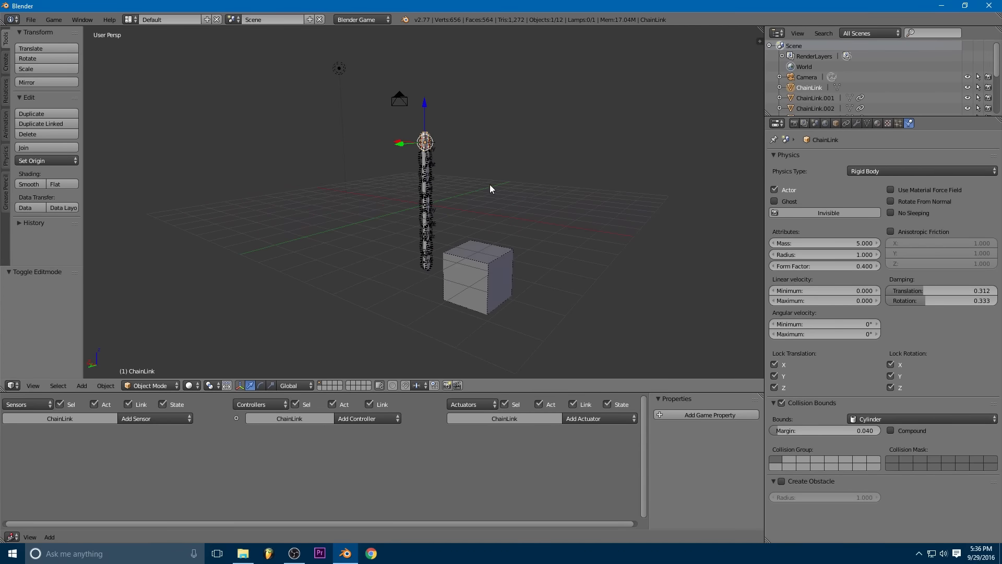
mouse_move(430, 158)
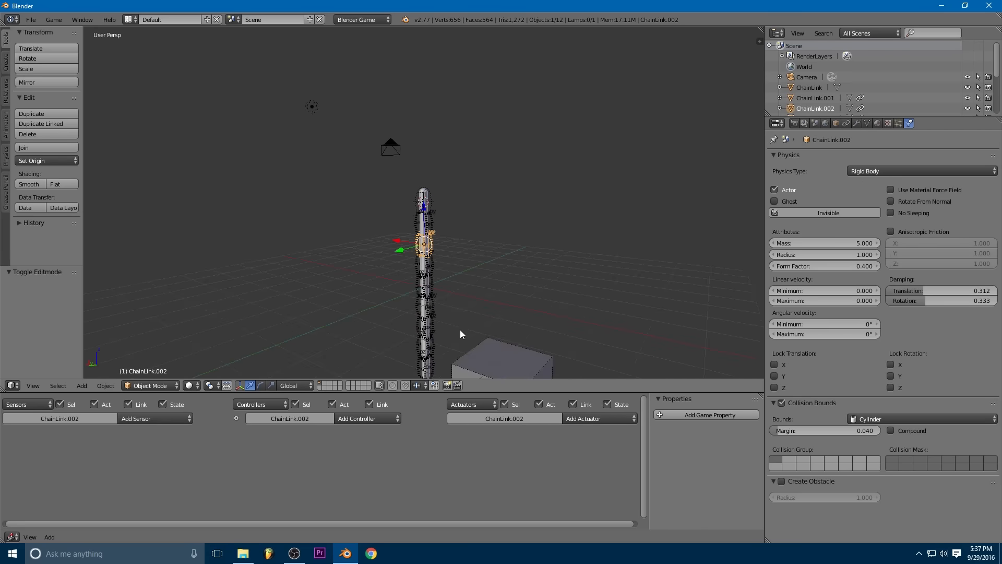
scroll(up, 3)
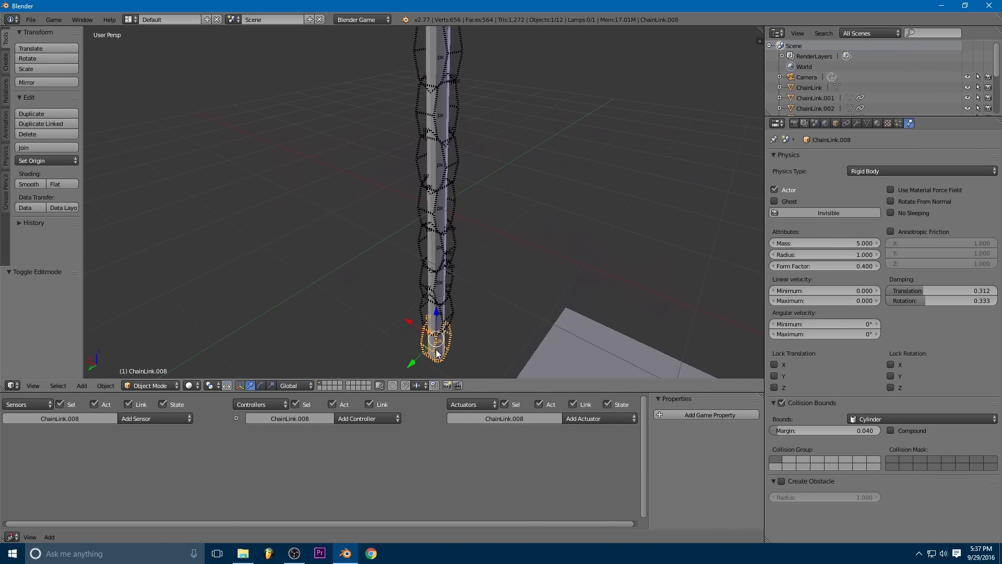
Step: Set ChainLink.008's collision bounds to Convex Hull and copy its physics to all links
click(920, 419)
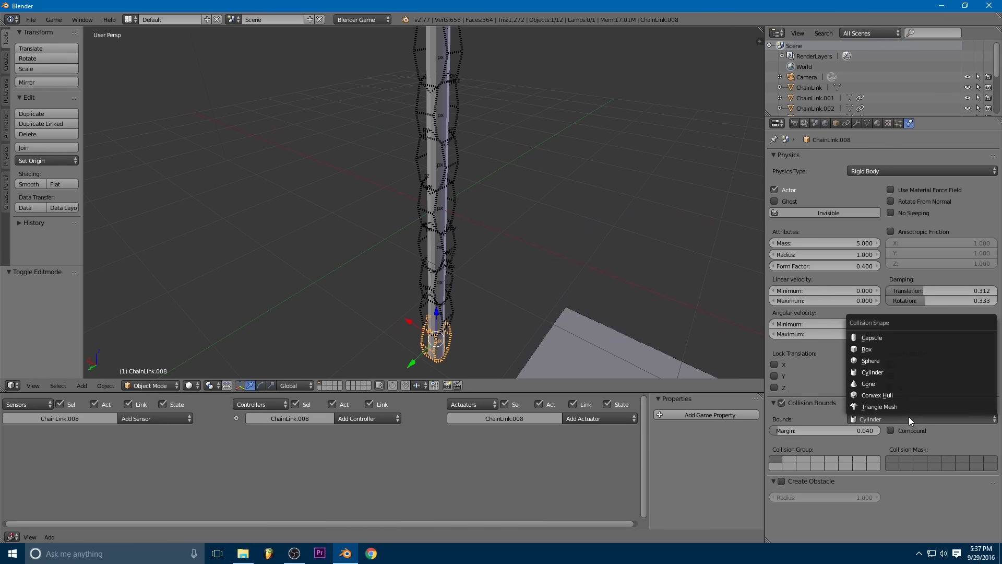
mouse_move(876, 395)
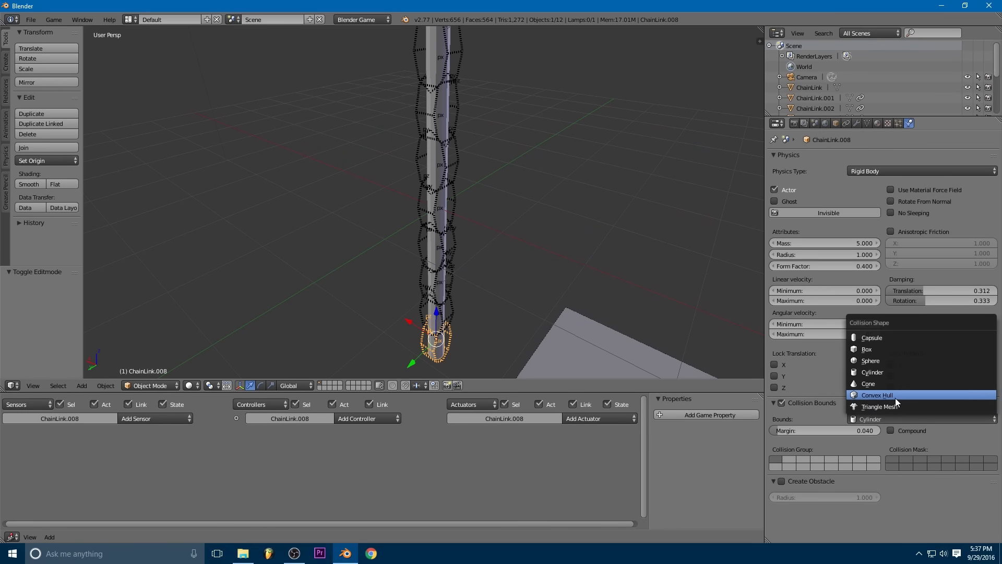
click(876, 394)
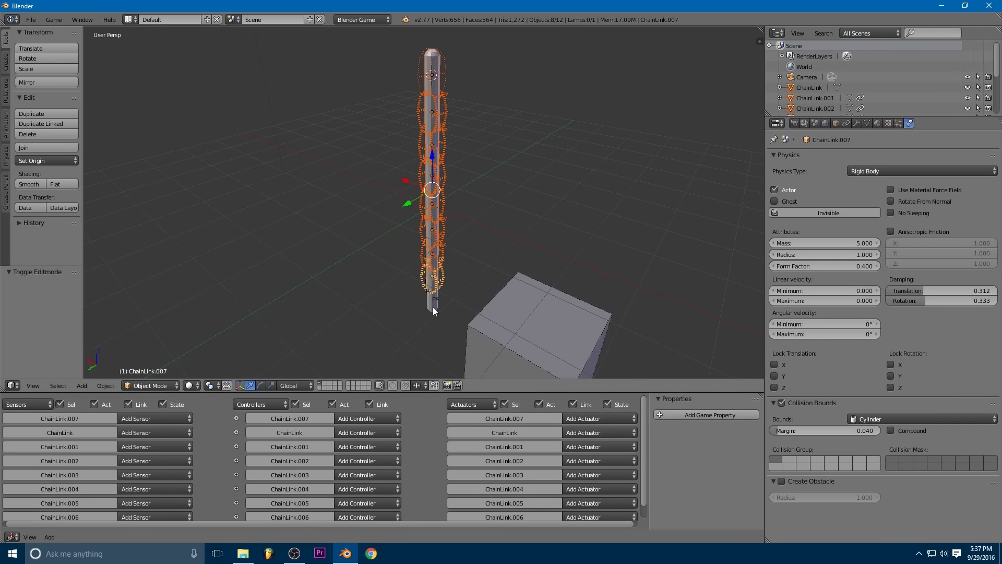
click(105, 385)
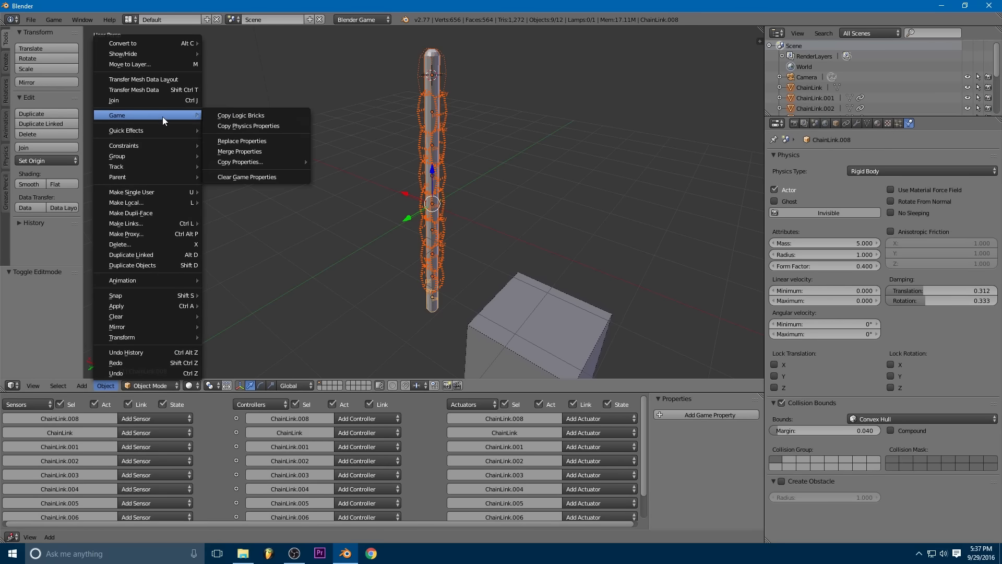
click(247, 125)
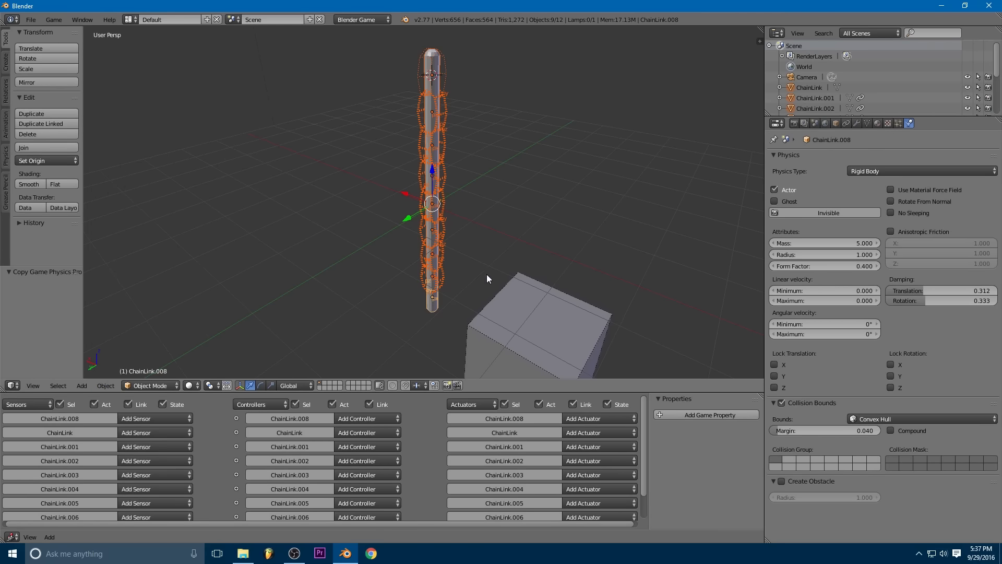
click(432, 176)
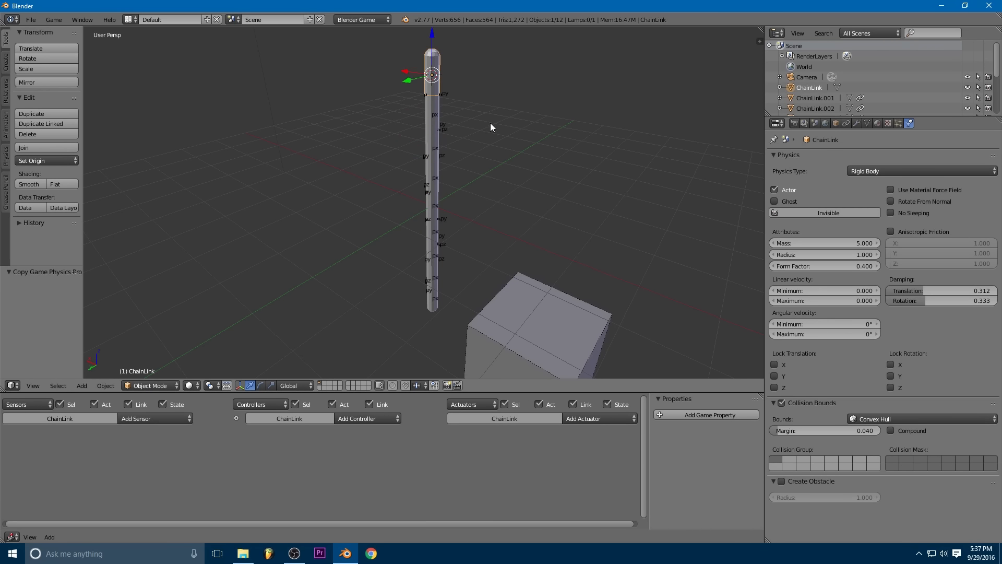
mouse_move(485, 116)
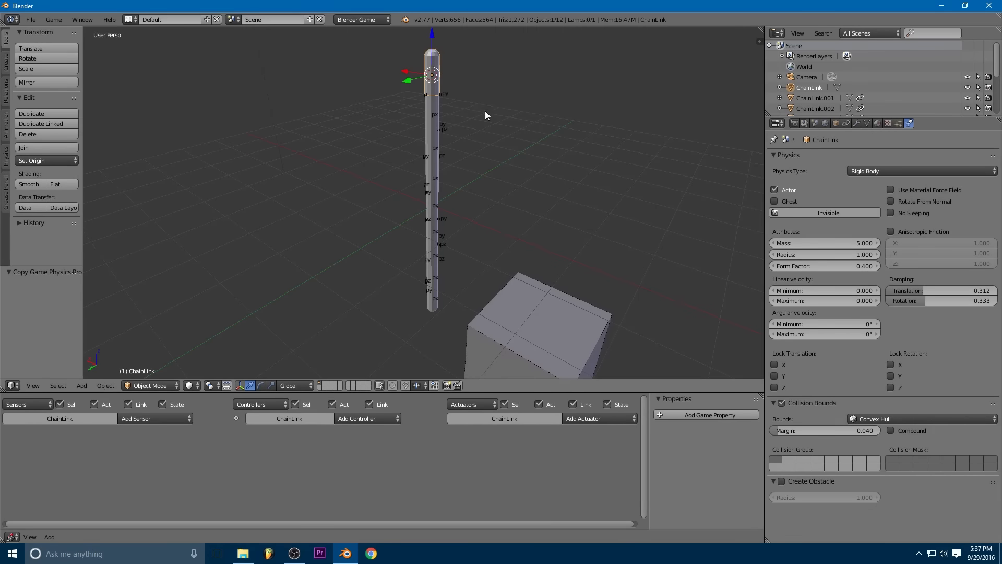
click(775, 364)
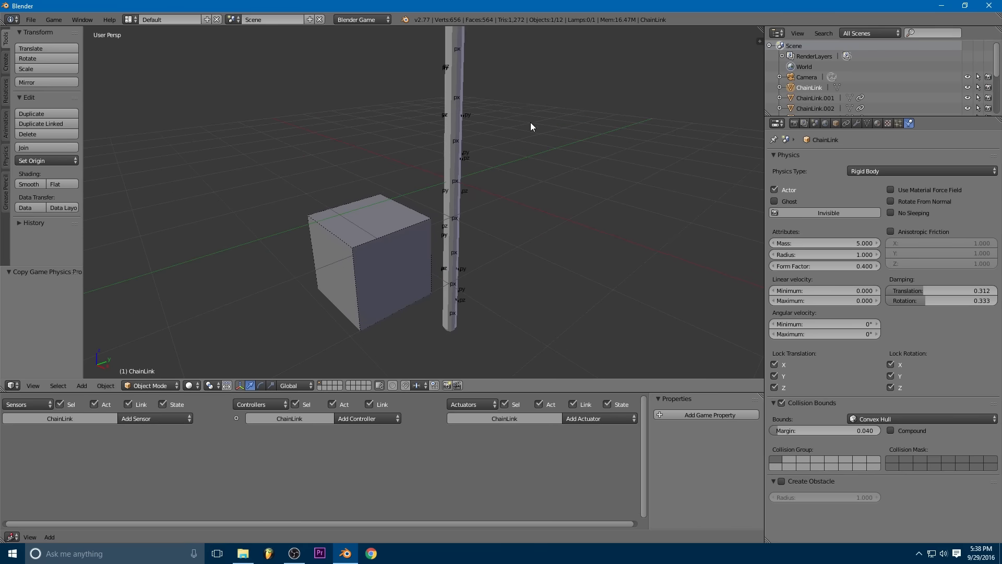
key(Tab)
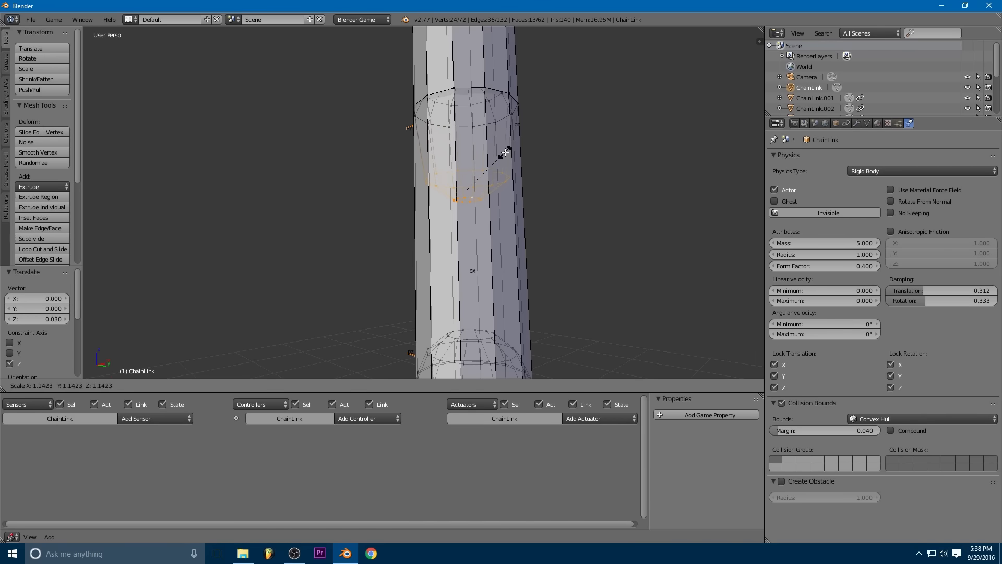
Step: Exit Edit Mode after raising and widening an edge ring of the shared link cylinder
key(Tab)
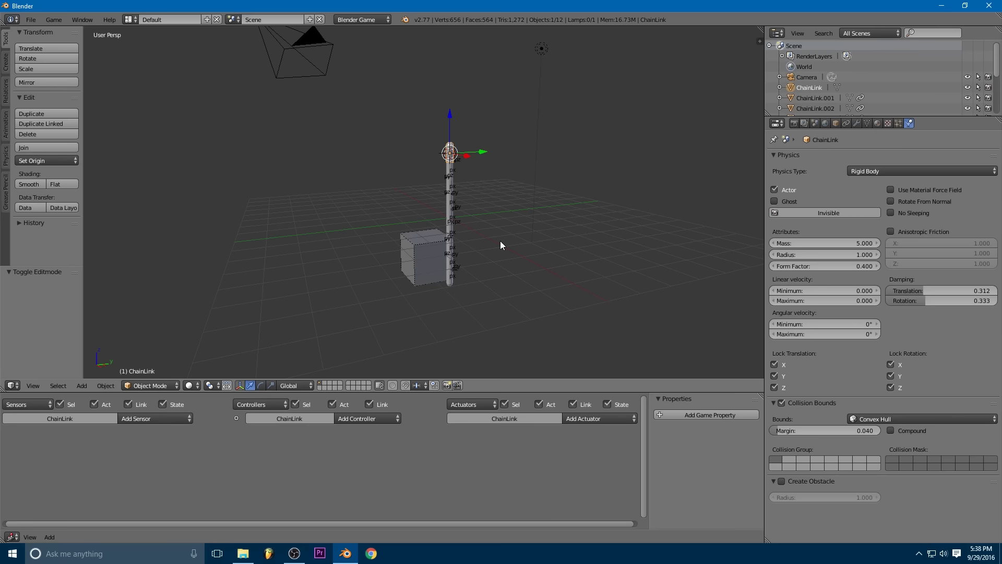
mouse_move(500, 254)
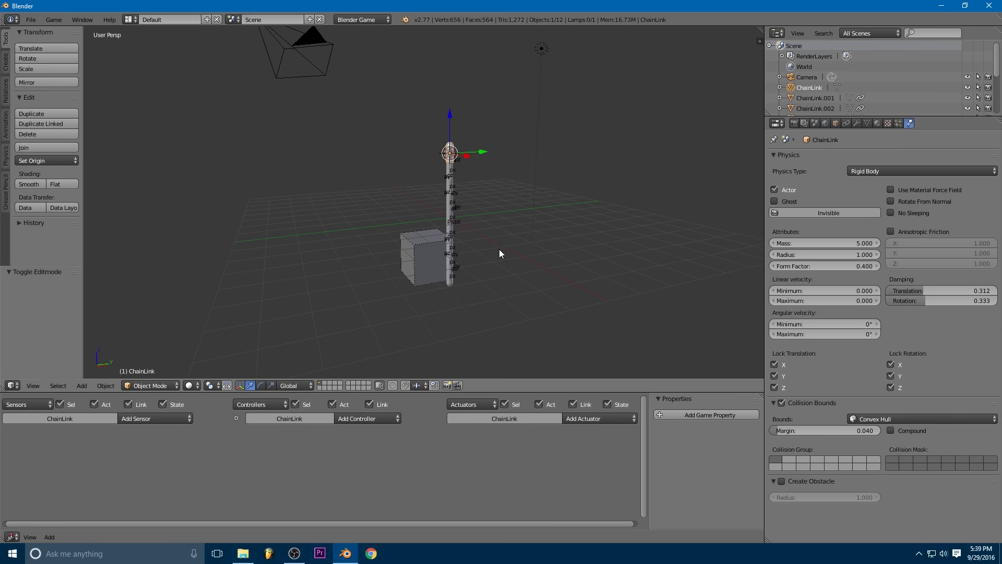